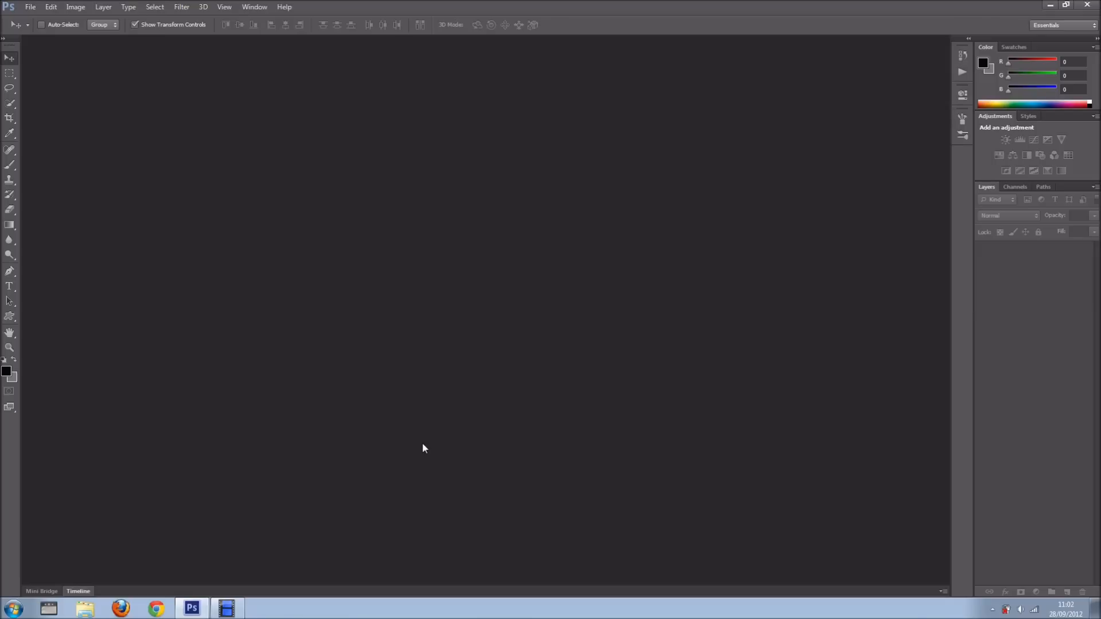
mouse_move(128, 50)
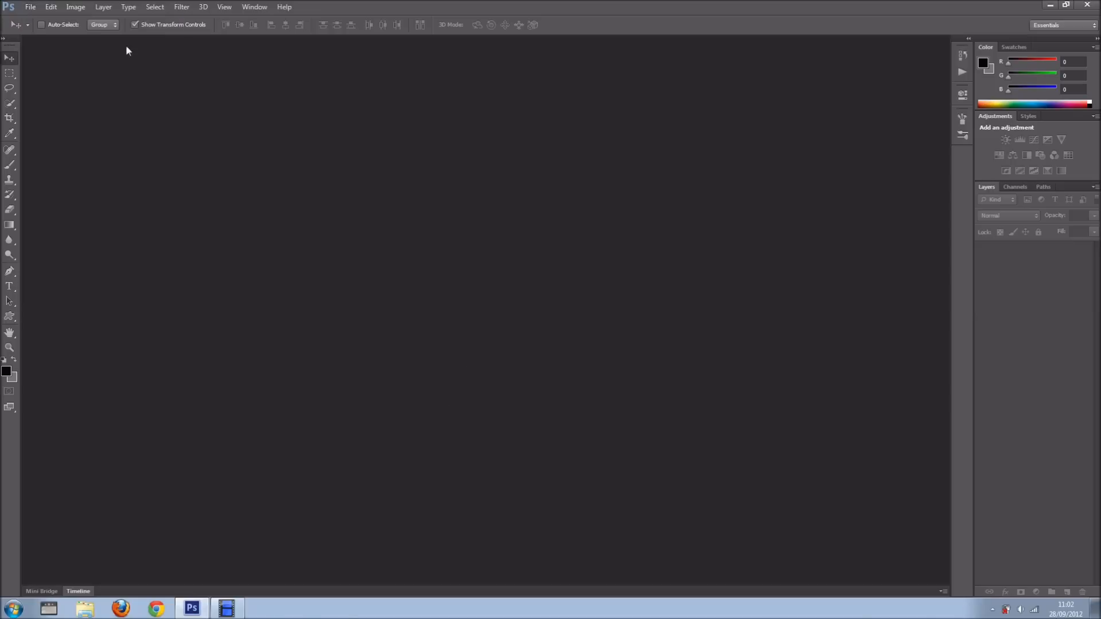
Bring up the File menu commands to begin a new document
left_click(30, 7)
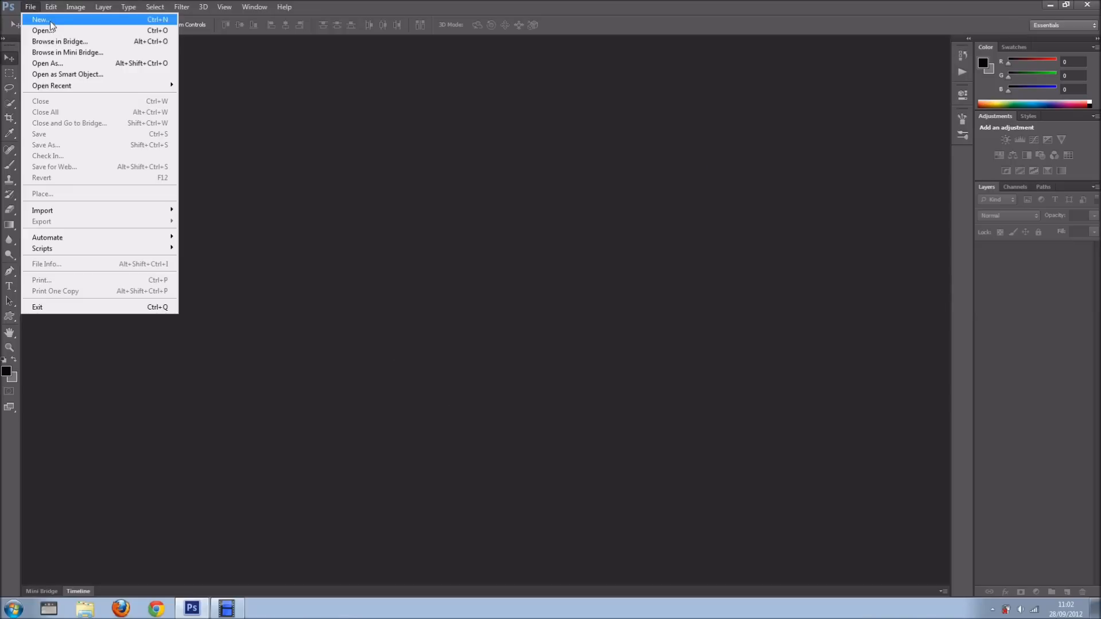
Create a new document and fill it with a vertical grey-to-black Foreground to Background gradient
left_click(40, 20)
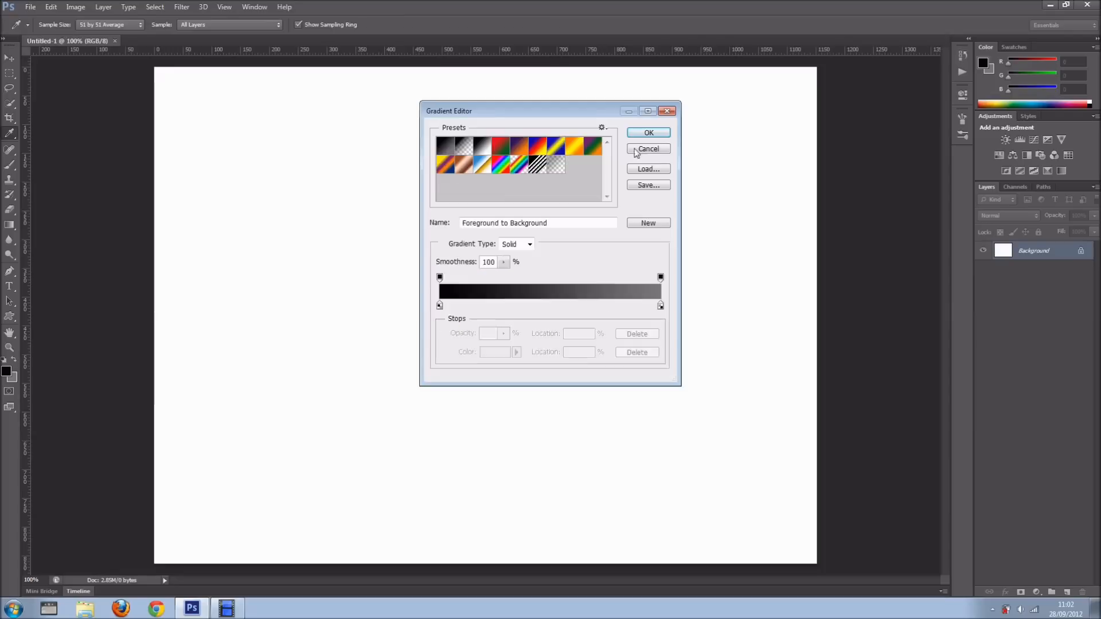
mouse_move(648, 133)
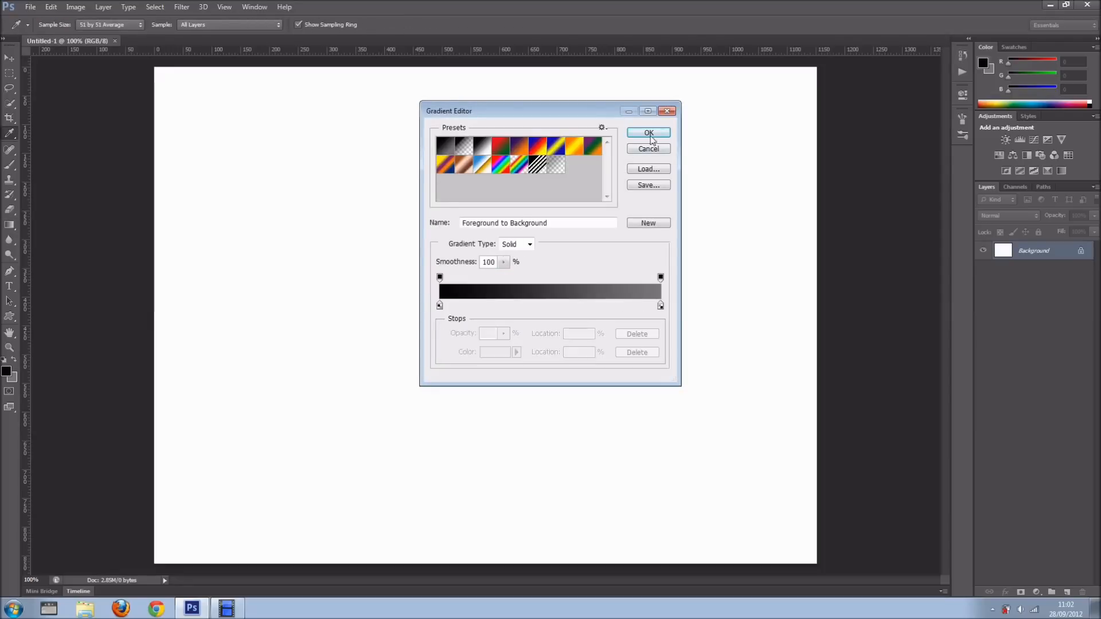
left_click(646, 133)
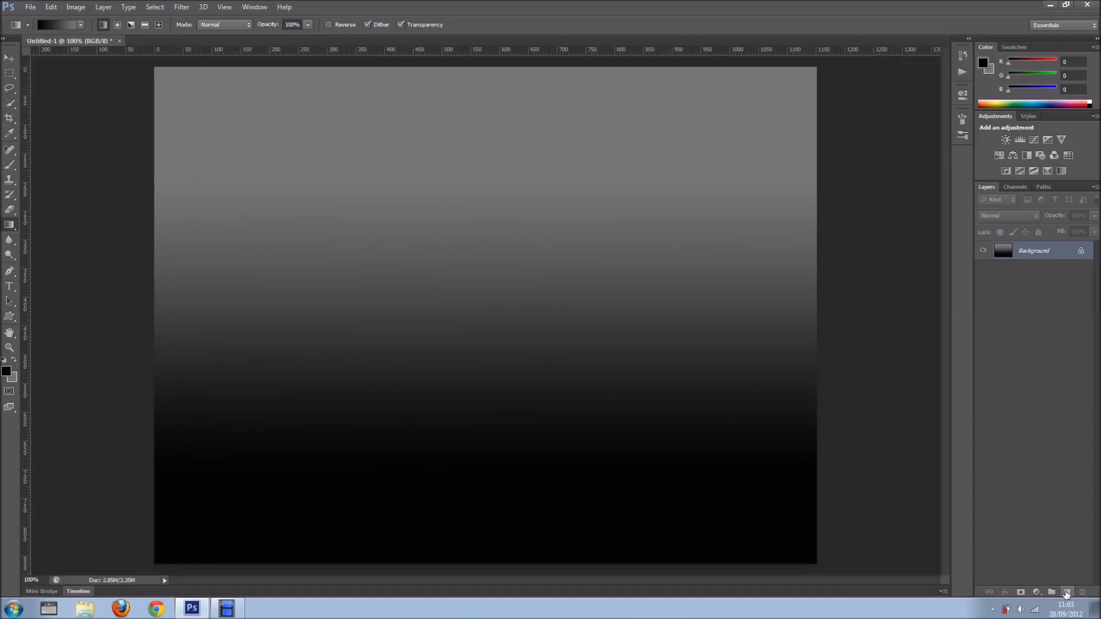
Add a tall black bar on a new layer, duplicate it three times and distribute the four horizontally
left_click(1065, 592)
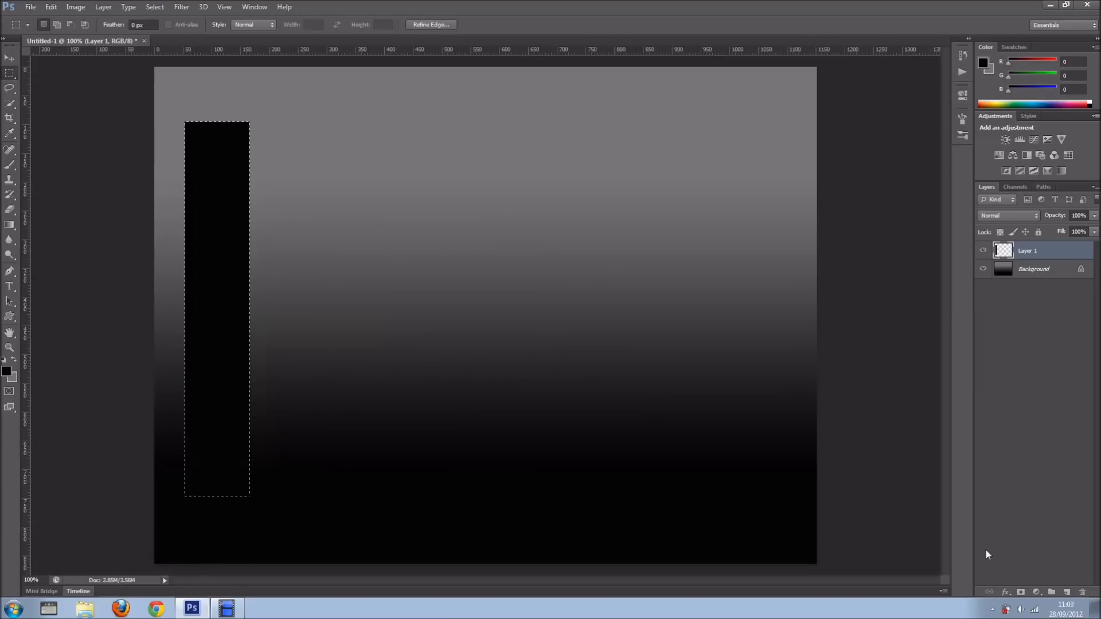
mouse_move(557, 414)
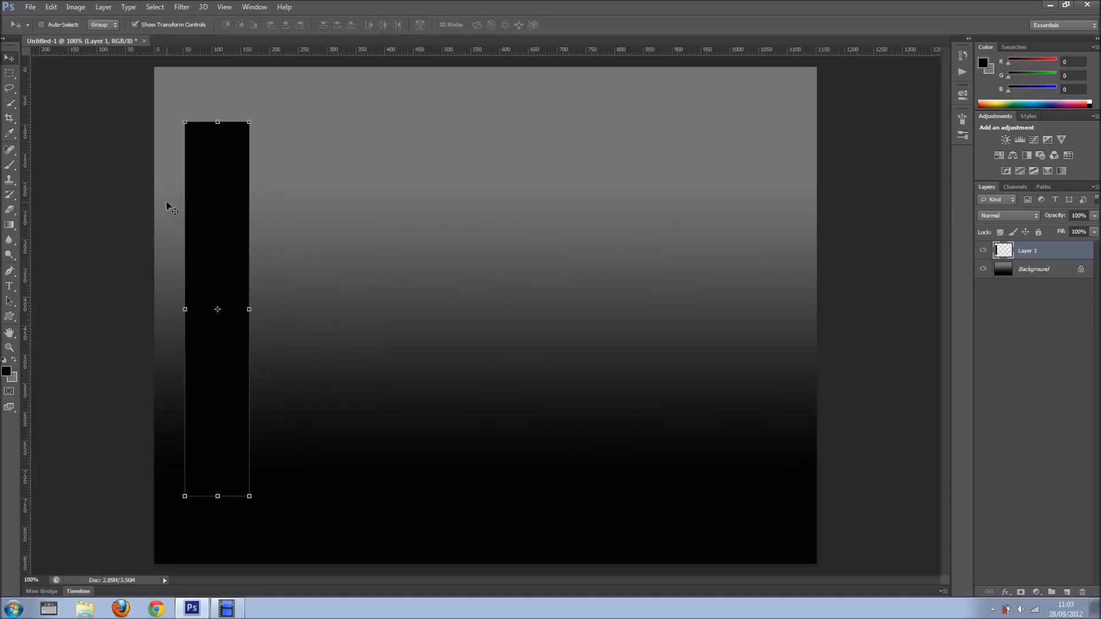
mouse_move(281, 226)
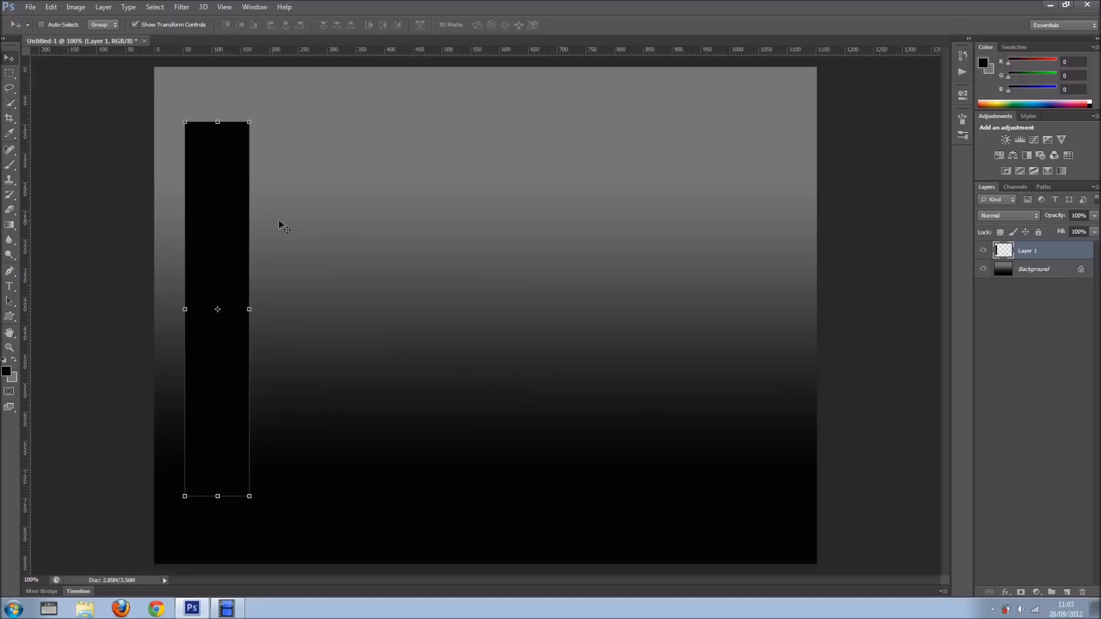
mouse_move(227, 226)
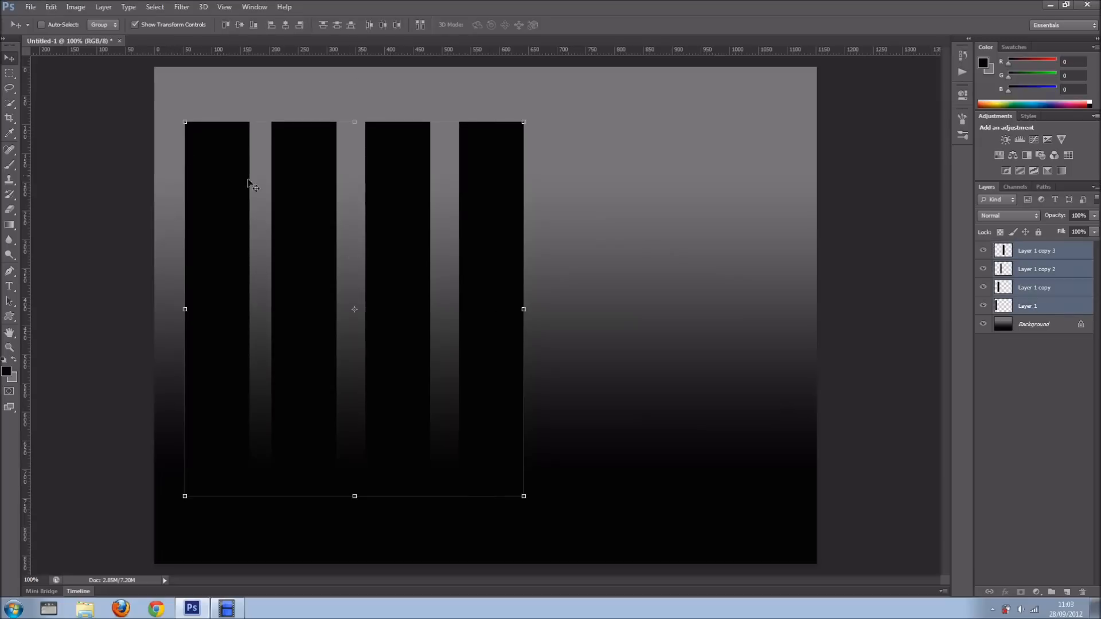
mouse_move(358, 215)
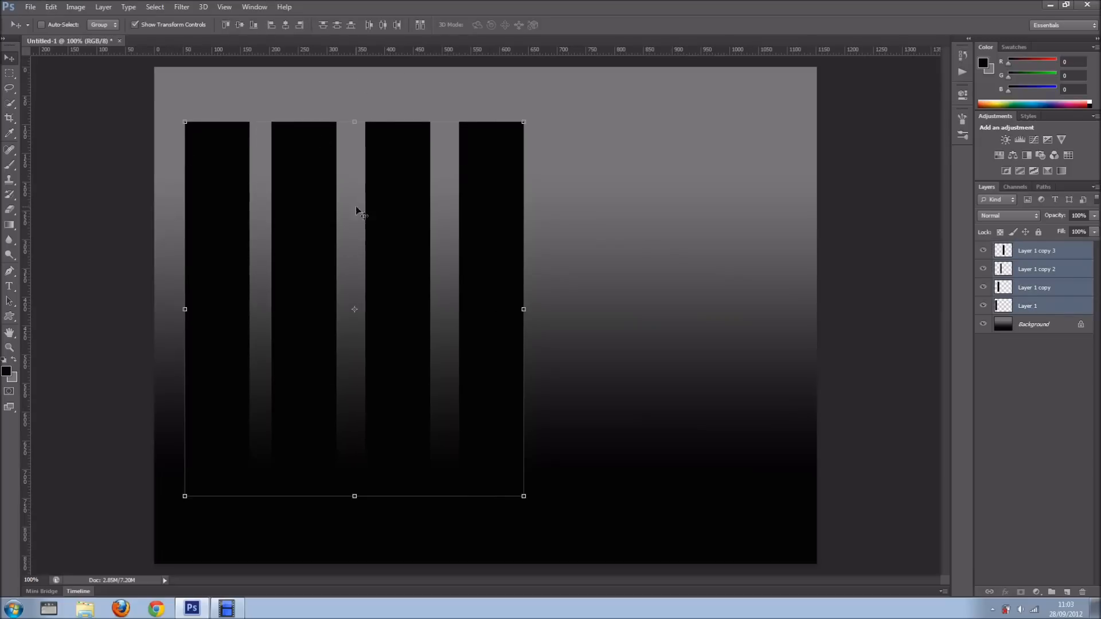
left_click(1032, 305)
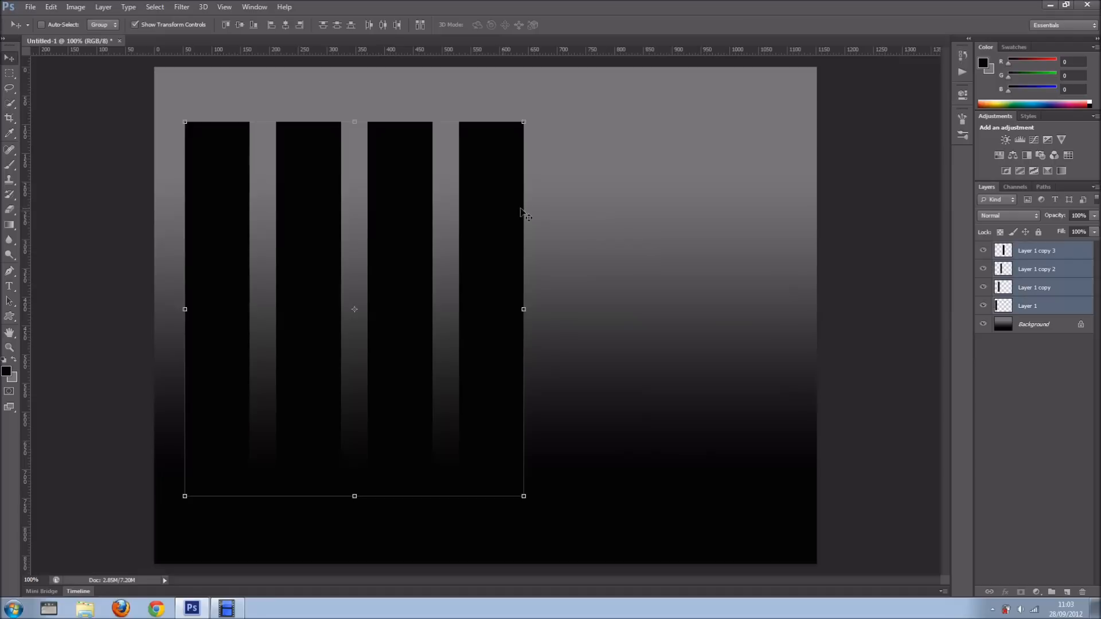
Select the first bar and set up a randomized Noise gradient in the Gradient Editor
left_click(1029, 305)
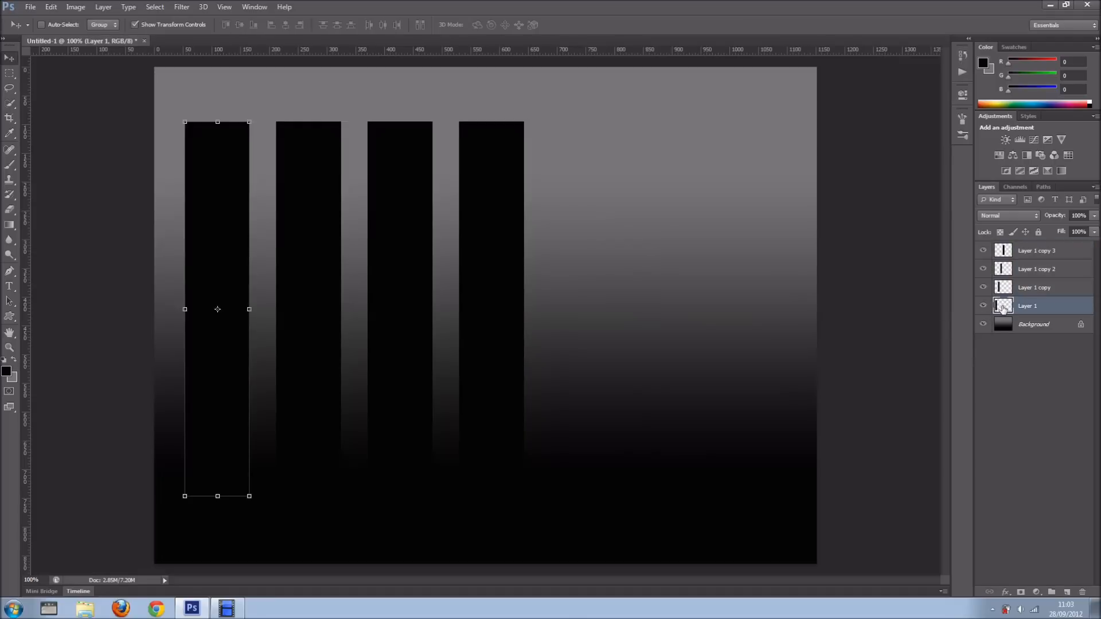
mouse_move(1002, 305)
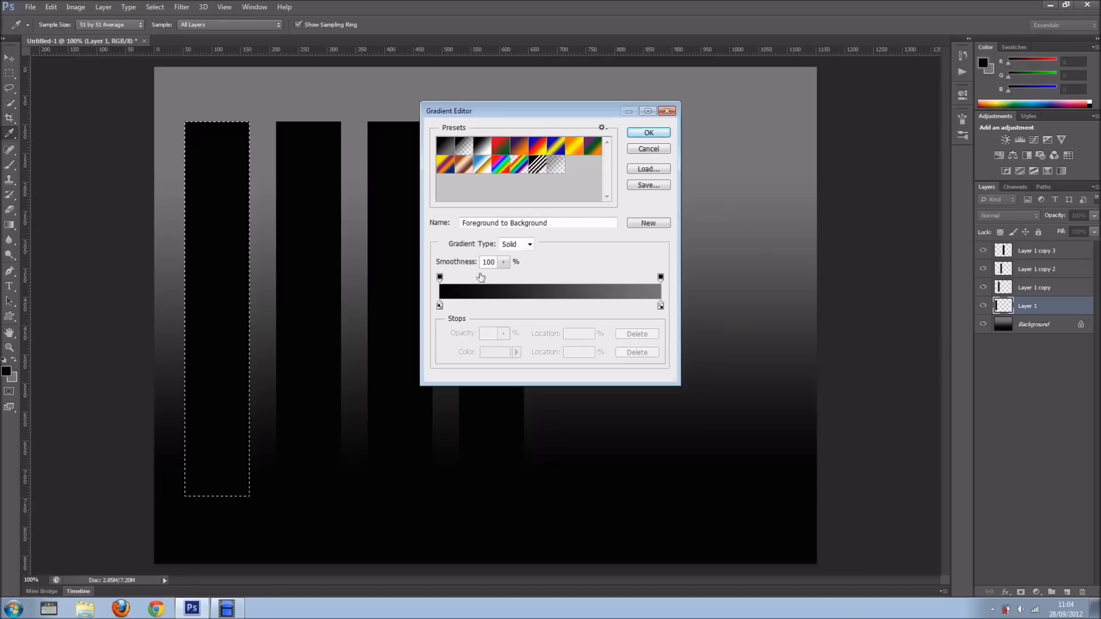
left_click(647, 133)
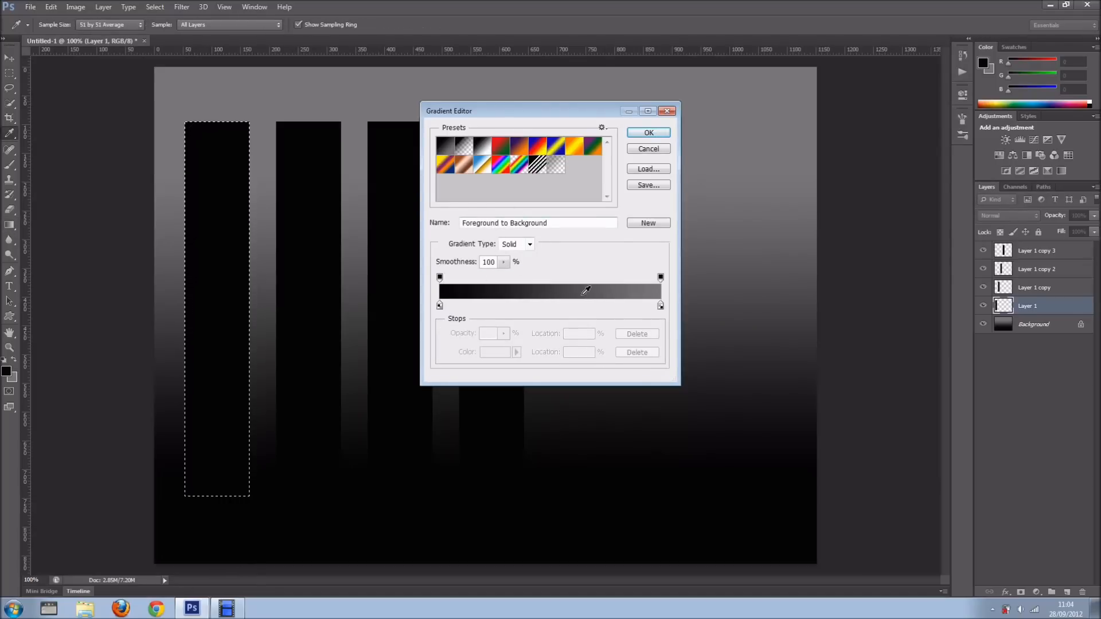
mouse_move(516, 244)
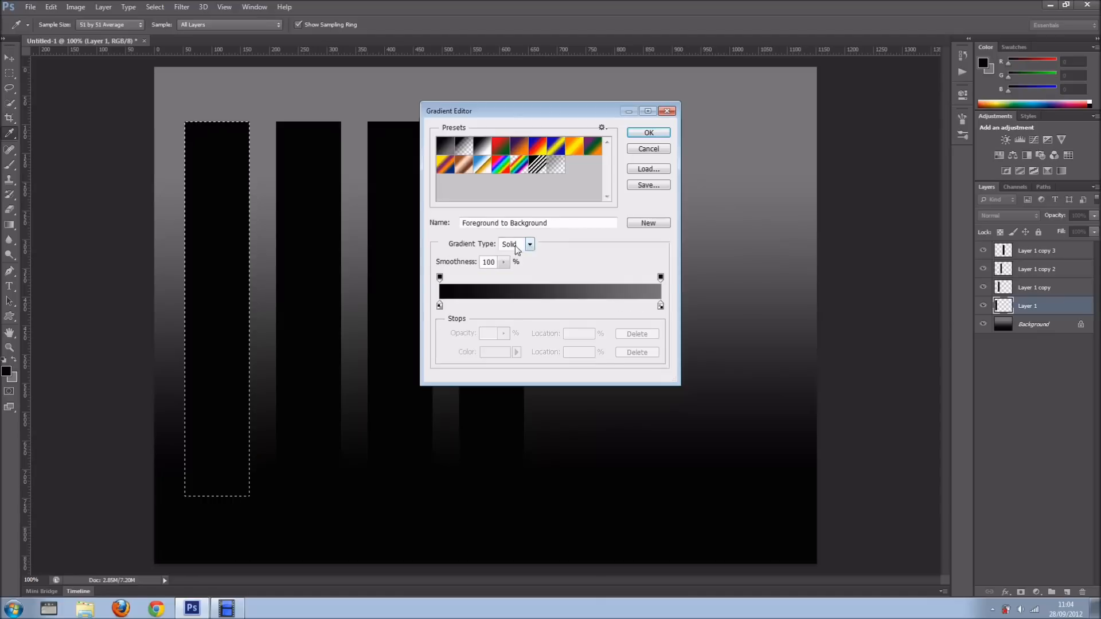
left_click(529, 243)
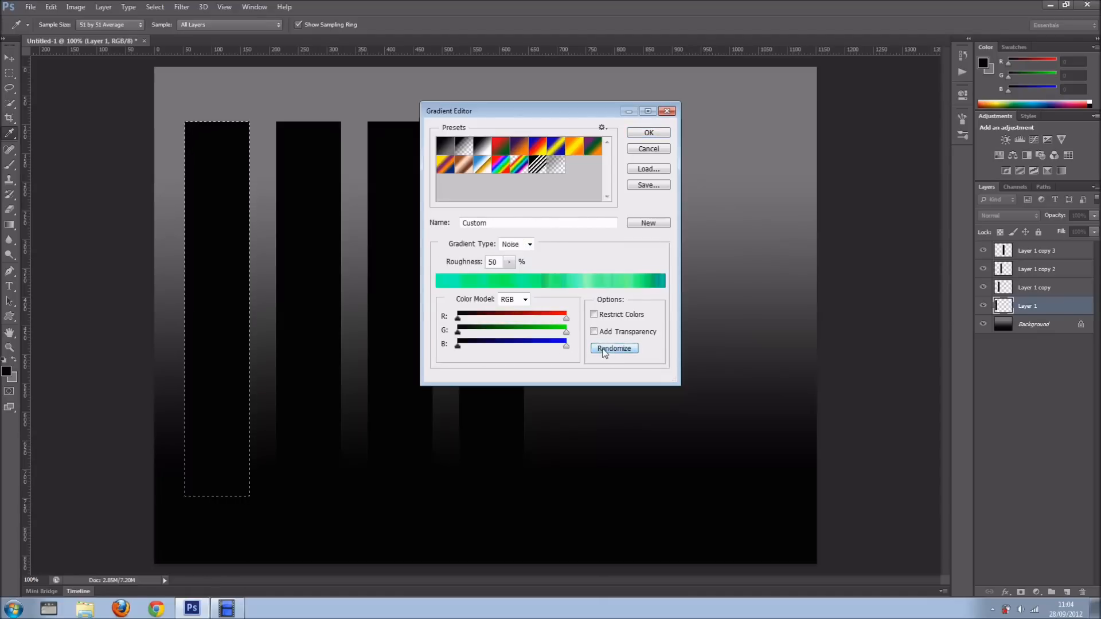
left_click(613, 349)
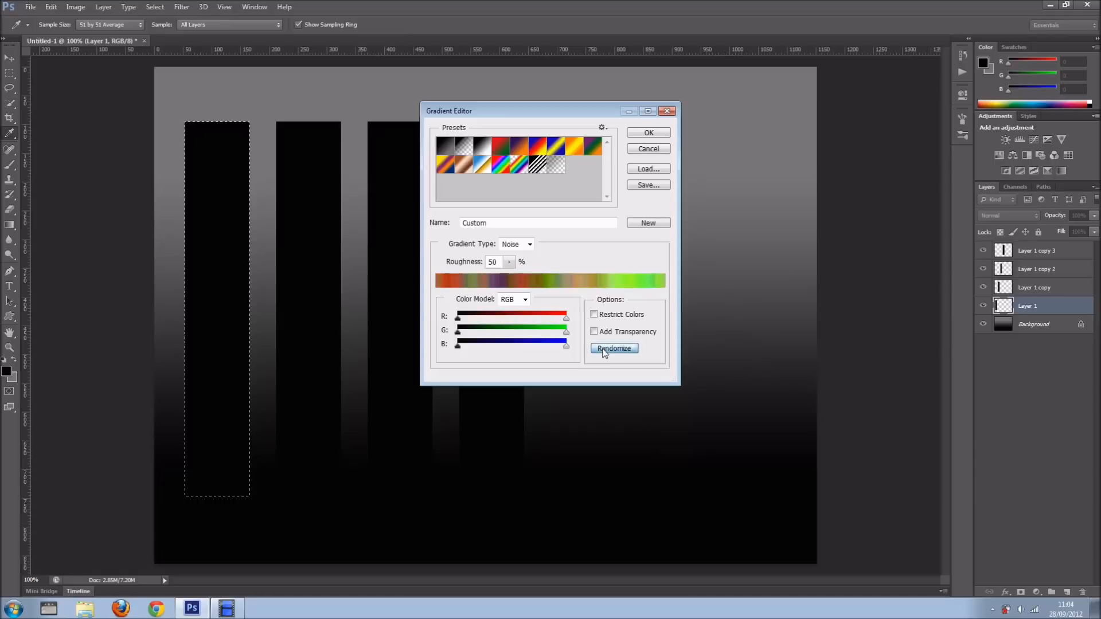
left_click(646, 133)
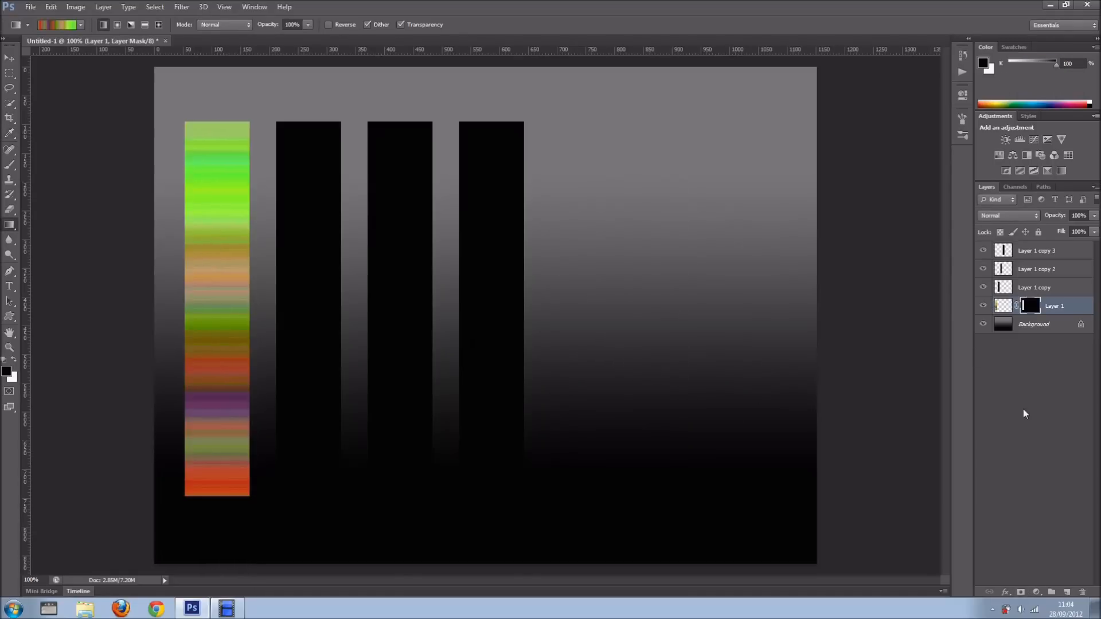
Drag the noise gradient through the first bar and move on to the second bar's layer
left_click(1004, 305)
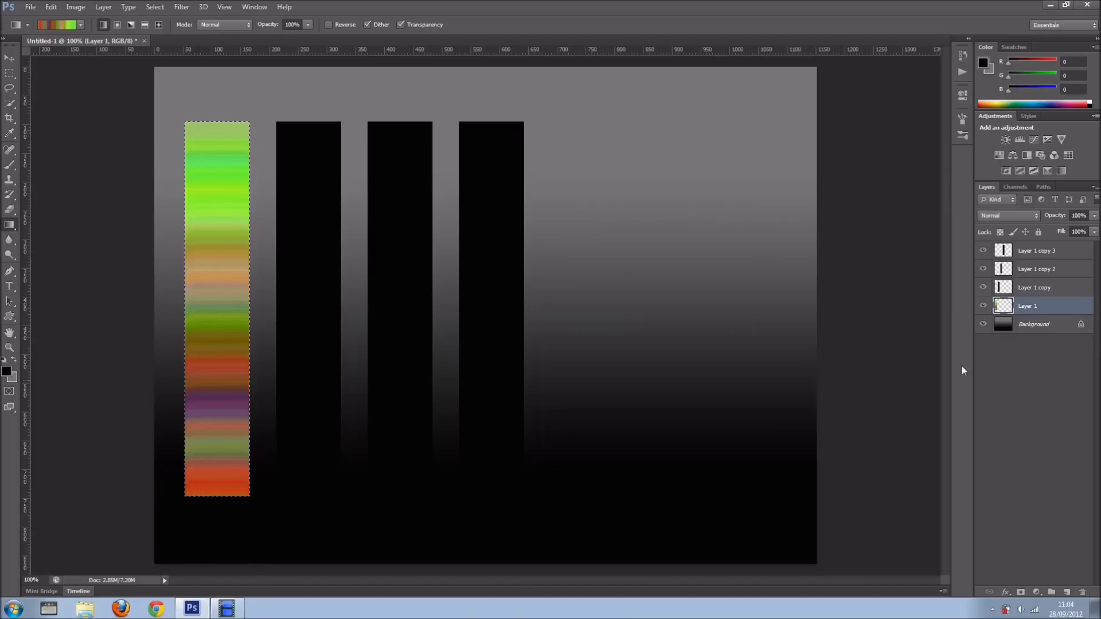
mouse_move(299, 282)
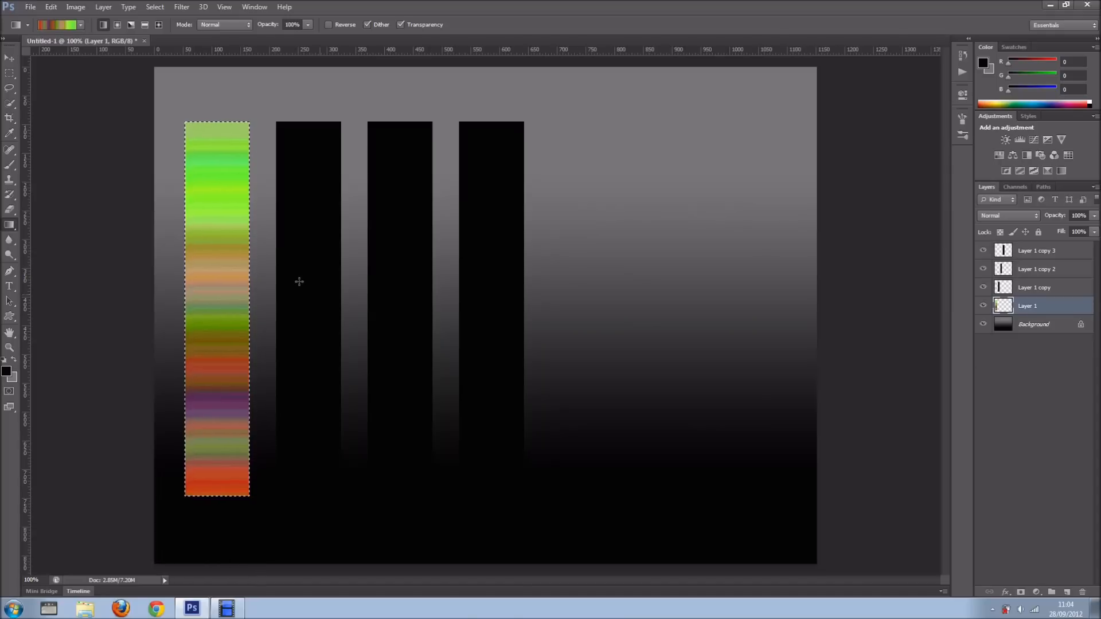
left_click(1034, 287)
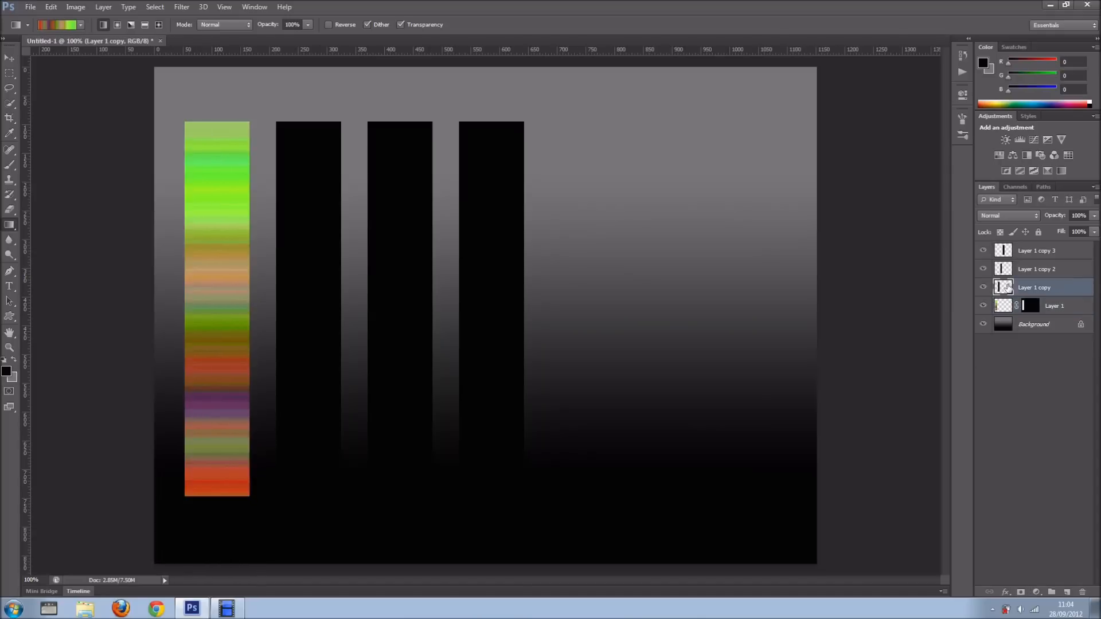
left_click(1030, 305)
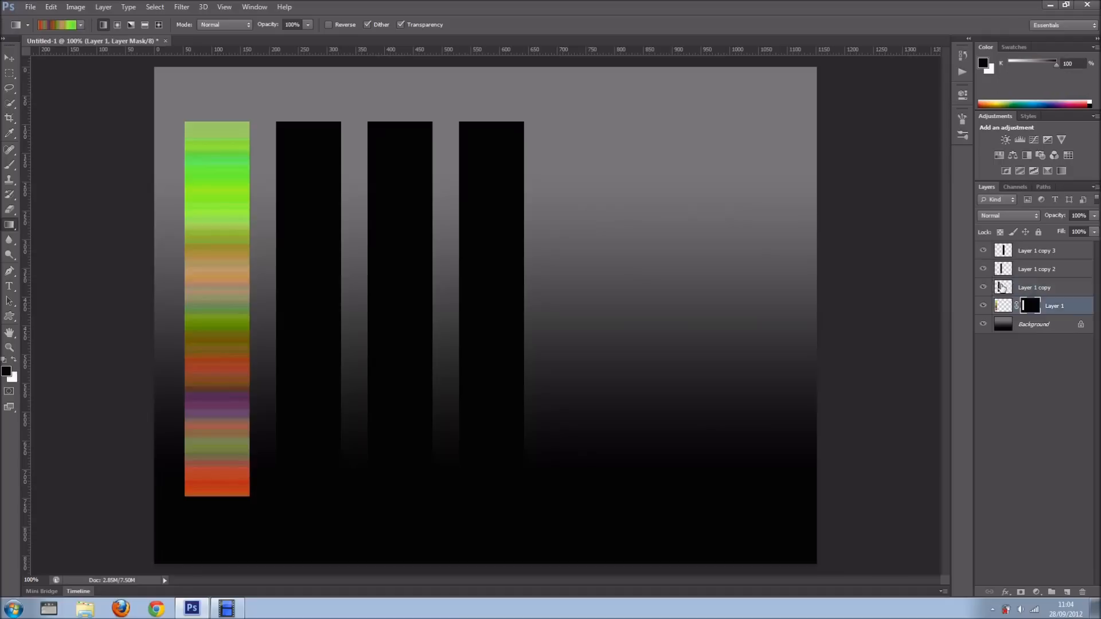
Fill the second bar with a randomized blue noise gradient
left_click(1033, 286)
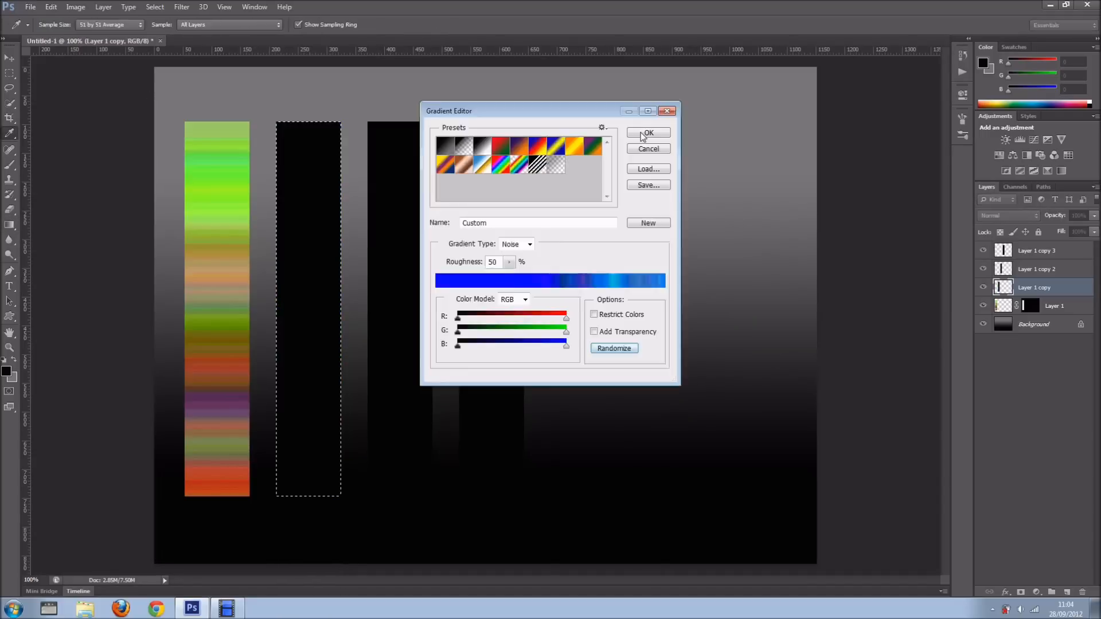
left_click(647, 133)
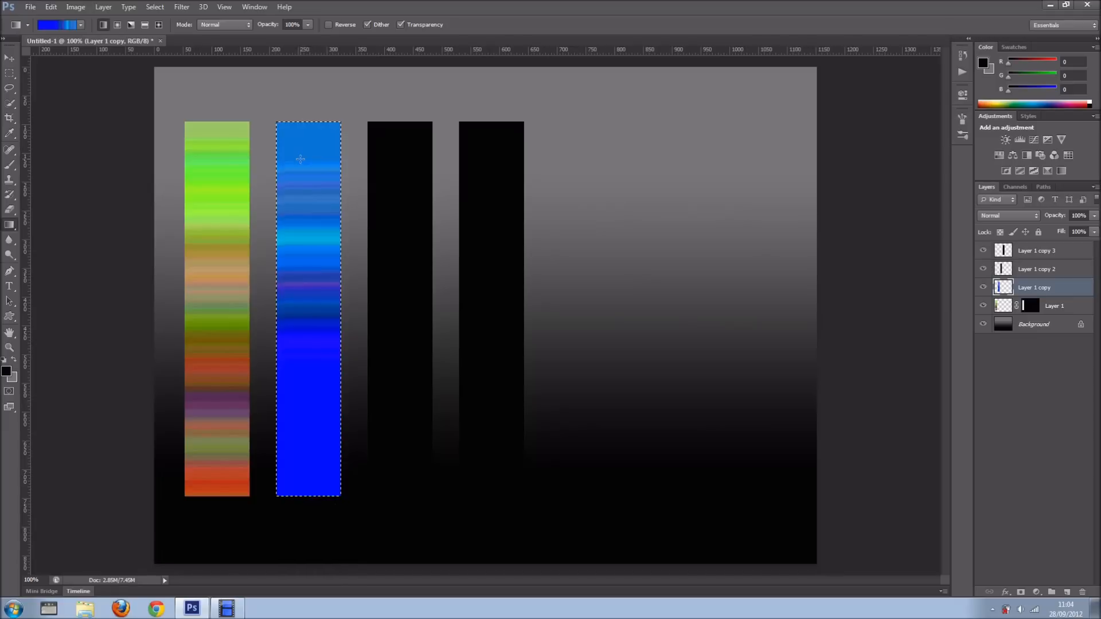
mouse_move(335, 153)
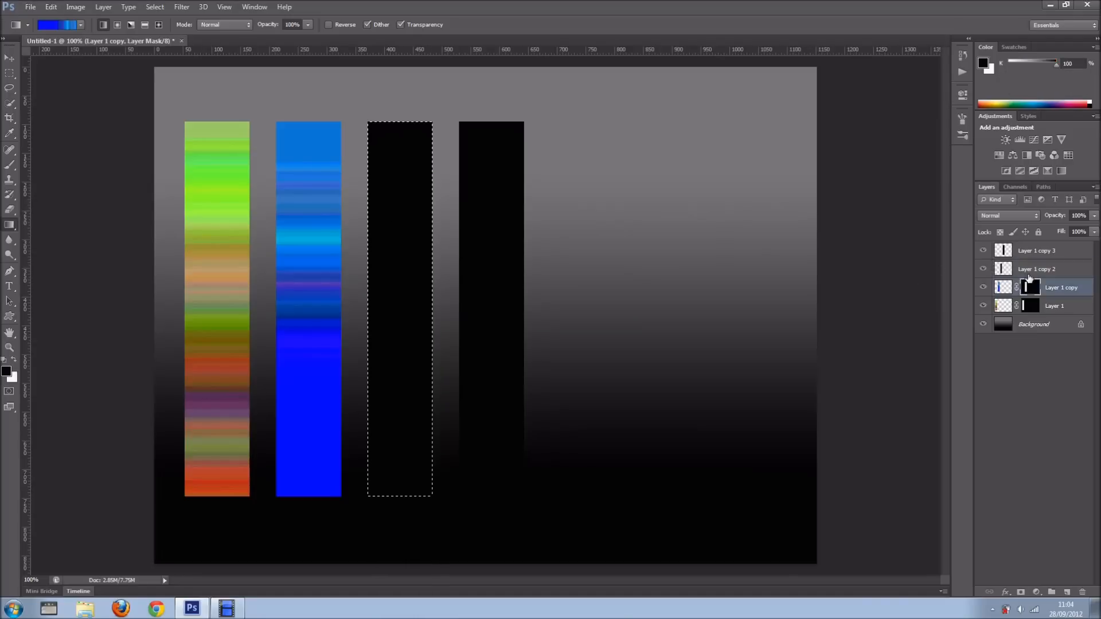
left_click(1037, 269)
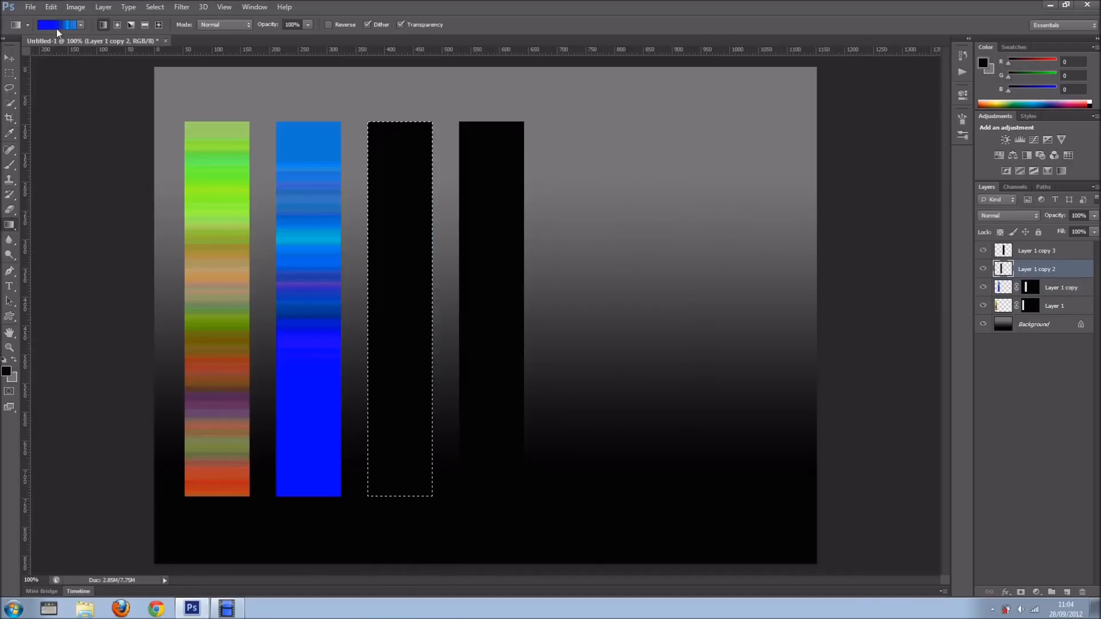
Fill the third bar with a purple-magenta noise gradient and randomize one for the fourth
left_click(55, 24)
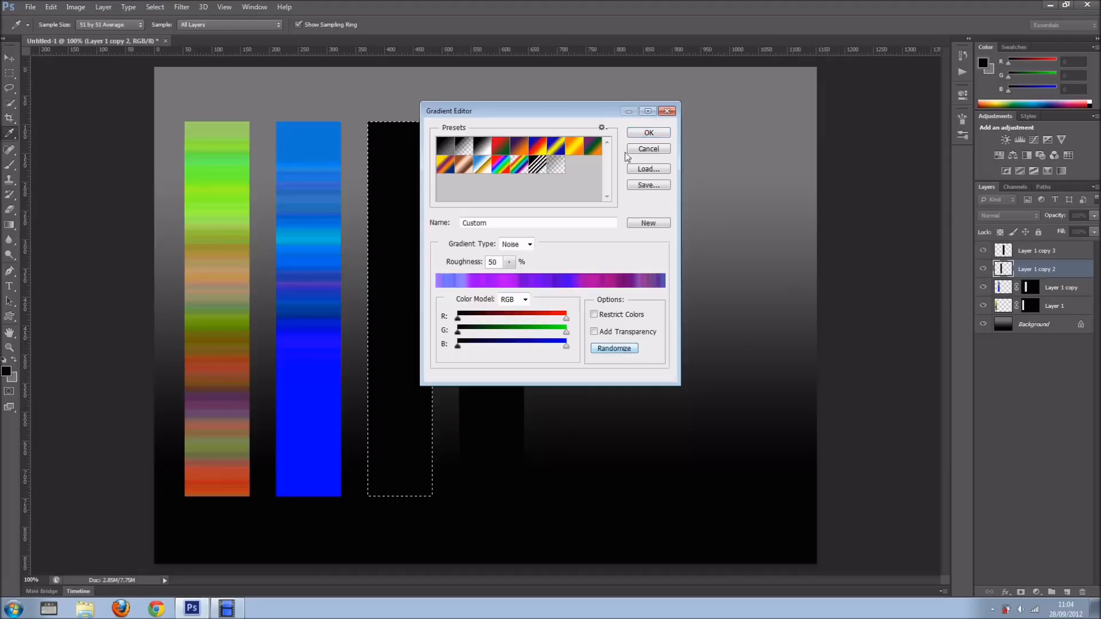
left_click(647, 133)
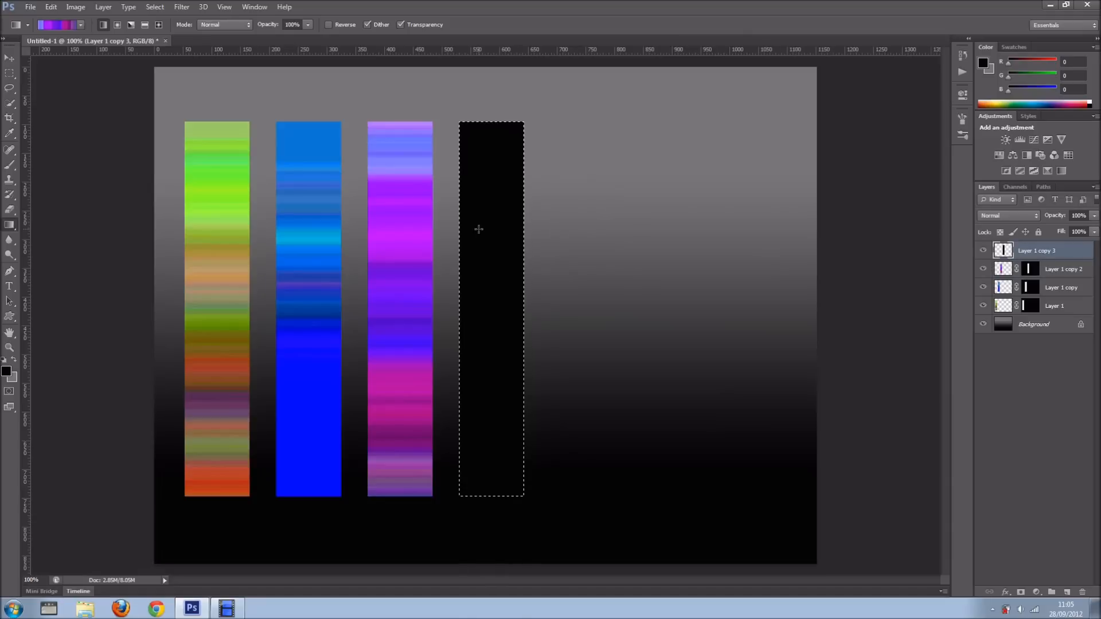
left_click(50, 24)
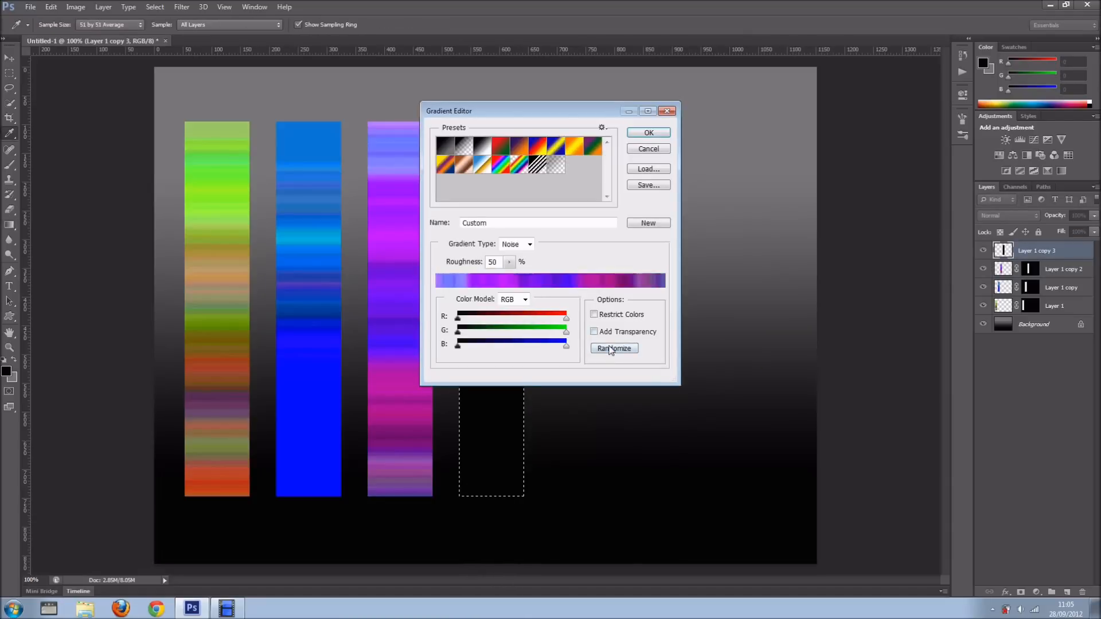
left_click(647, 133)
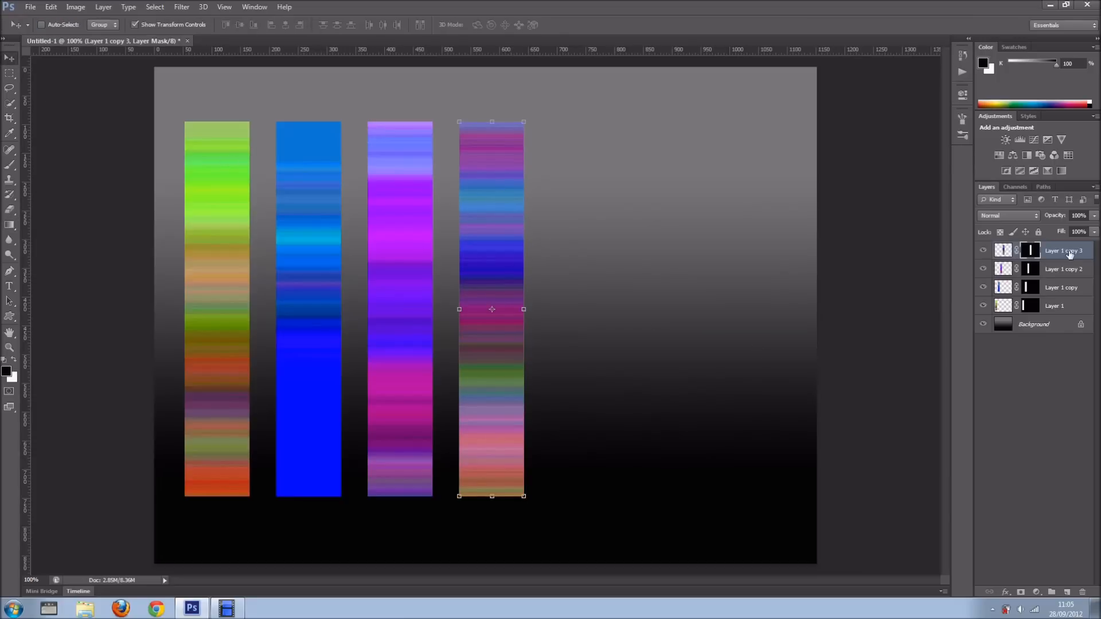
mouse_move(1016, 250)
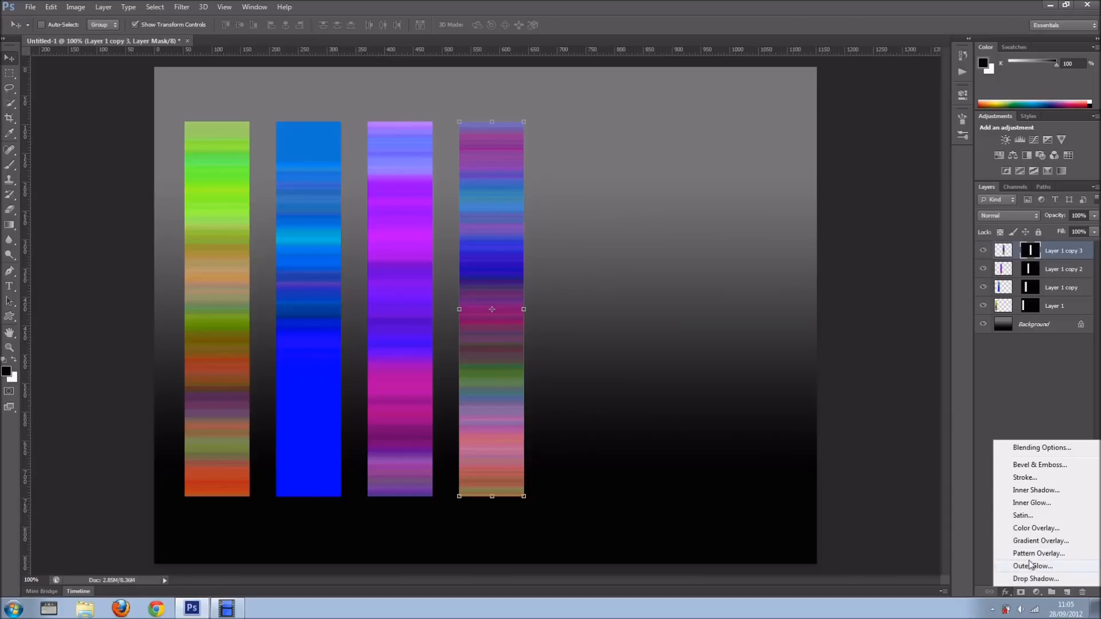
mouse_move(1007, 586)
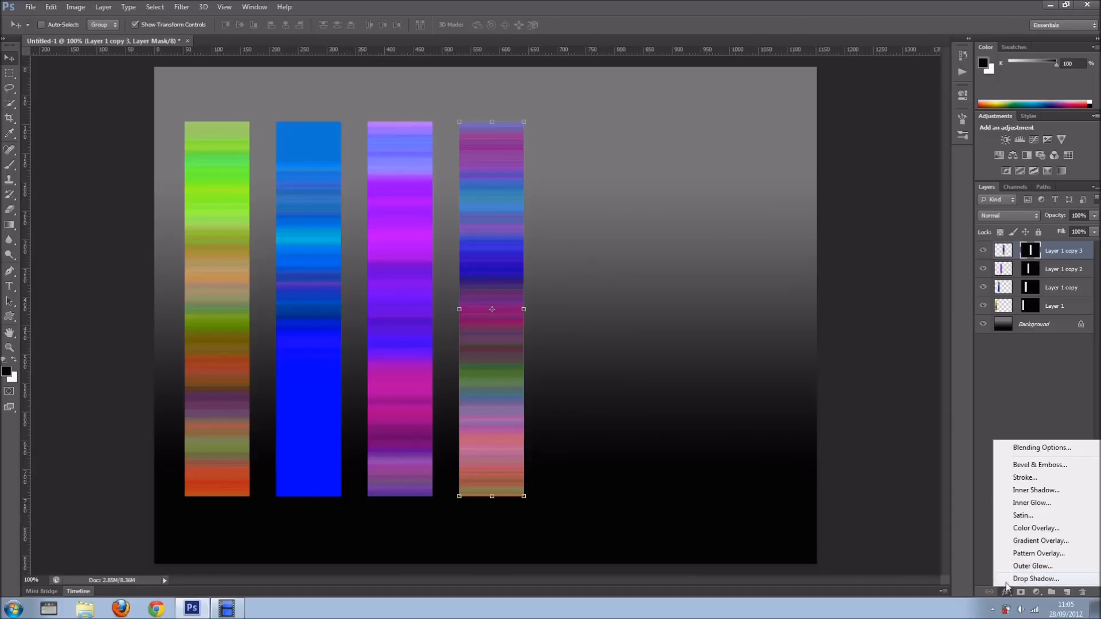
mouse_move(1032, 566)
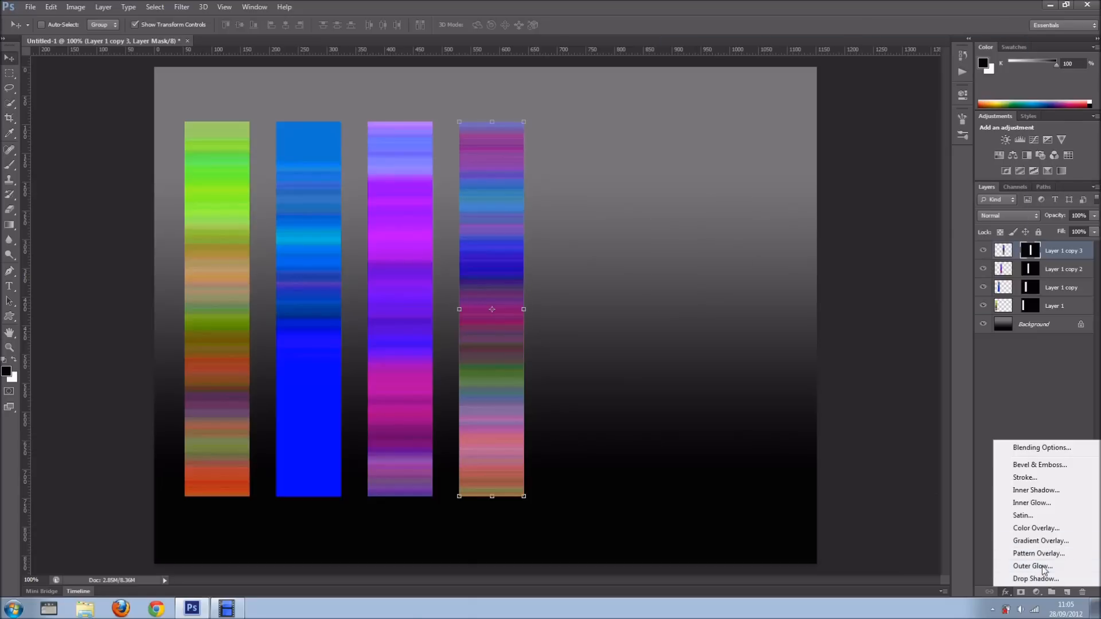
Add an Outer Glow to the fourth bar with a light blue colour
left_click(1033, 566)
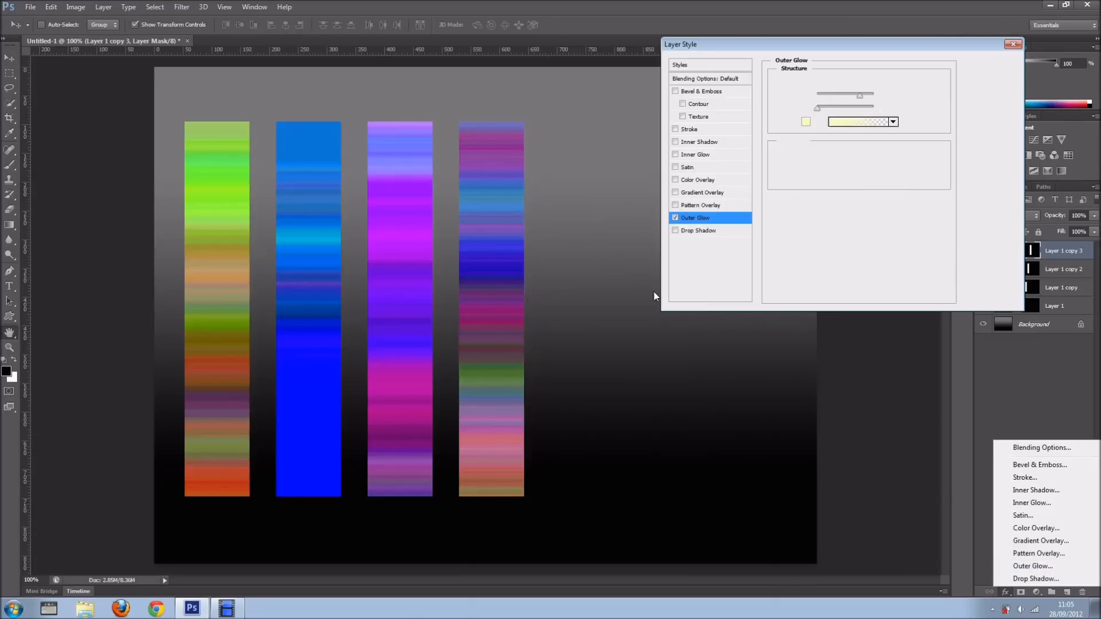
left_click(805, 122)
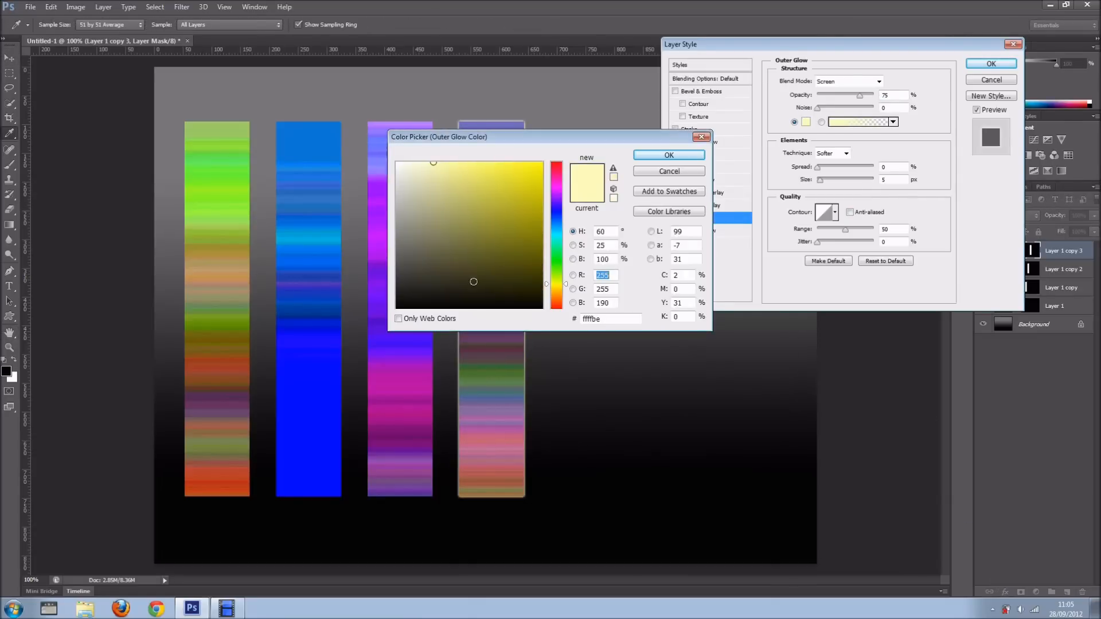
left_click(556, 172)
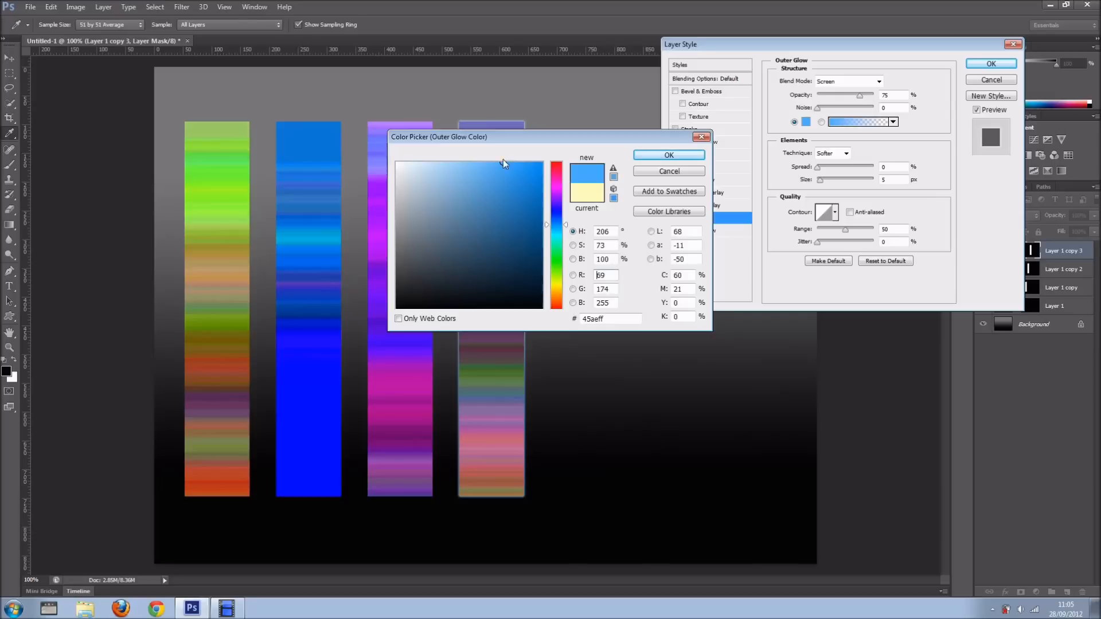
left_click(667, 155)
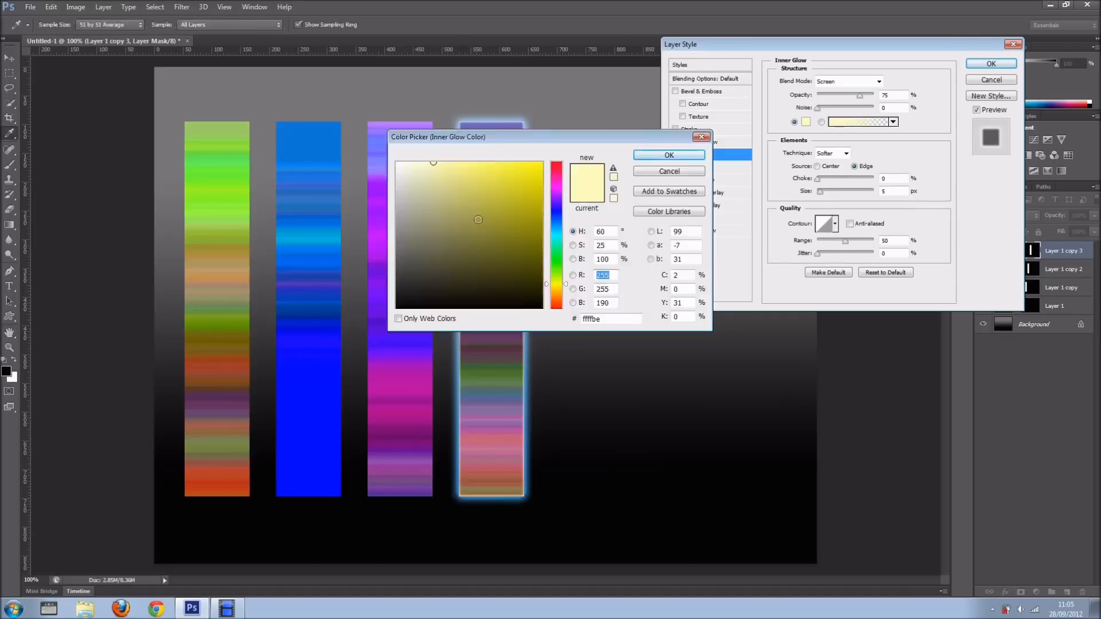
Add a magenta Inner Glow with raised Choke and Size, and apply both glows
left_click(668, 155)
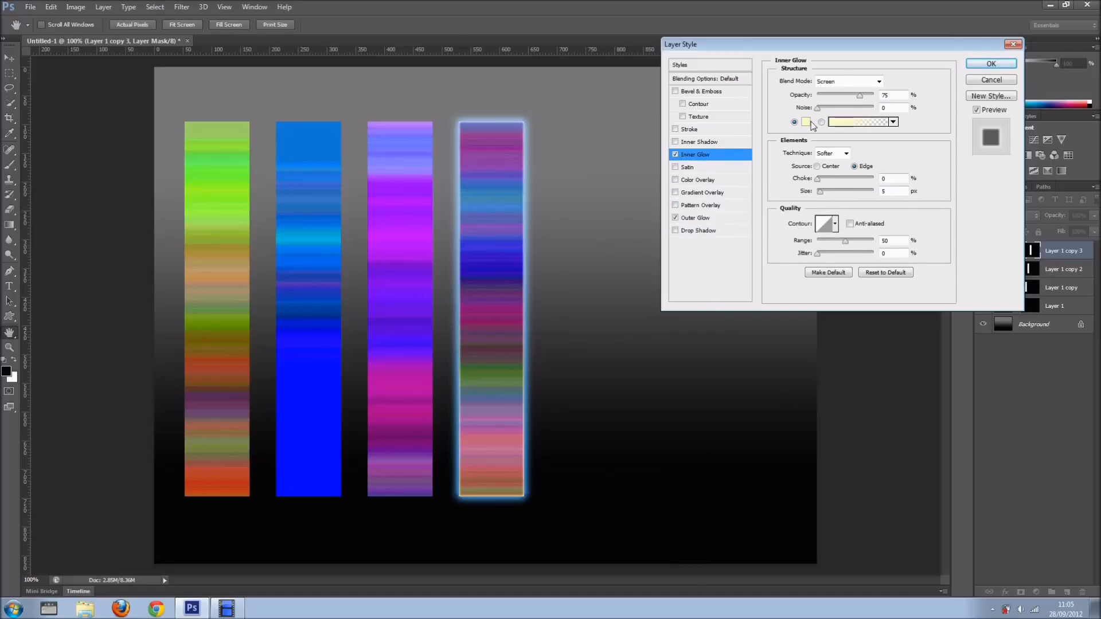
left_click(806, 121)
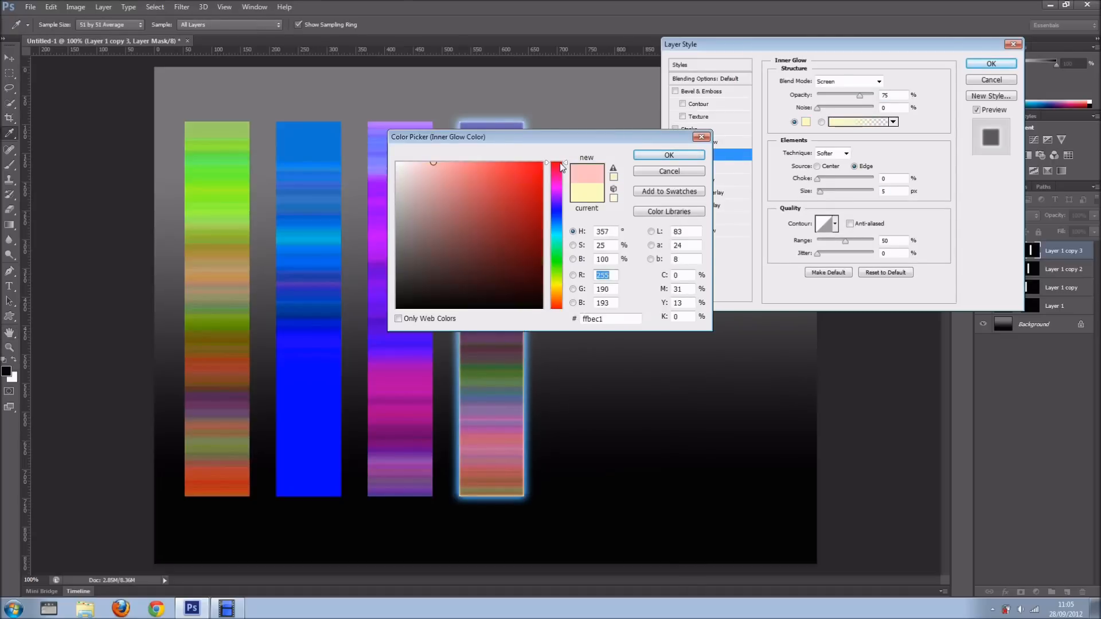
left_click(557, 236)
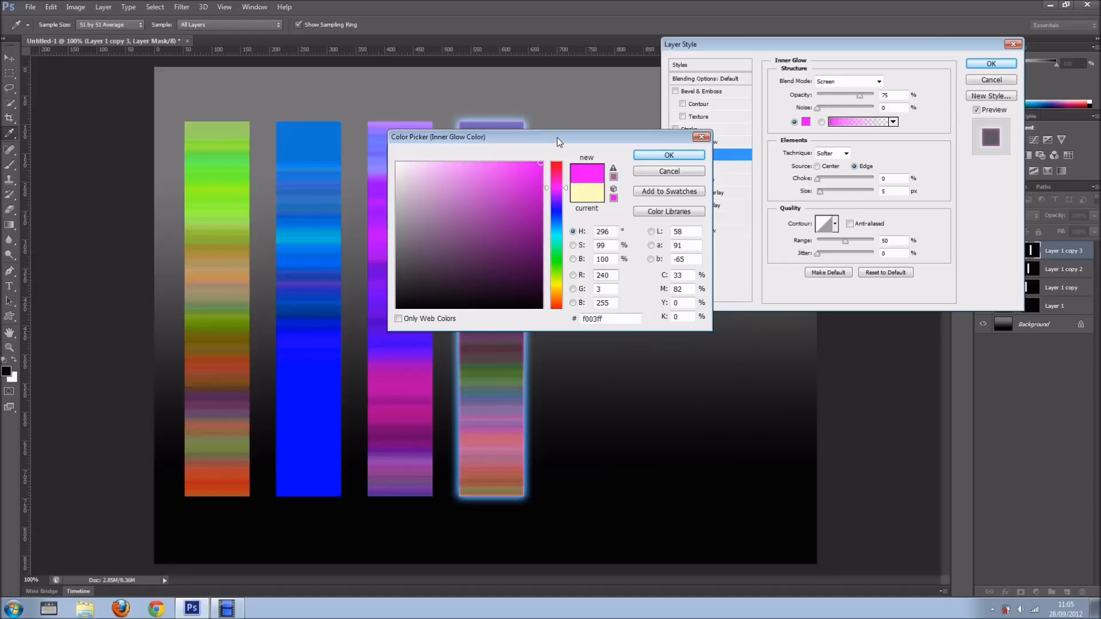
left_click(667, 155)
type("23")
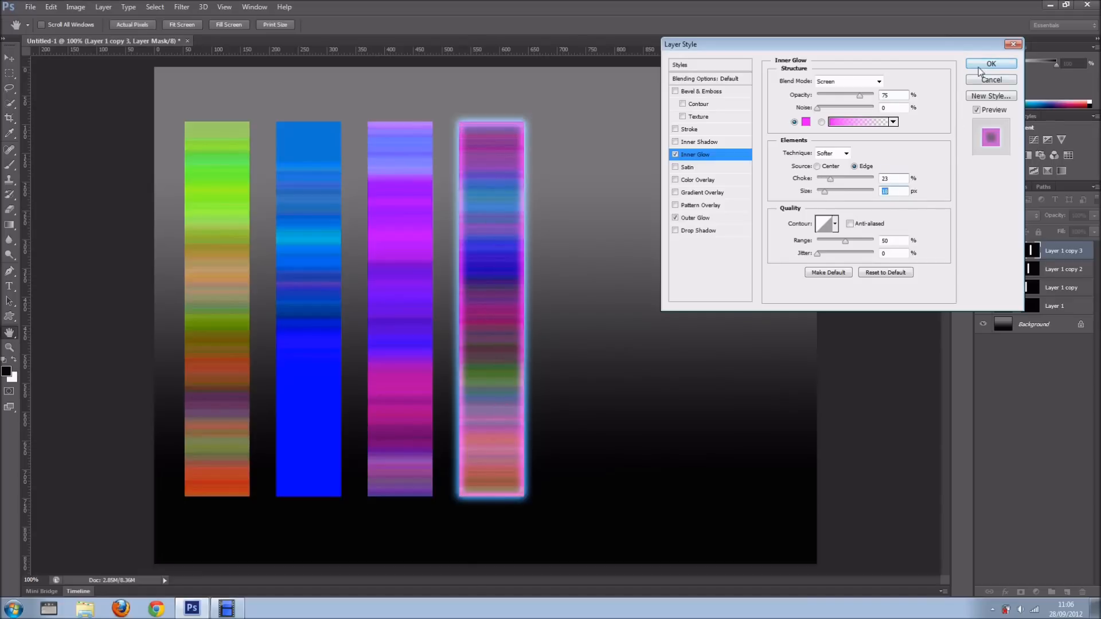
left_click(991, 64)
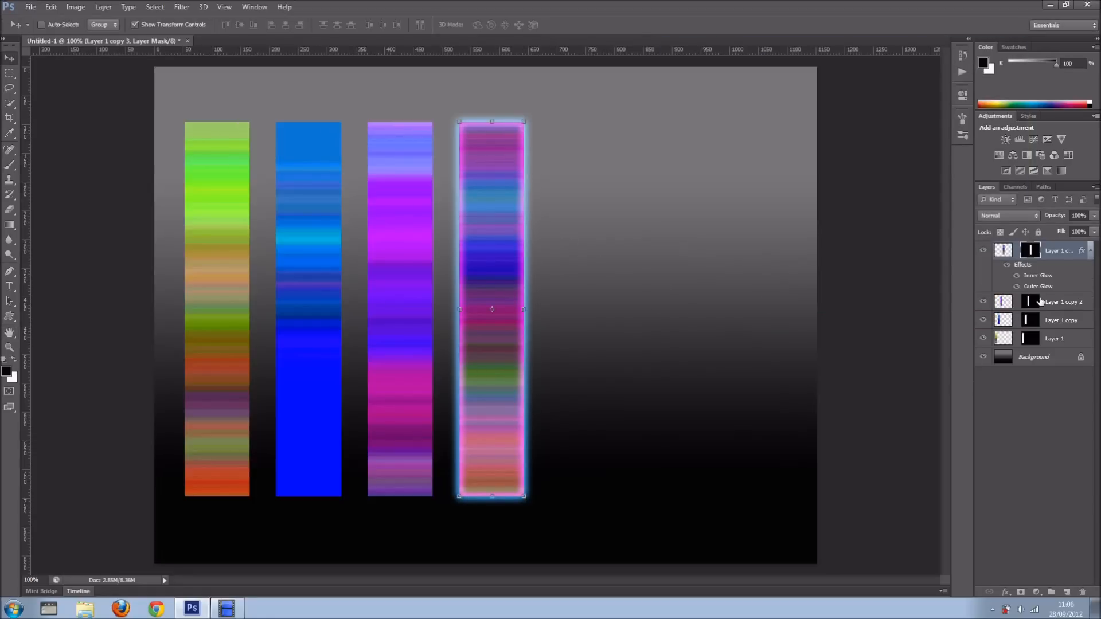
mouse_move(1064, 314)
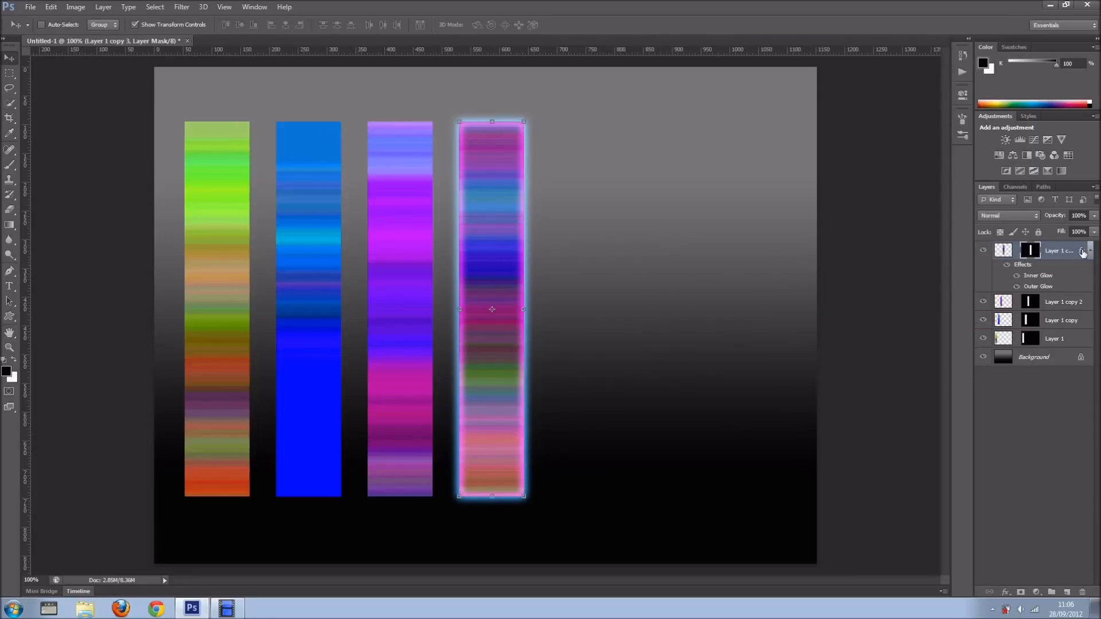
mouse_move(1081, 251)
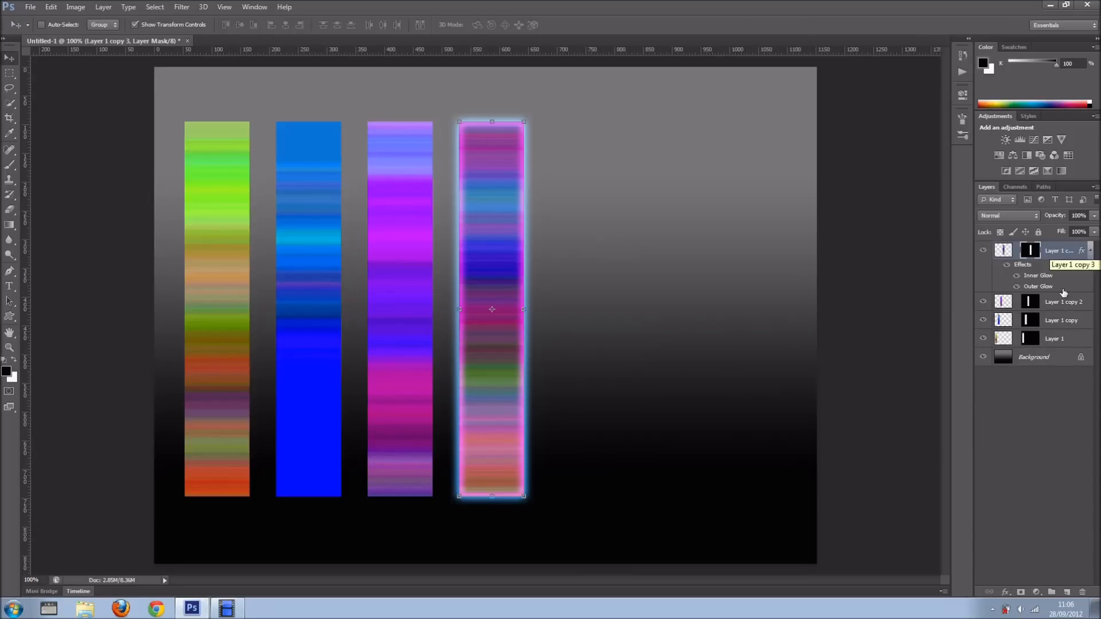
mouse_move(1077, 251)
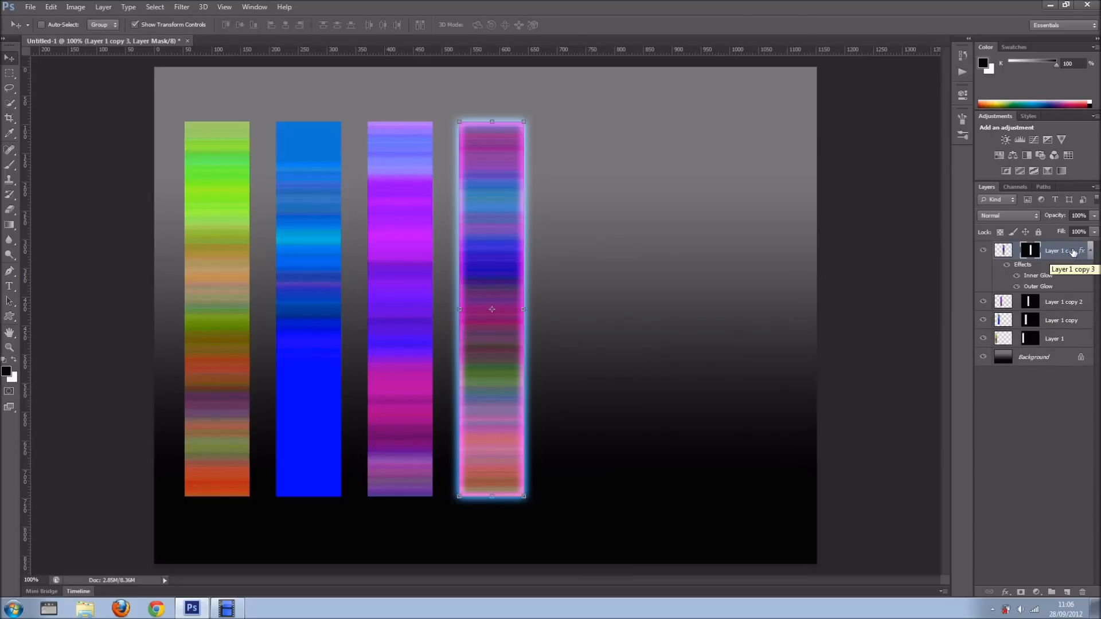
Copy Layer 1 copy 3's glow style and paste it onto the other three bar layers
right_click(1052, 250)
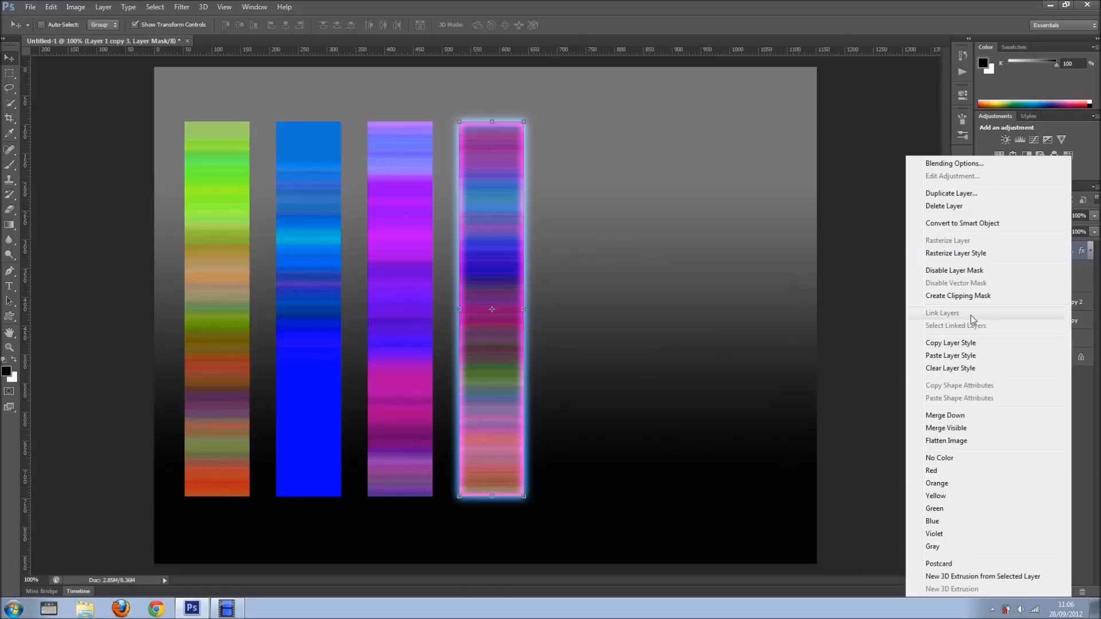
mouse_move(965, 337)
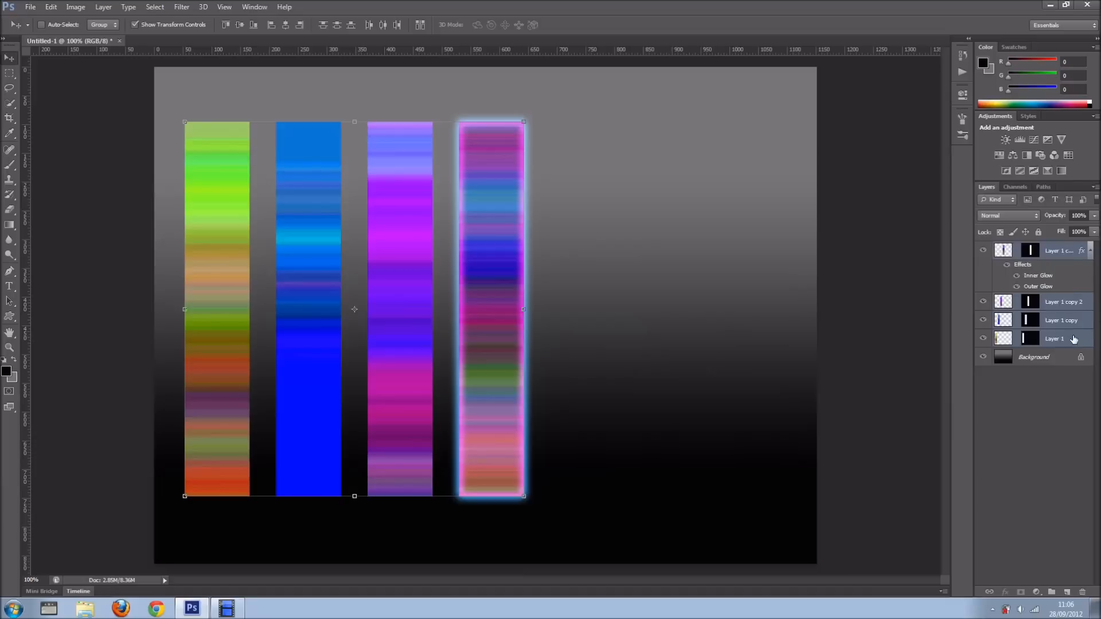
right_click(1052, 339)
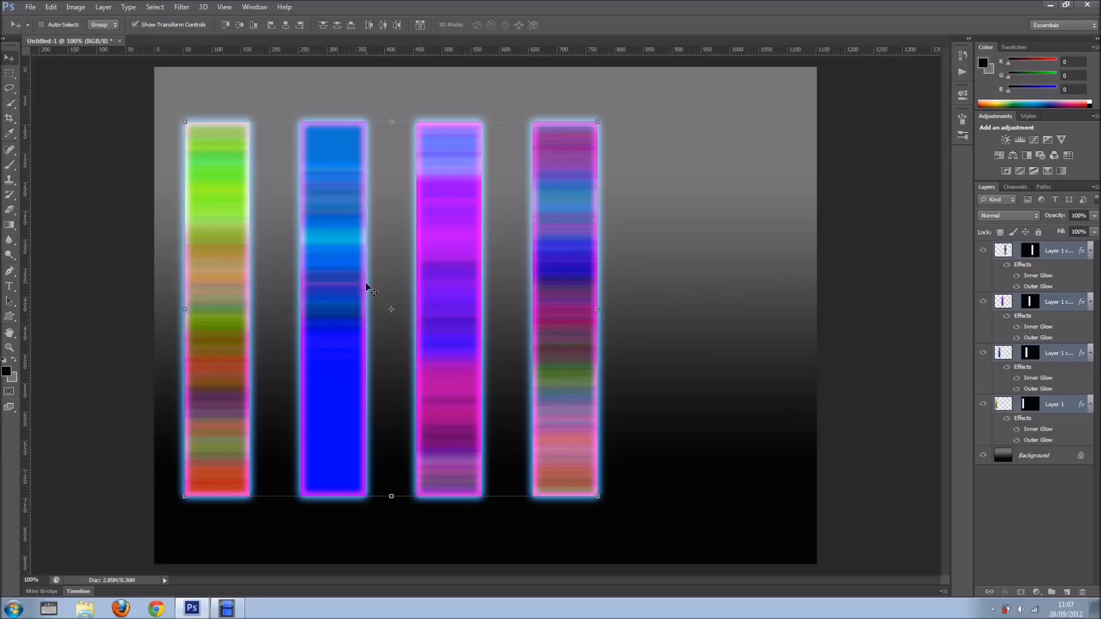
mouse_move(596, 356)
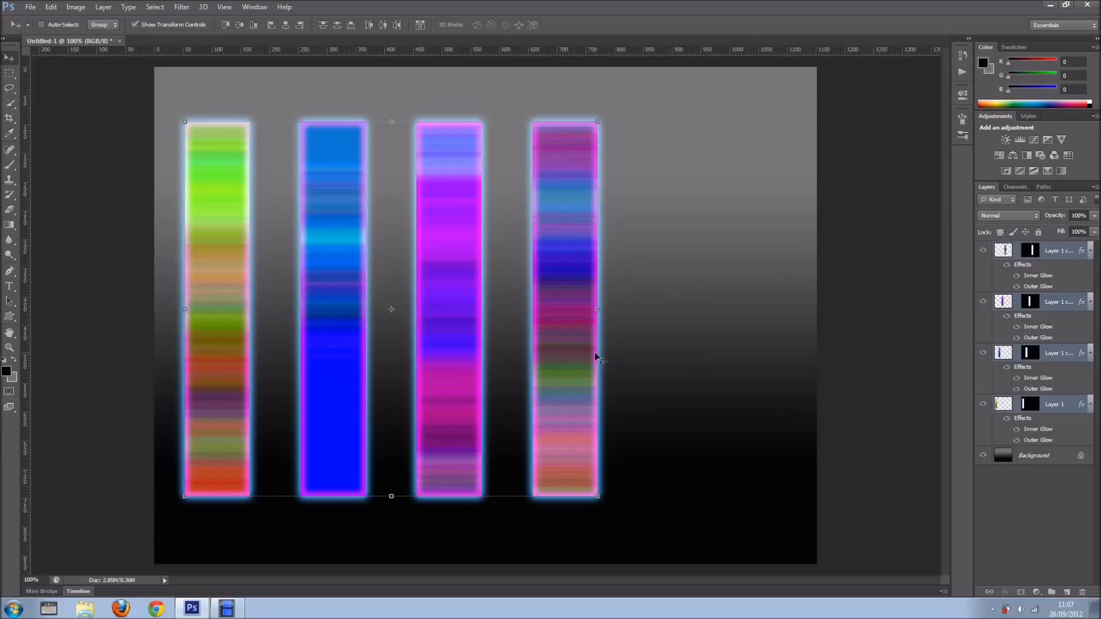
mouse_move(352, 271)
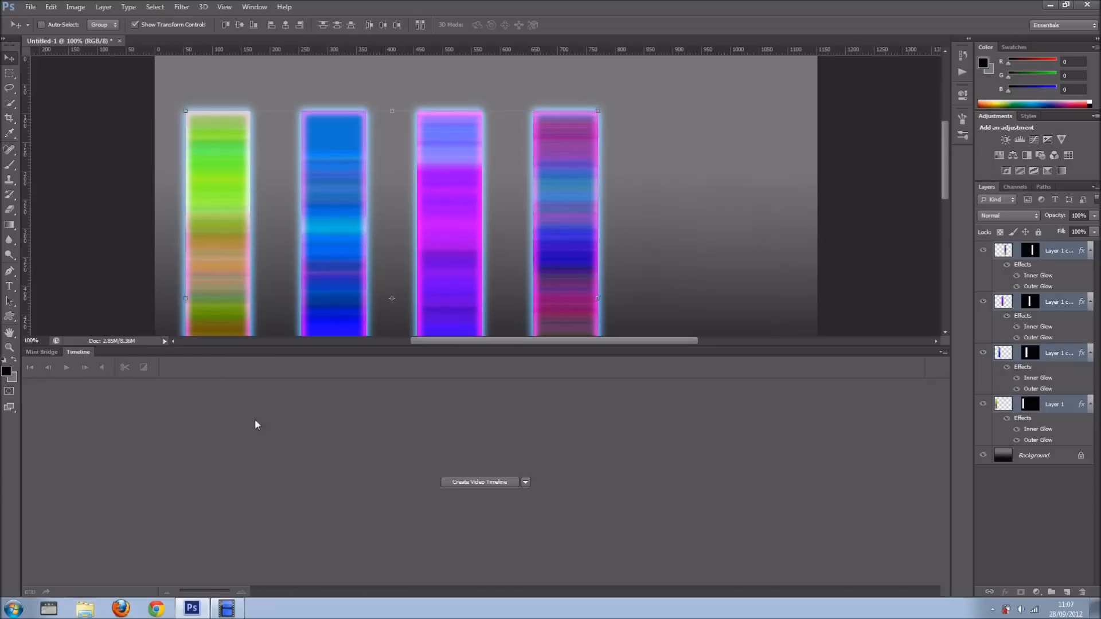
Create a video timeline listing the four bar layers as five-second clips
left_click(480, 482)
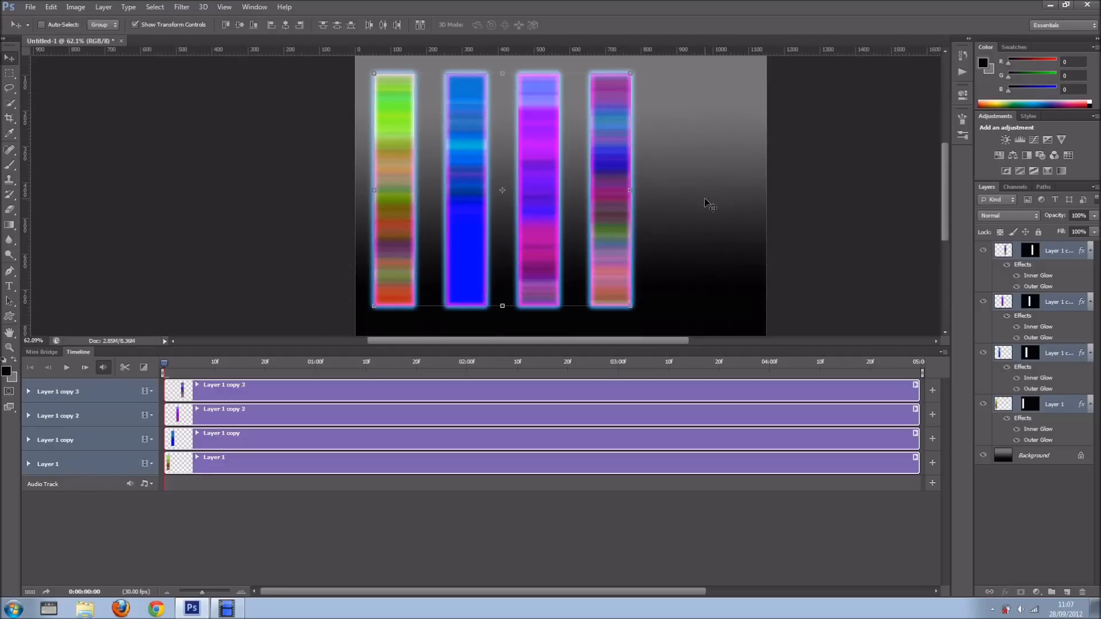
mouse_move(469, 258)
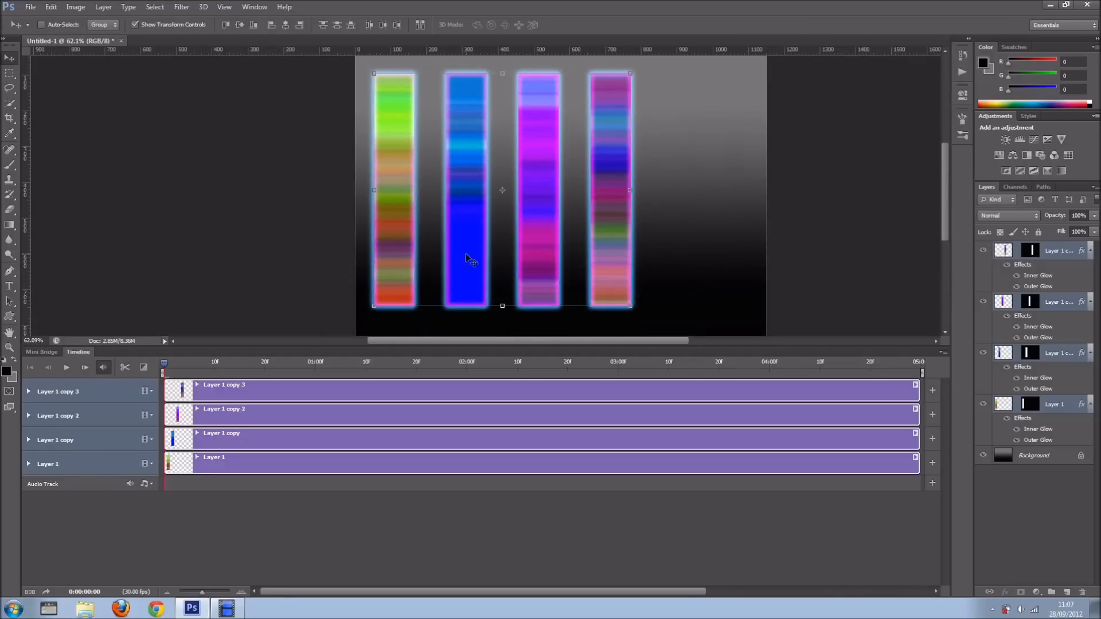
mouse_move(460, 265)
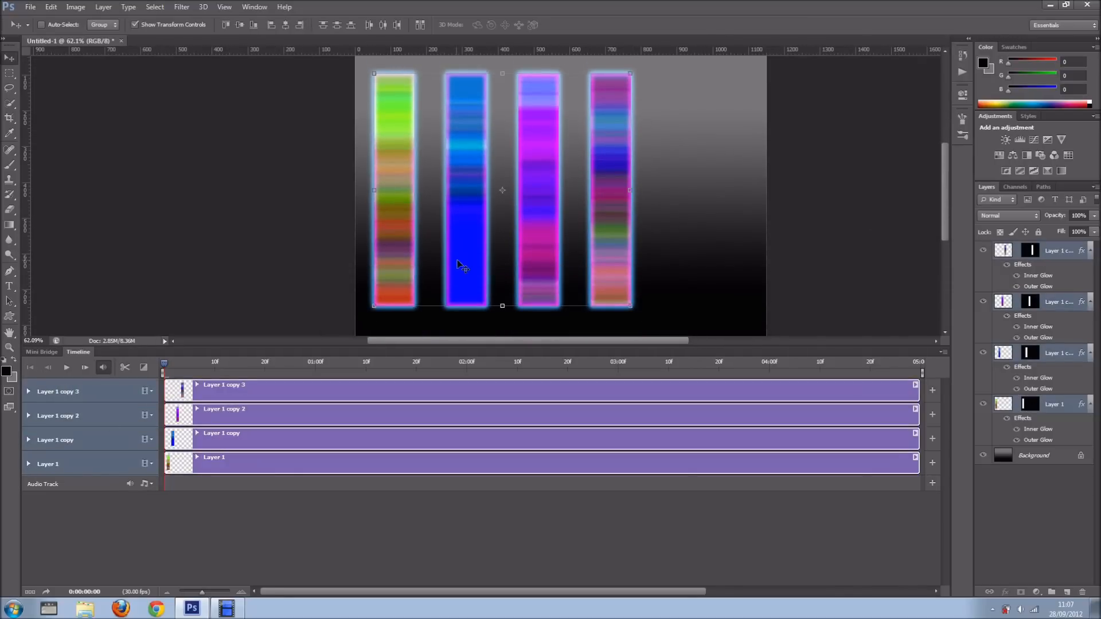
Unlink Layer 1's mask and keyframe its Layer Mask Position across the five-second timeline
left_click(29, 463)
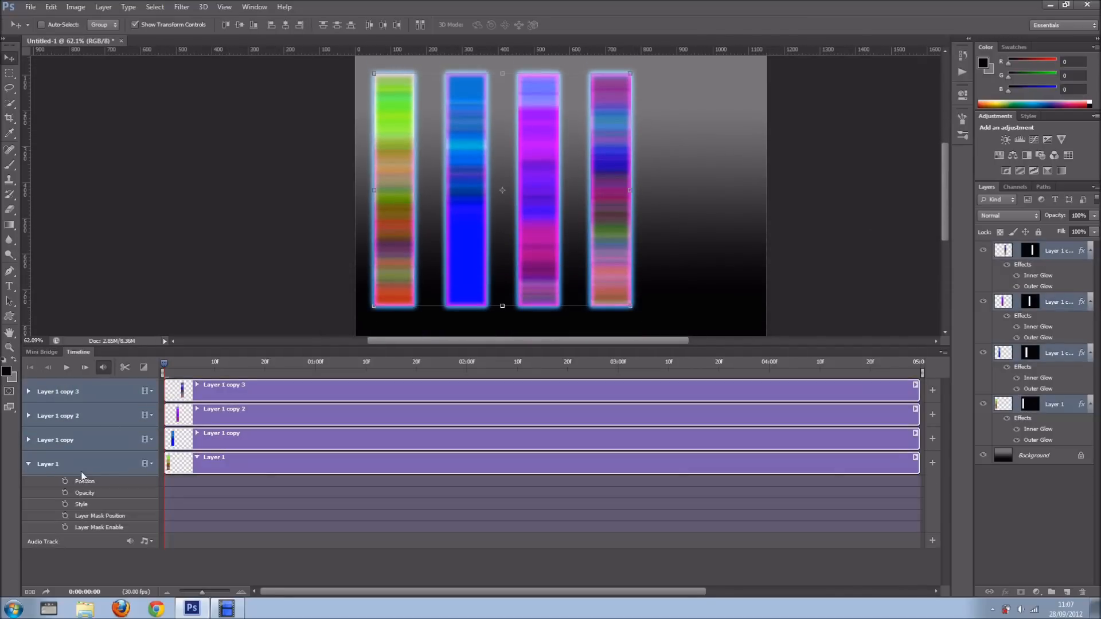
left_click(1030, 404)
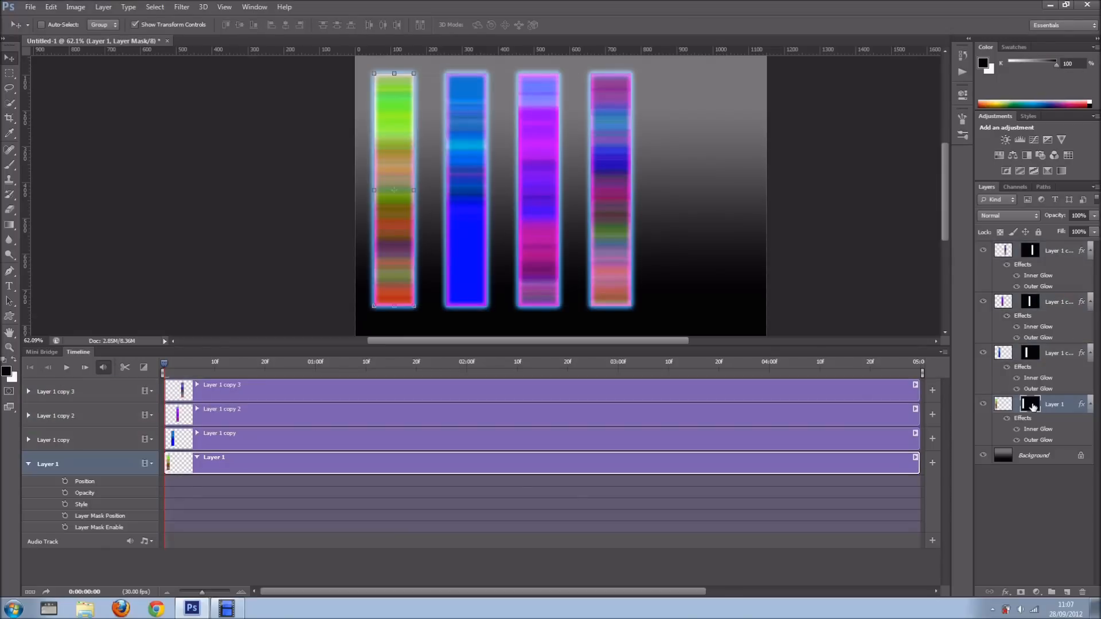
mouse_move(982, 411)
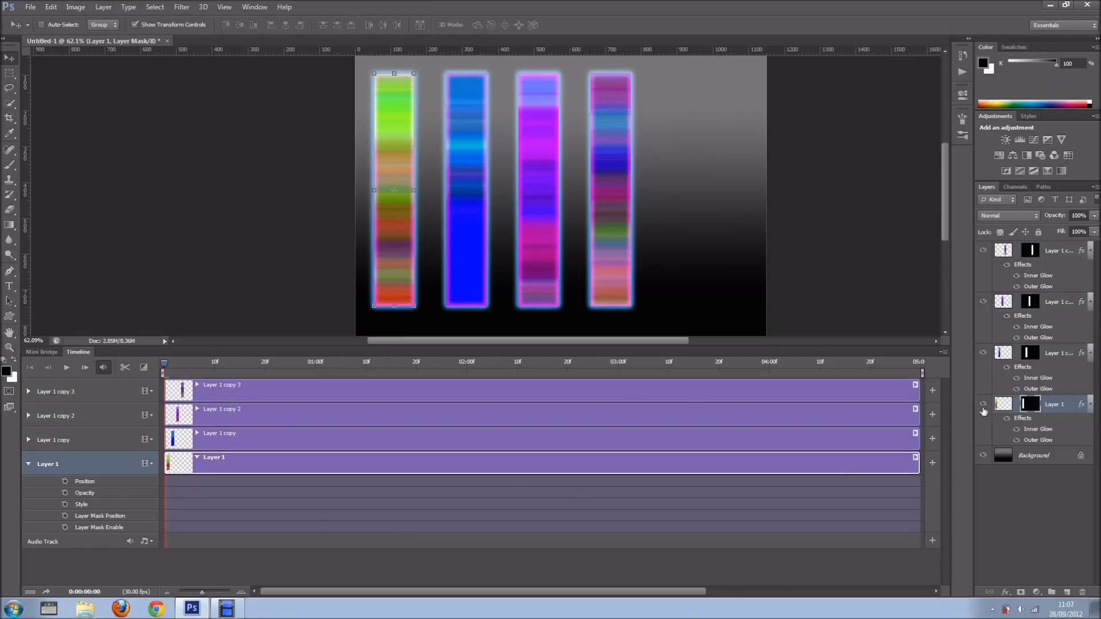
left_click(984, 403)
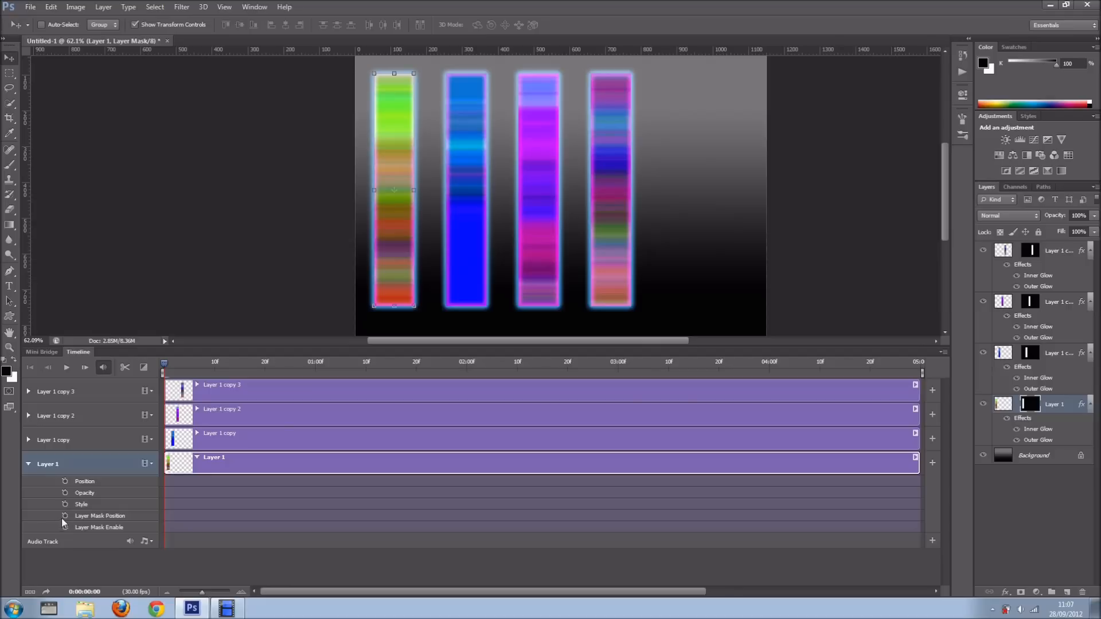
left_click(64, 515)
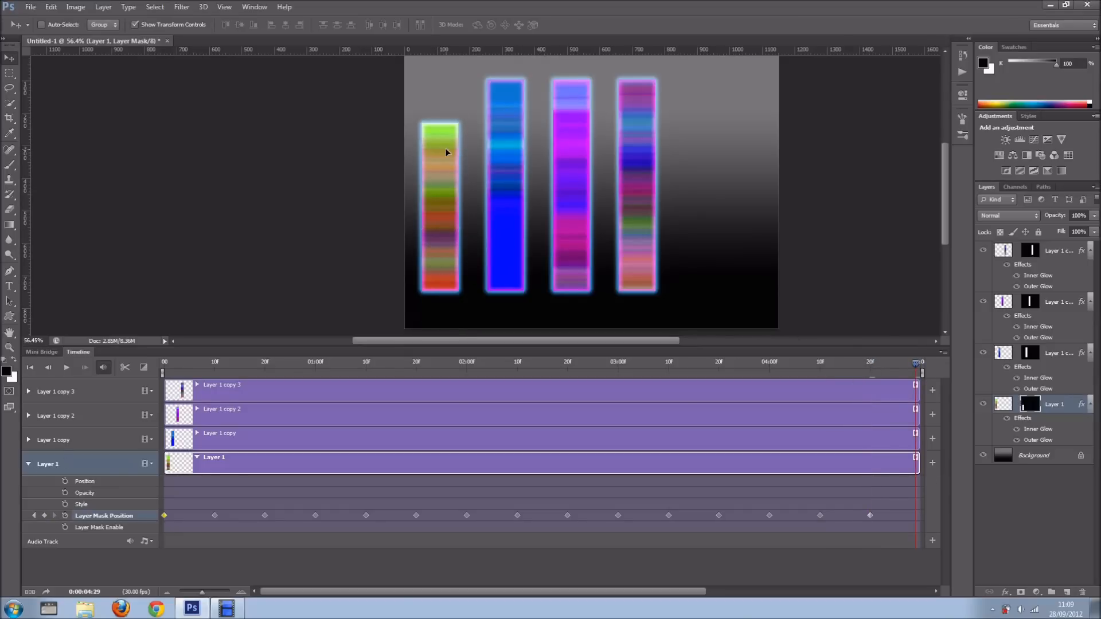
Switch to Layer 1 copy's track and keyframe its Layer Mask Position through 05:00f
left_click(27, 463)
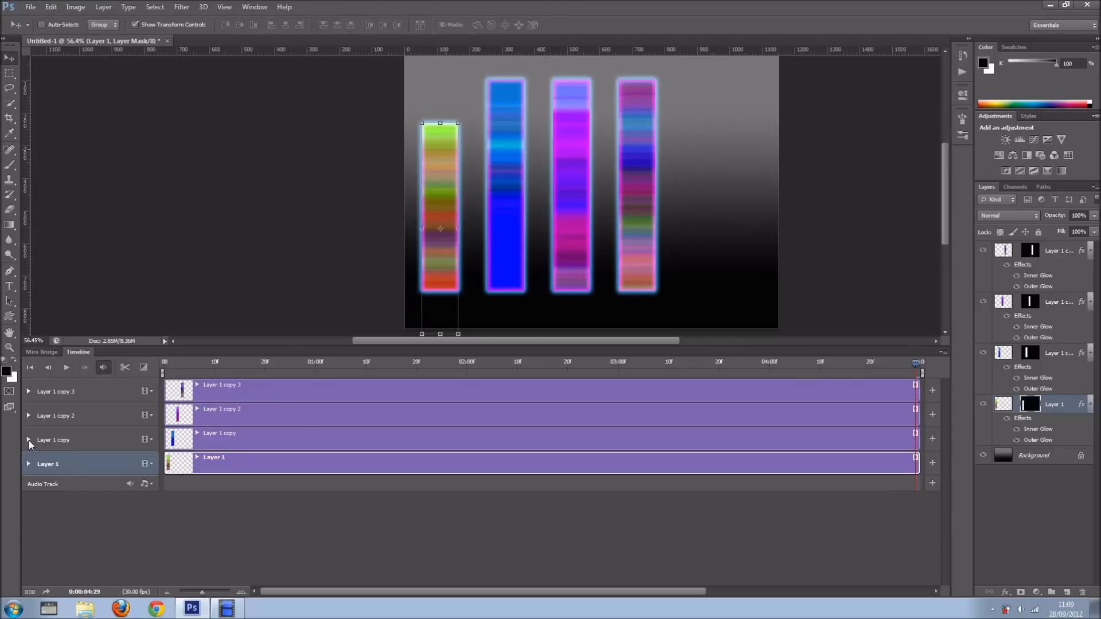
left_click(28, 439)
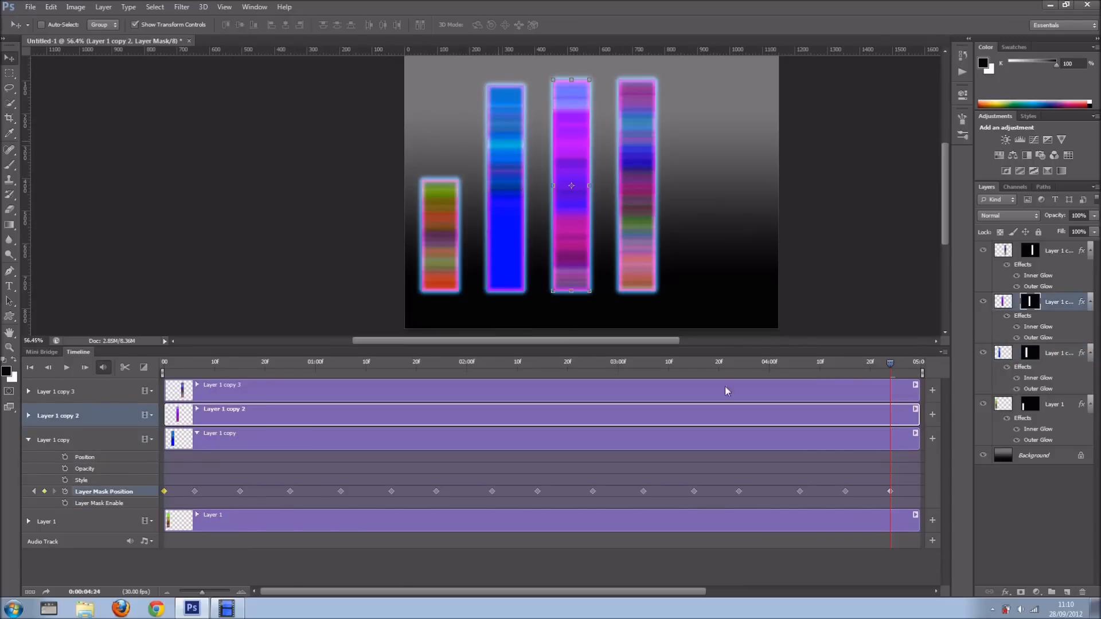
Collapse Layer 1 copy, expand Layer 1 copy 2 and set its first Layer Mask Position keyframe at frame one
left_click(29, 439)
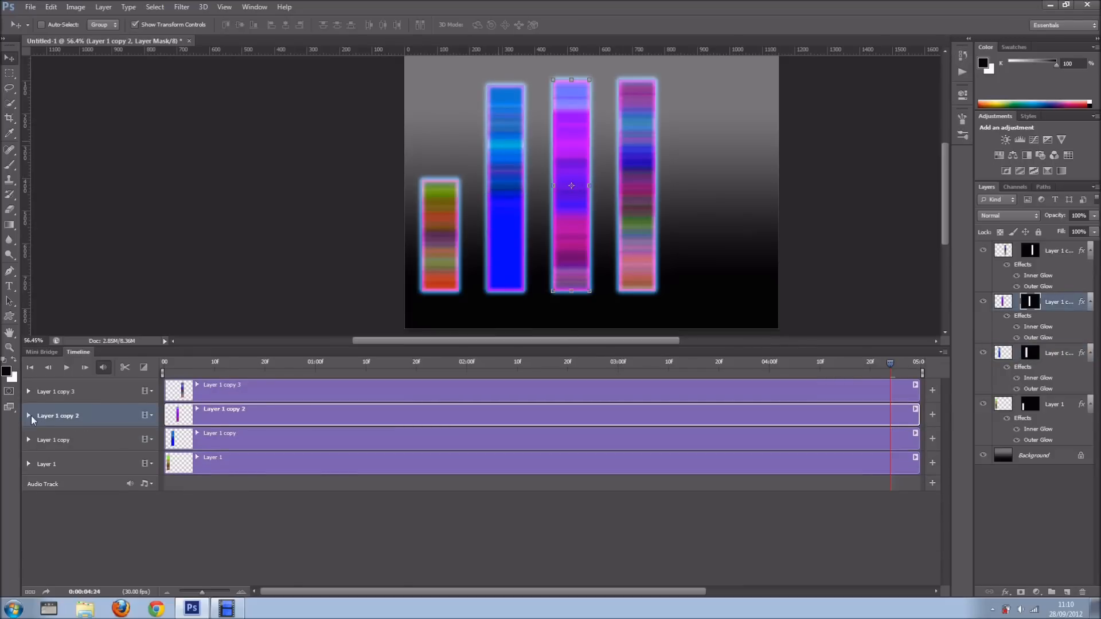
left_click(28, 415)
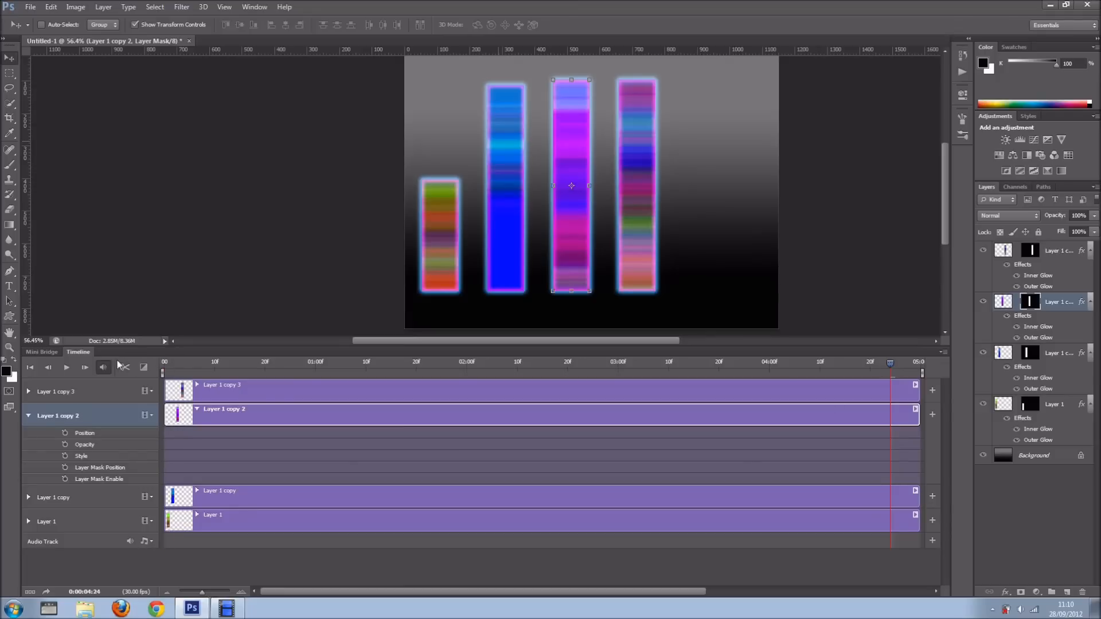
left_click(29, 367)
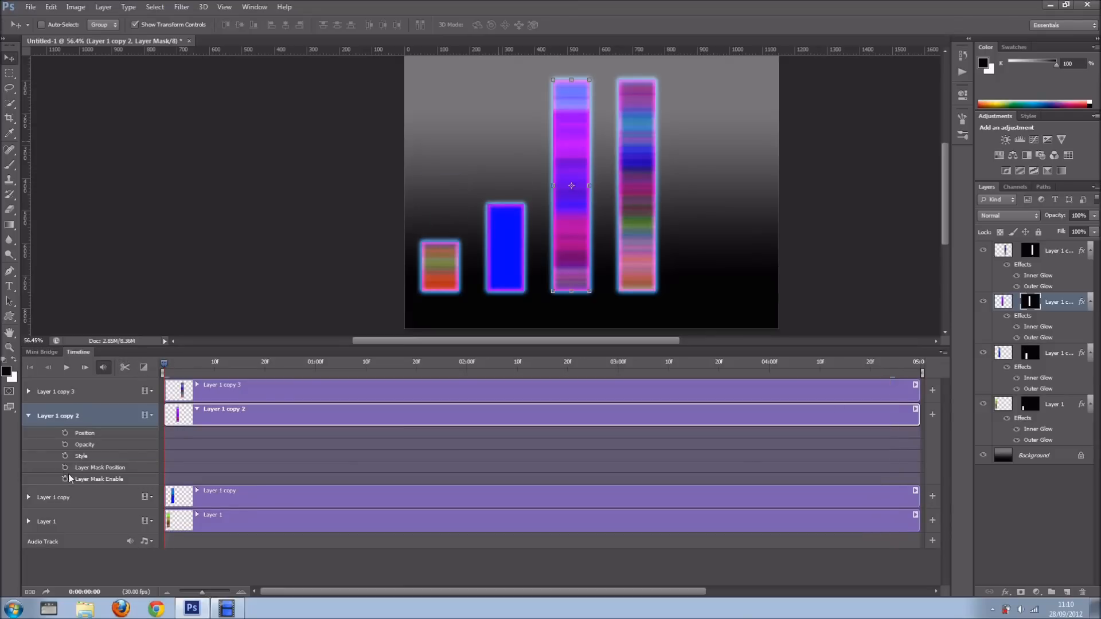
left_click(64, 466)
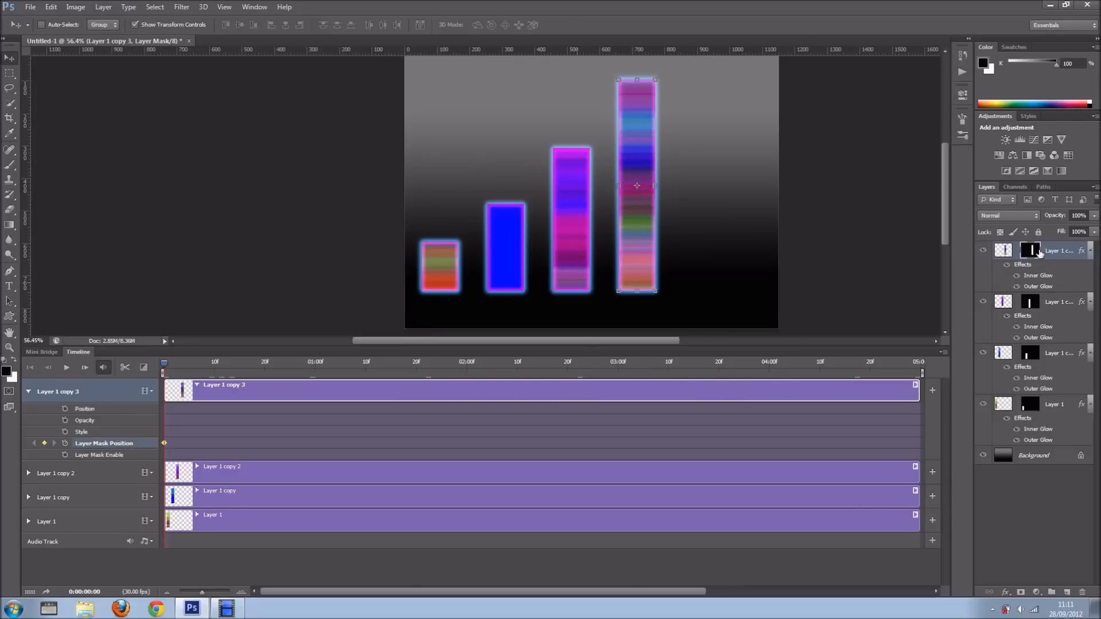
mouse_move(554, 231)
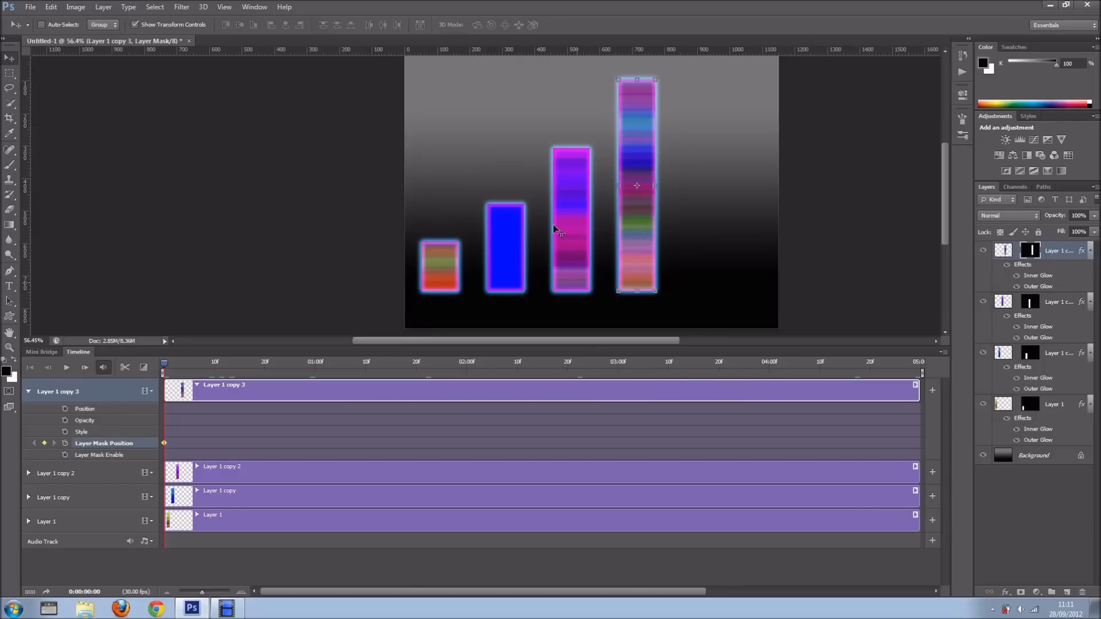
mouse_move(635, 122)
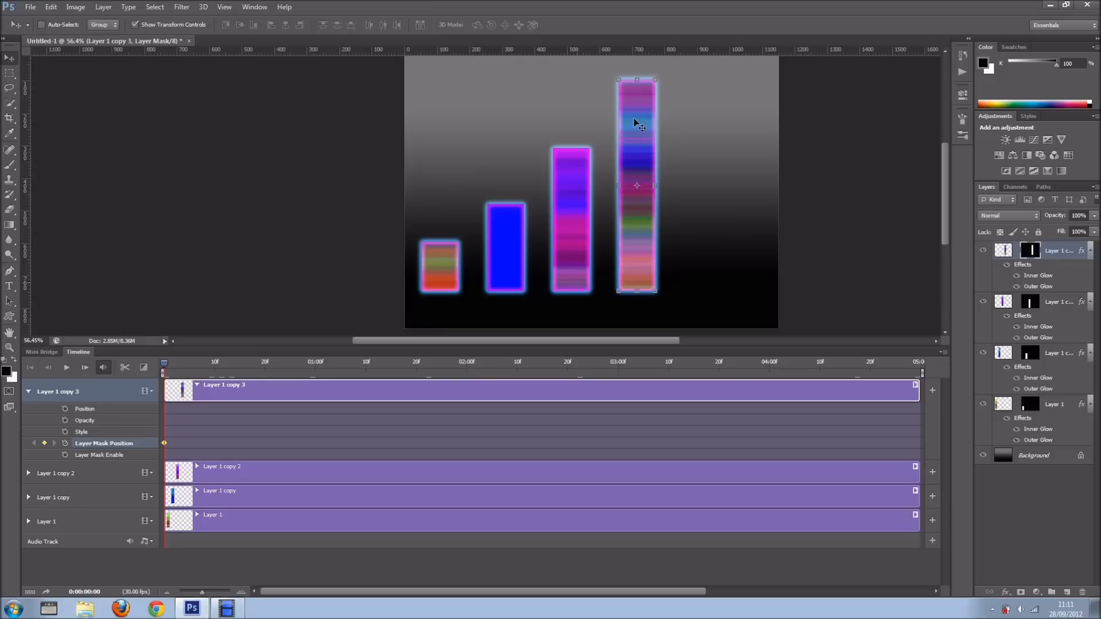
Add Layer Mask Position keyframes for Layer 1 copy 3 along the timeline by repositioning its mask
left_click(290, 361)
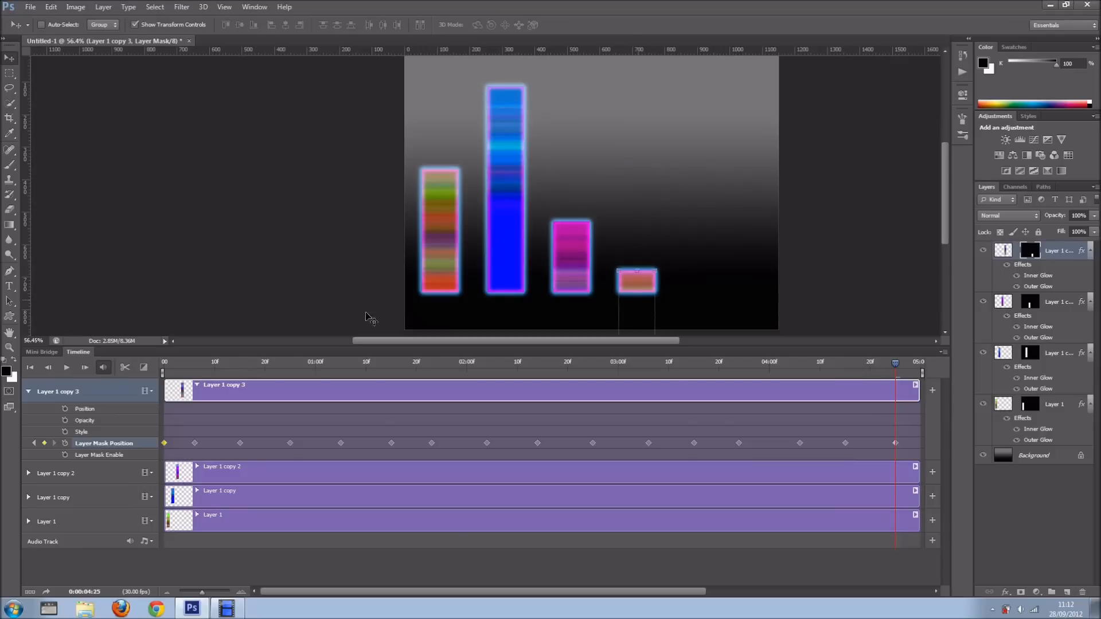
mouse_move(291, 411)
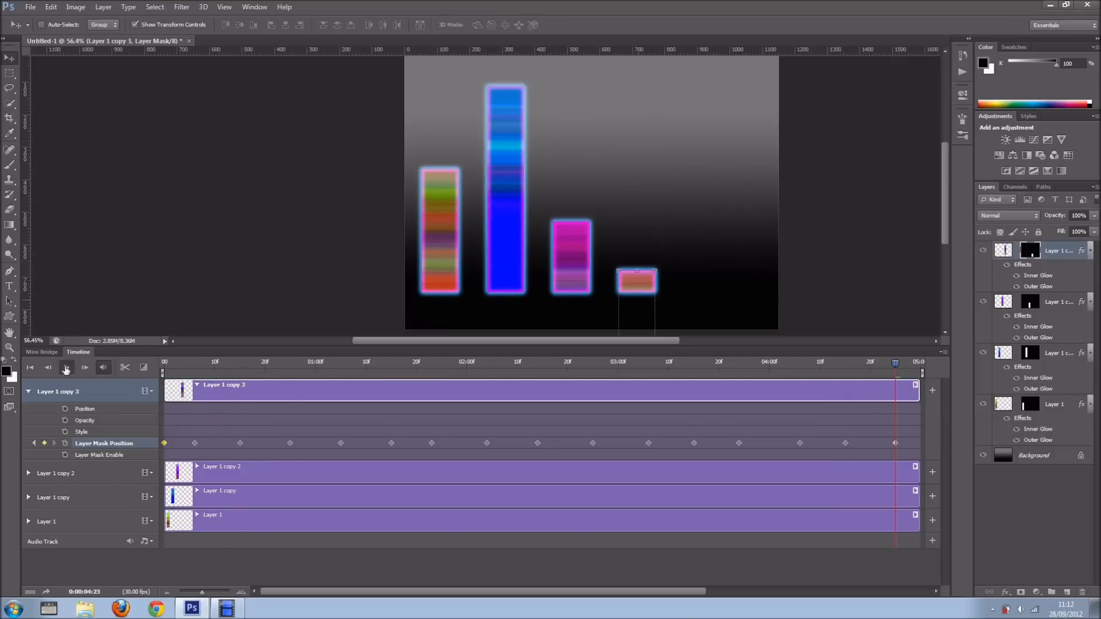
Play, stop and replay the timeline so all four glowing bars bounce independently
left_click(66, 367)
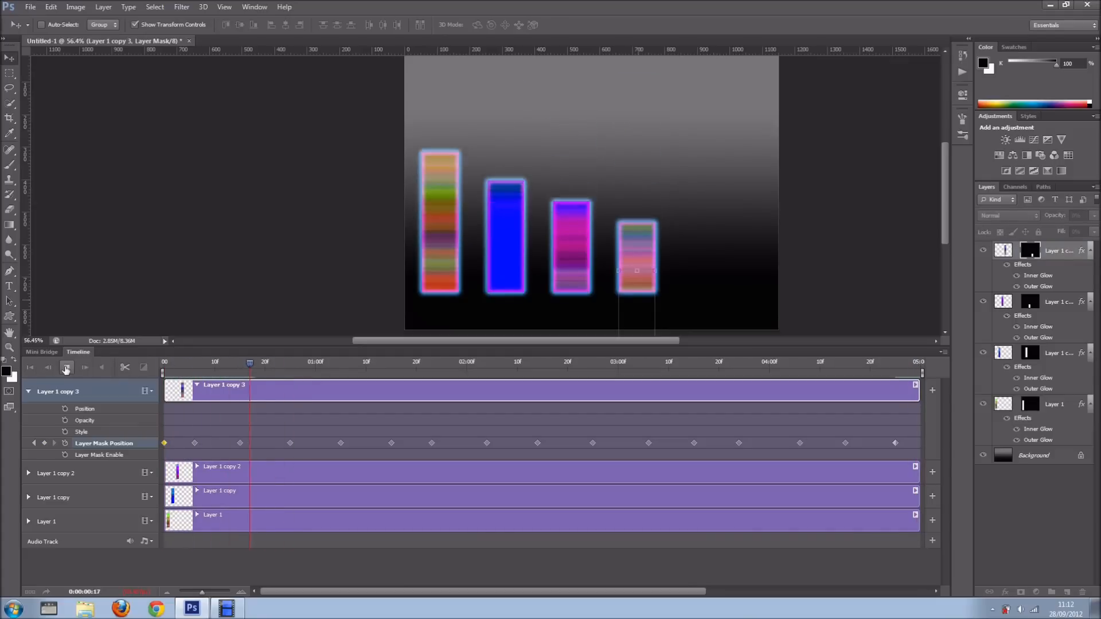
left_click(66, 367)
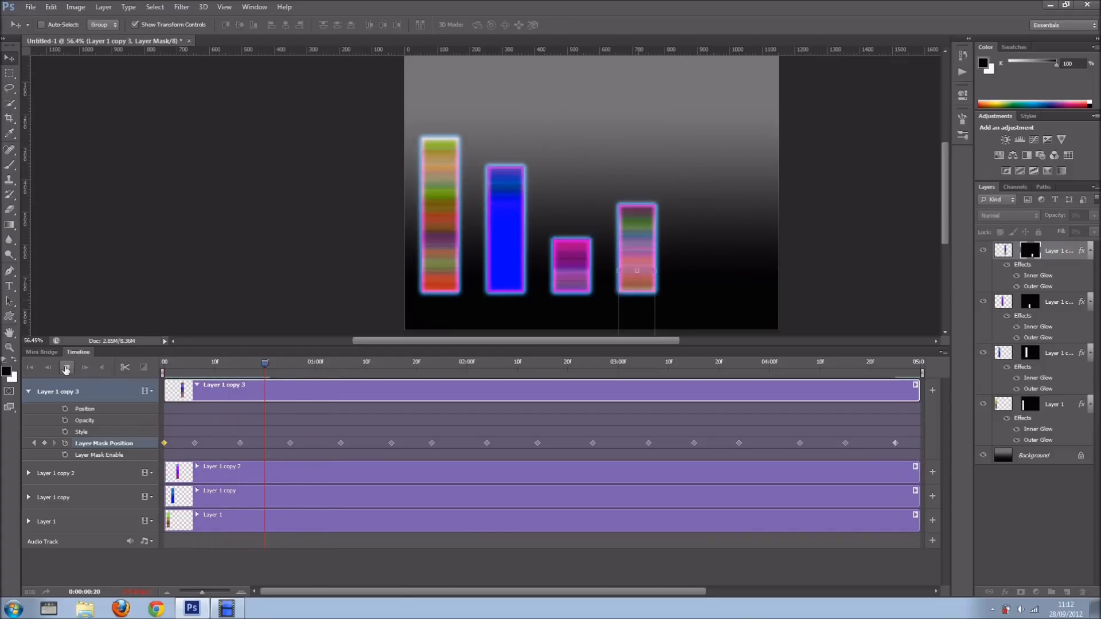
left_click(67, 367)
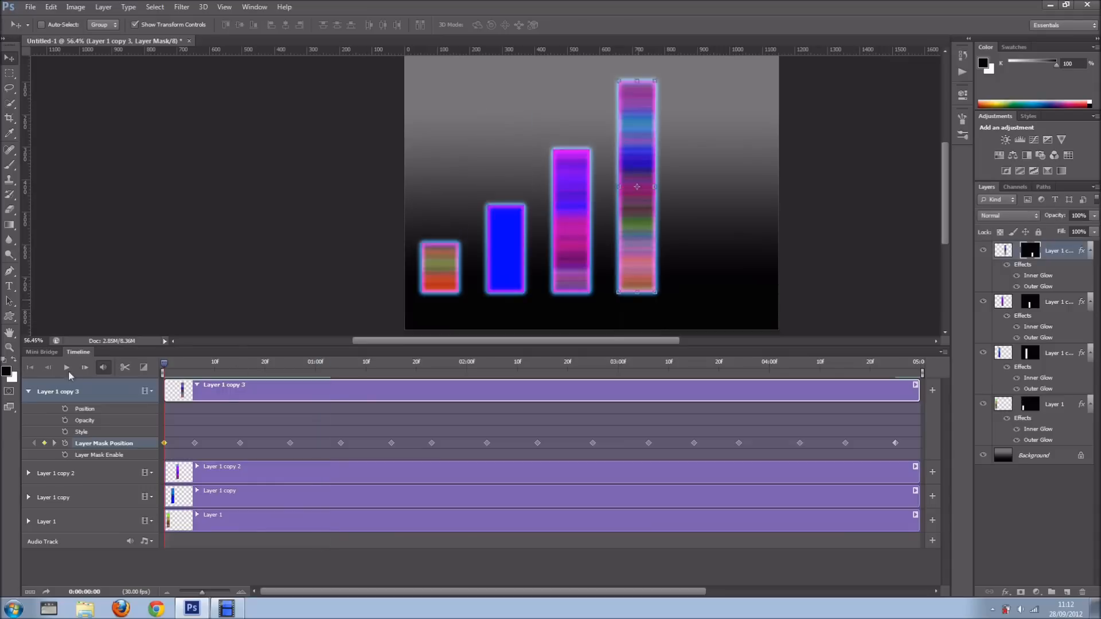
left_click(67, 367)
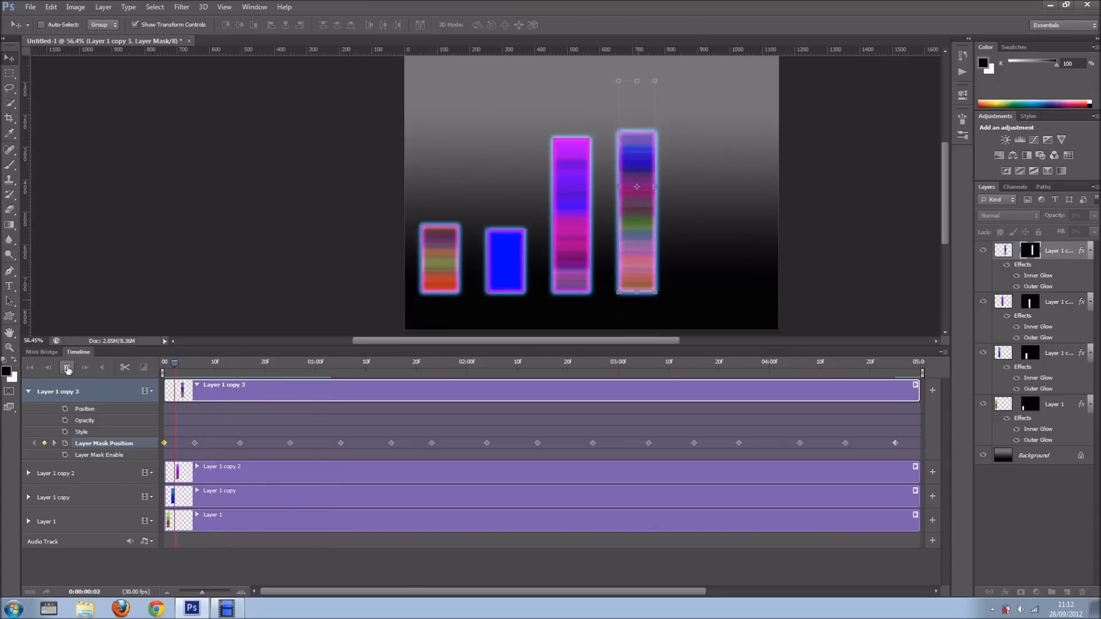
left_click(66, 367)
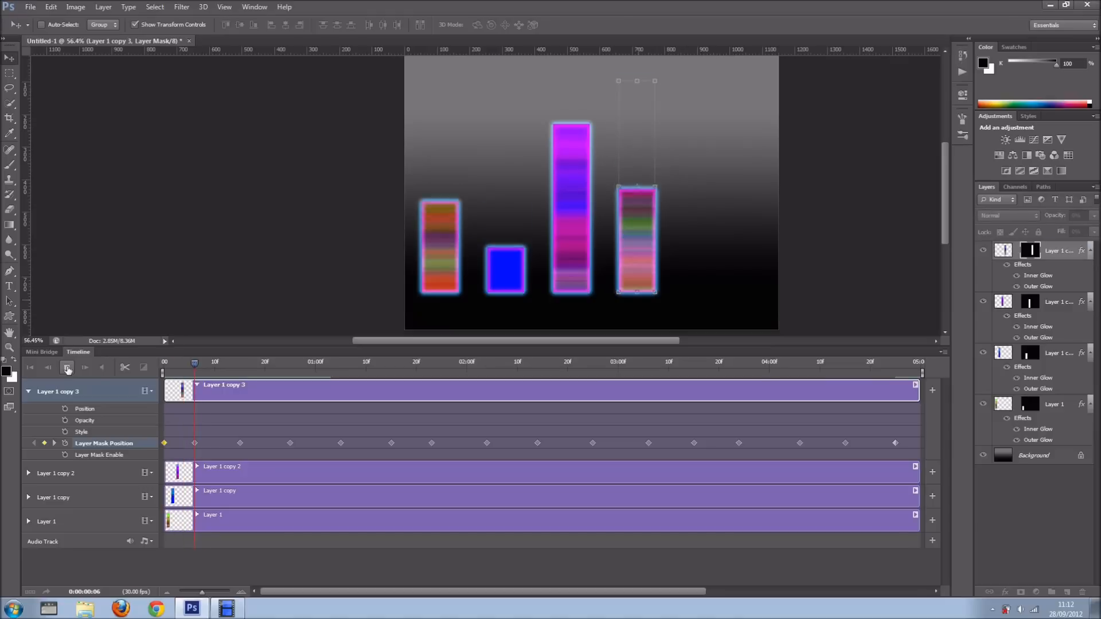
left_click(66, 367)
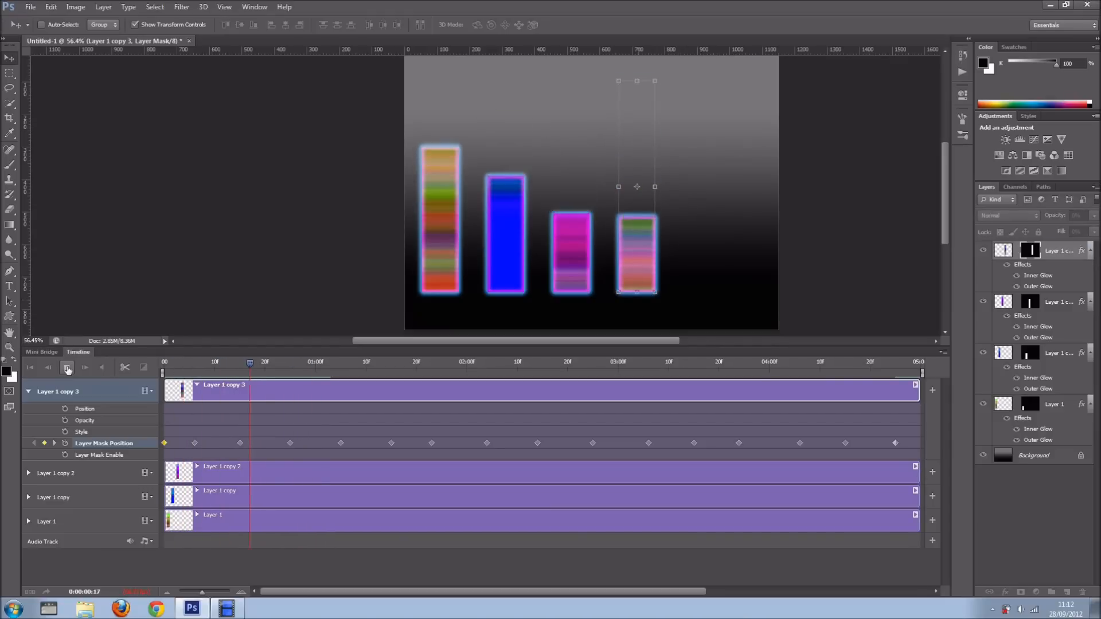
left_click(68, 366)
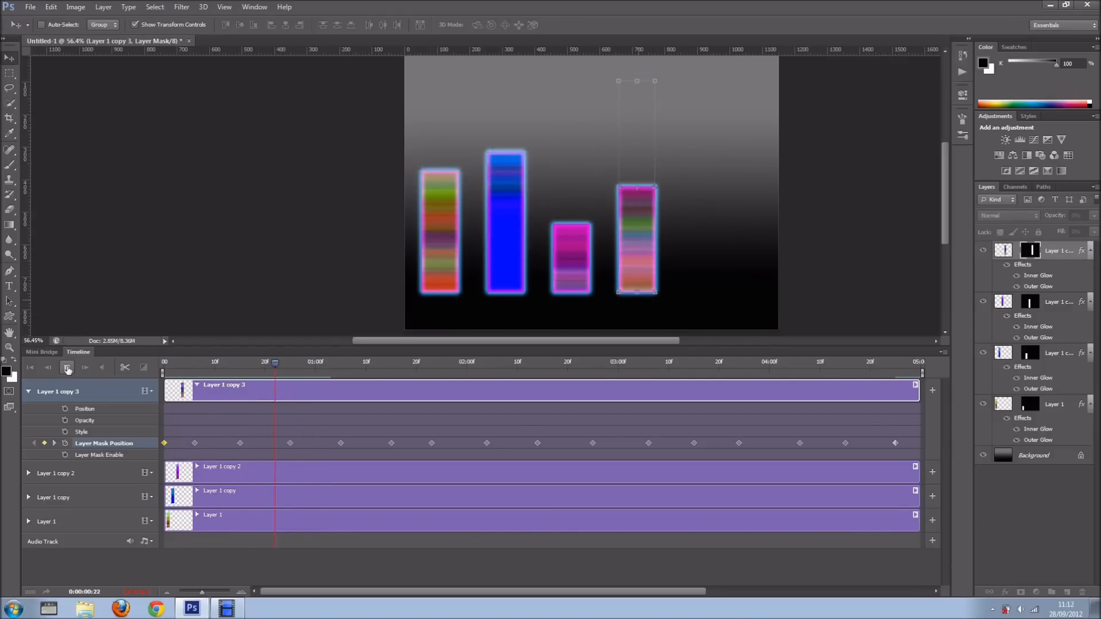
left_click(66, 367)
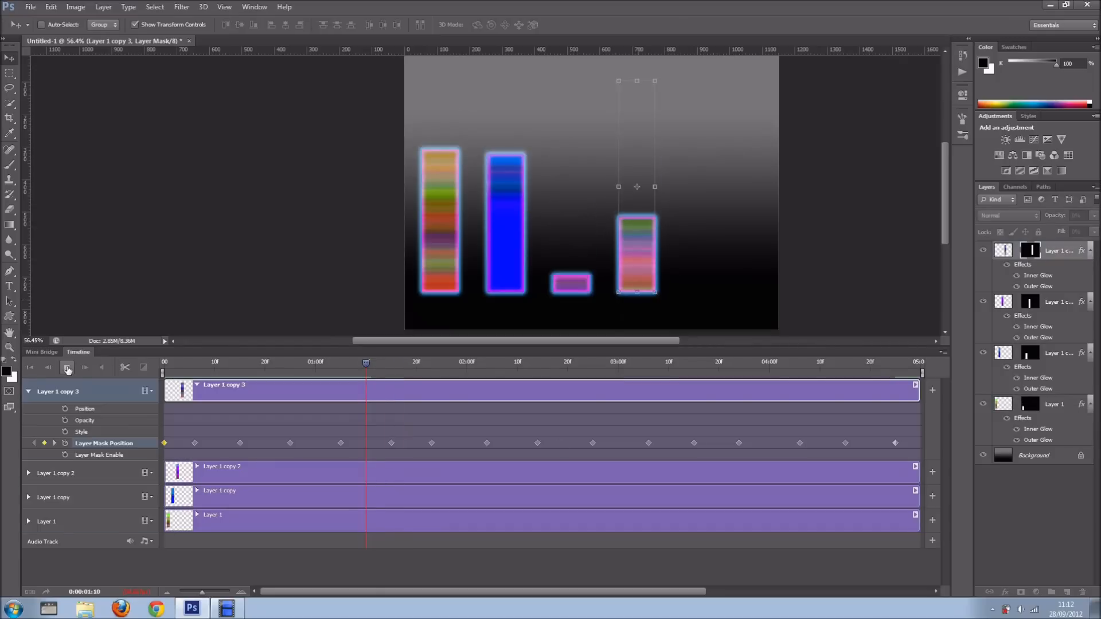
left_click(66, 367)
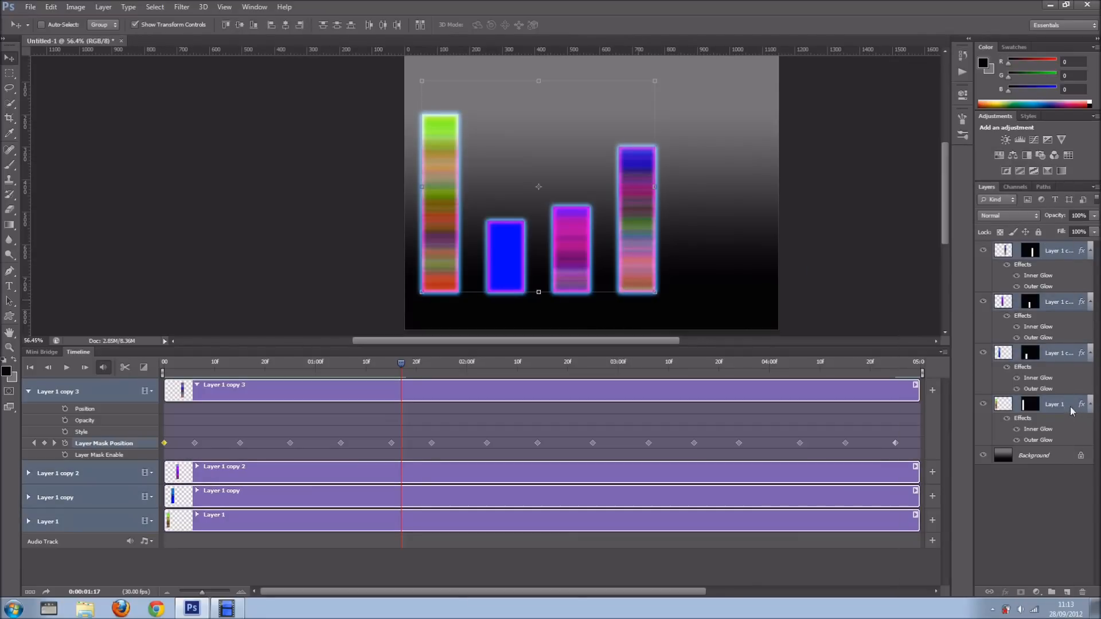
Convert the four selected bar layers into a single smart object
right_click(1052, 403)
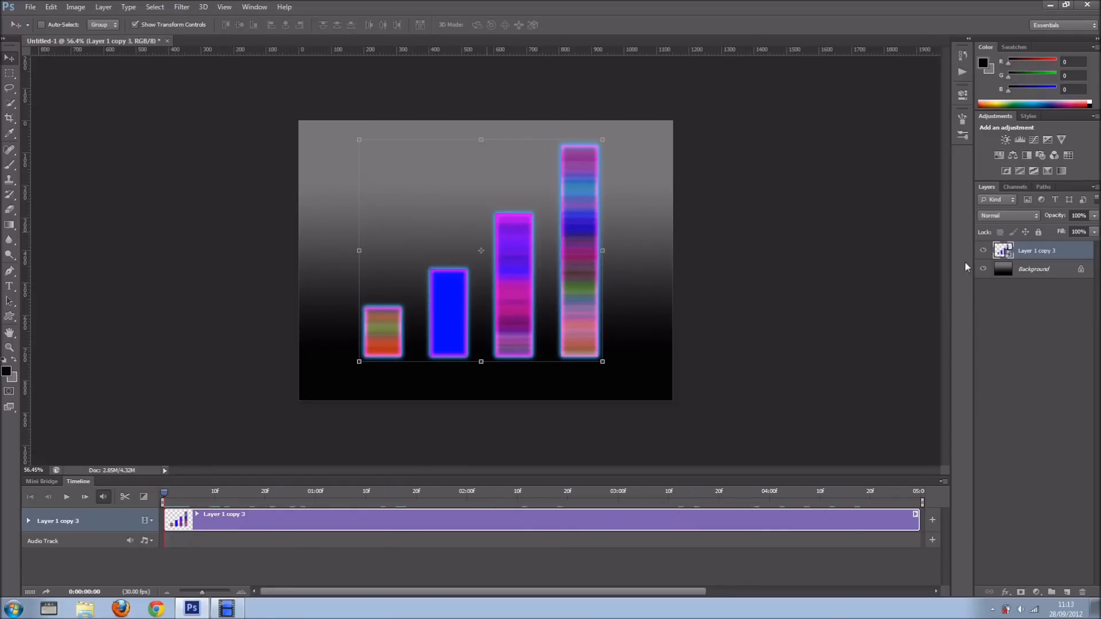
double_click(1003, 251)
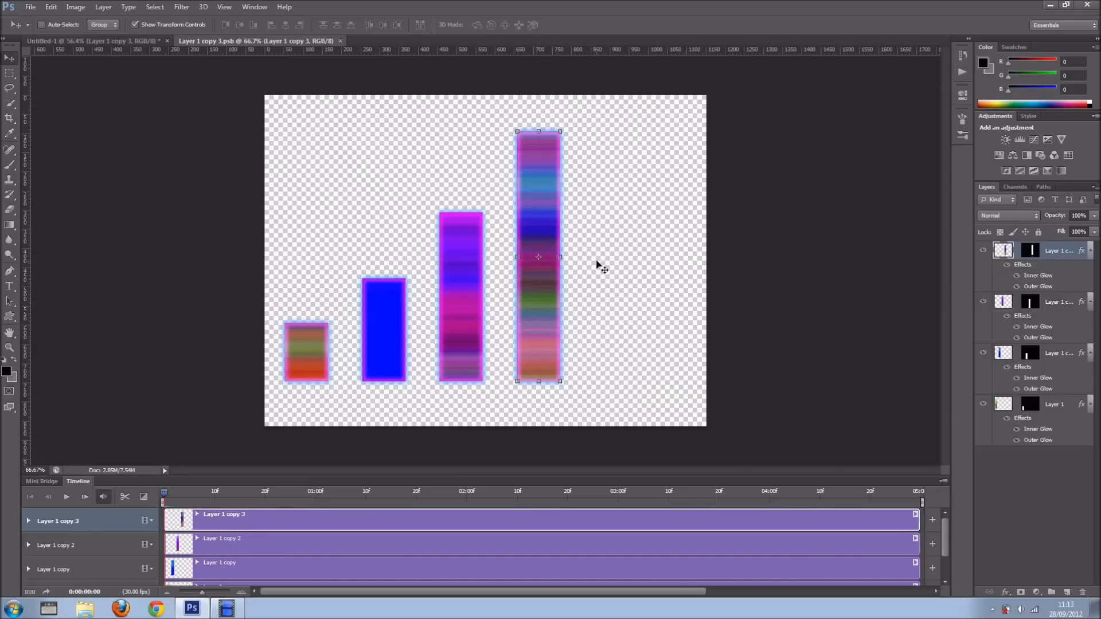
mouse_move(598, 289)
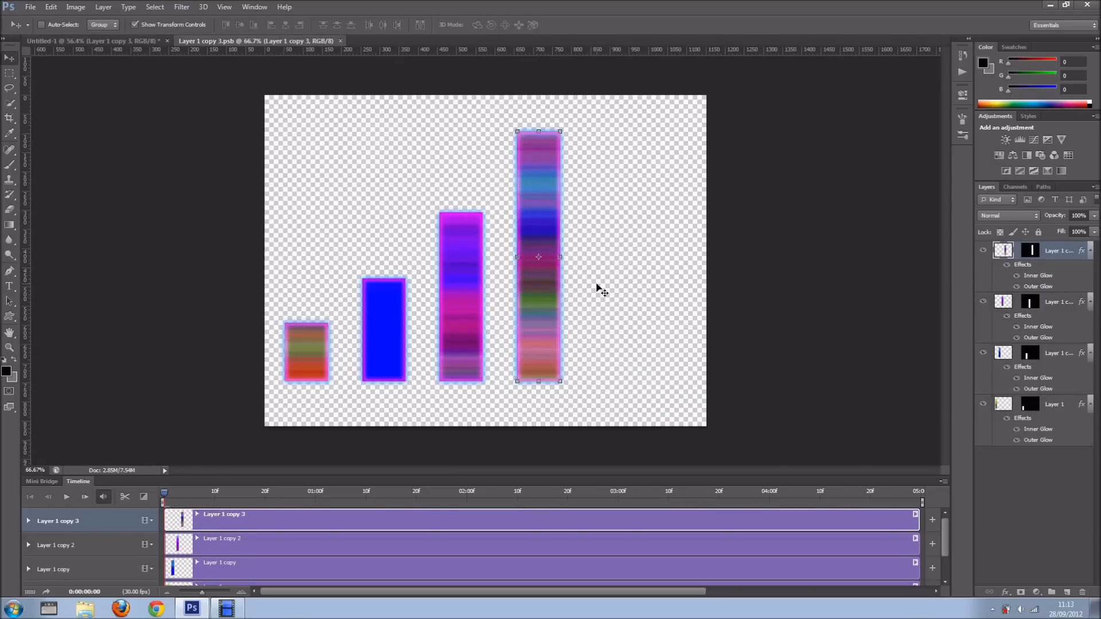
mouse_move(148, 537)
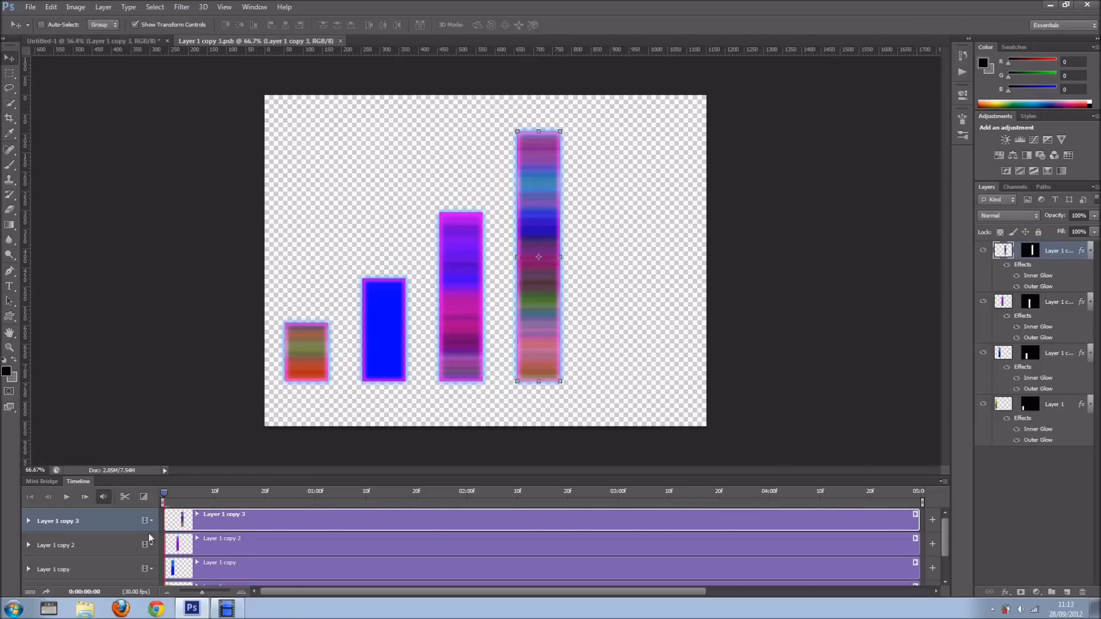
mouse_move(679, 493)
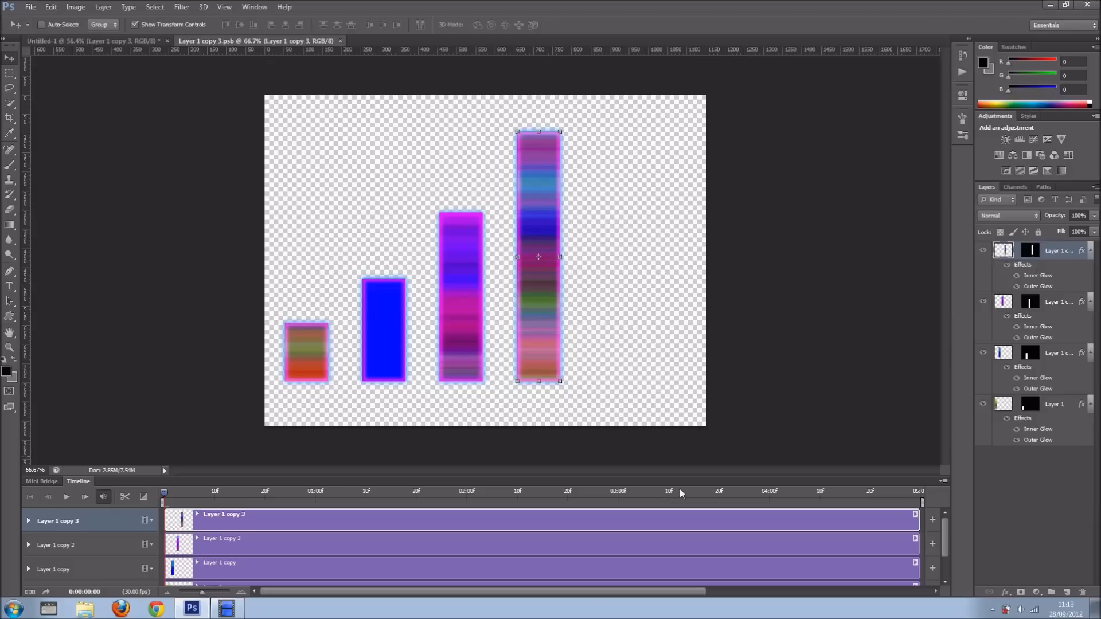
mouse_move(230, 543)
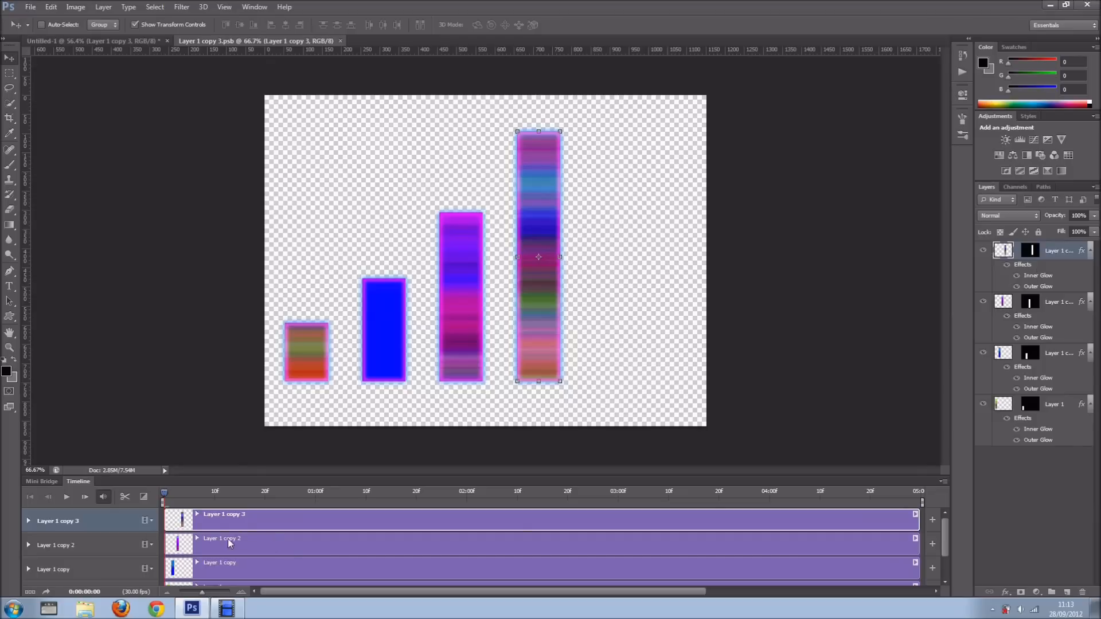
left_click(339, 40)
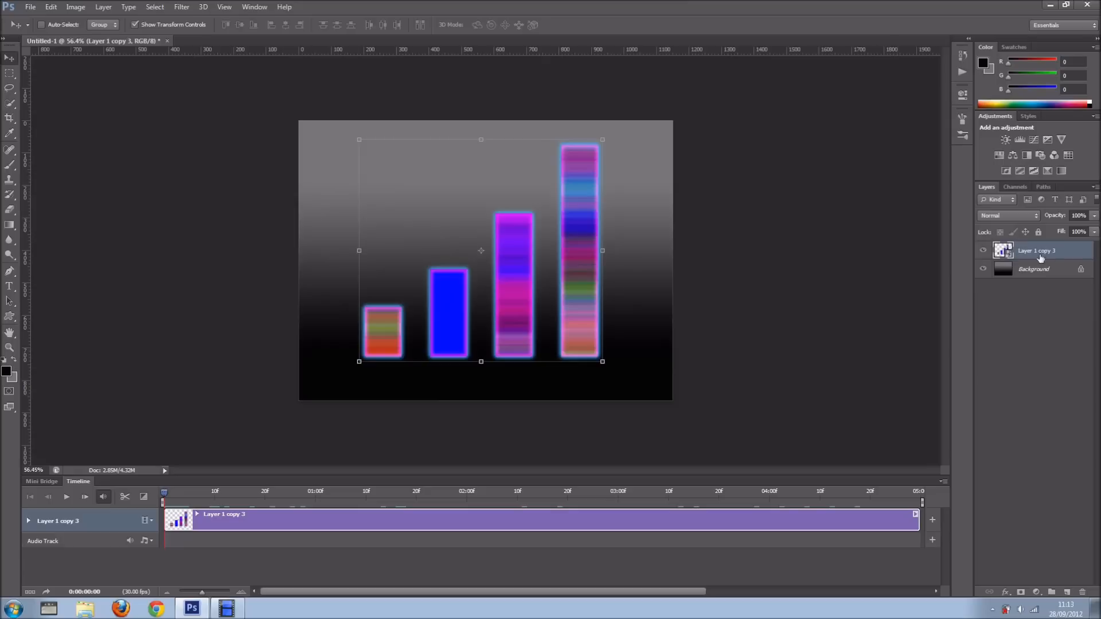
mouse_move(1035, 251)
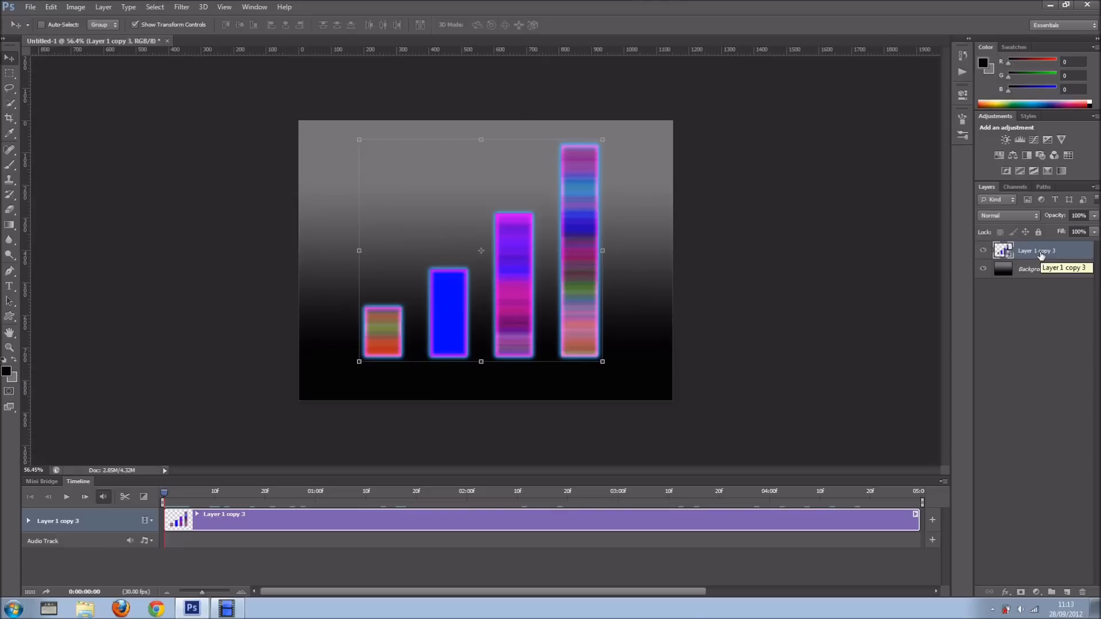
Apply the Flag preset warp to the smart object layer and commit it
left_click(50, 7)
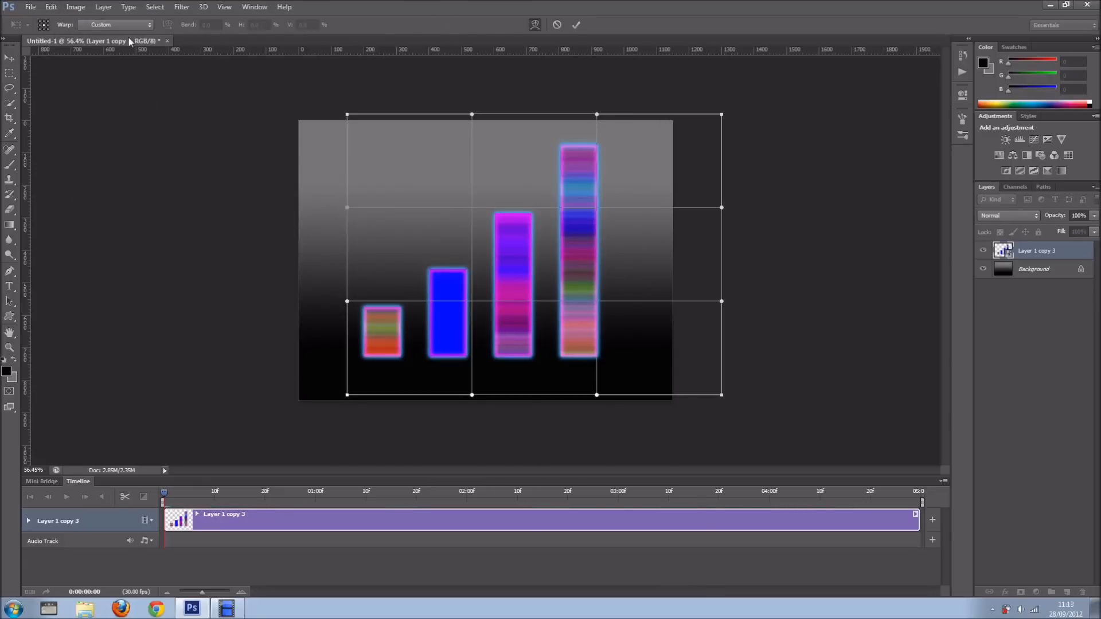
left_click(119, 24)
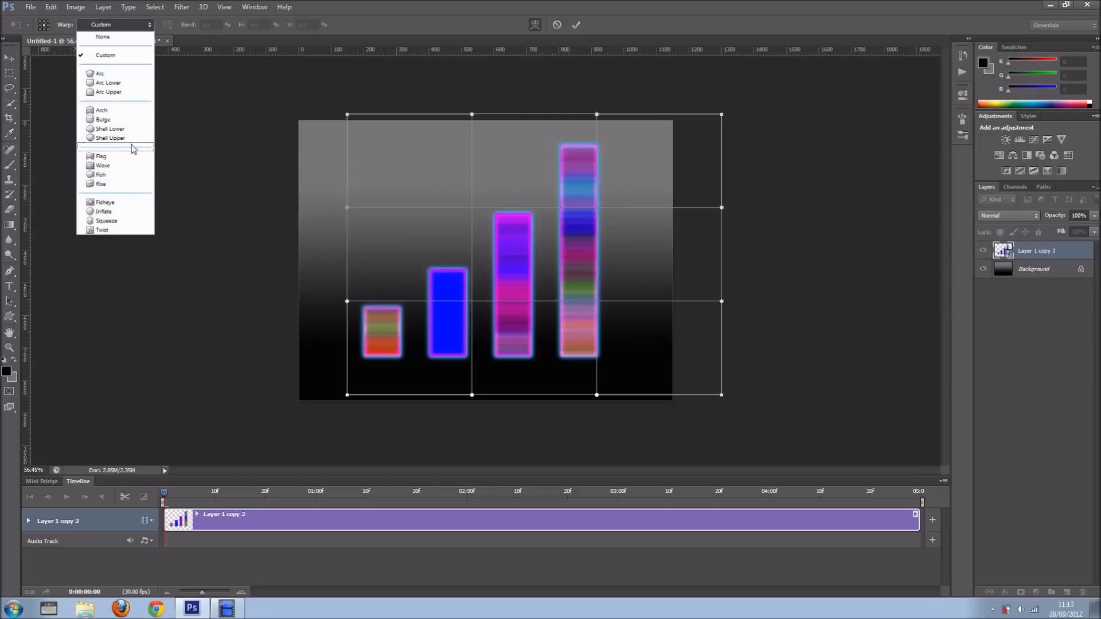
mouse_move(112, 128)
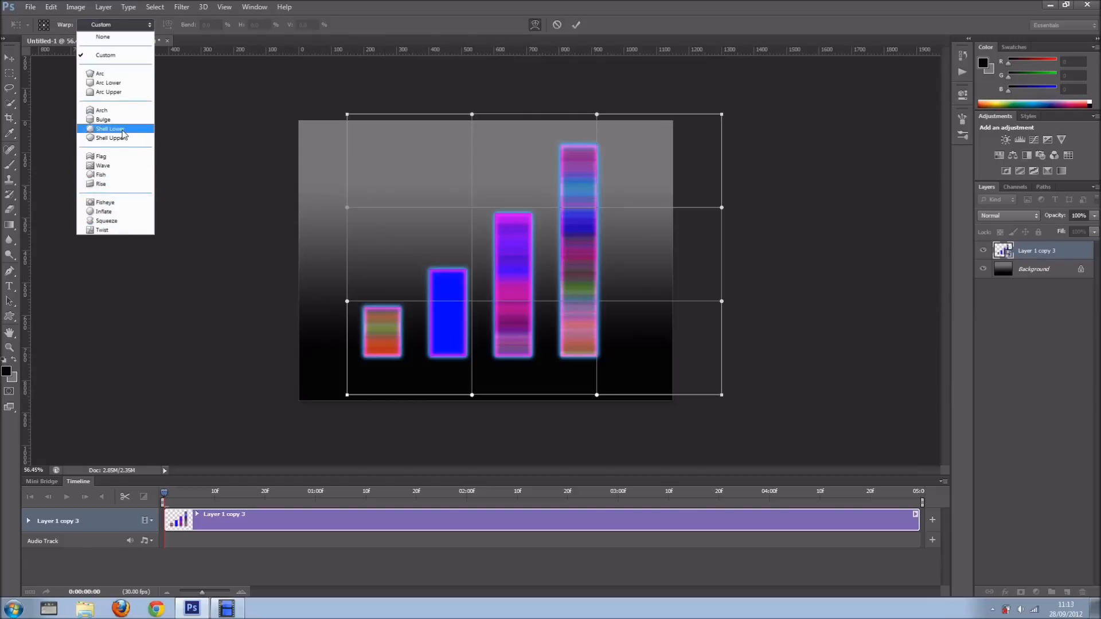
left_click(101, 155)
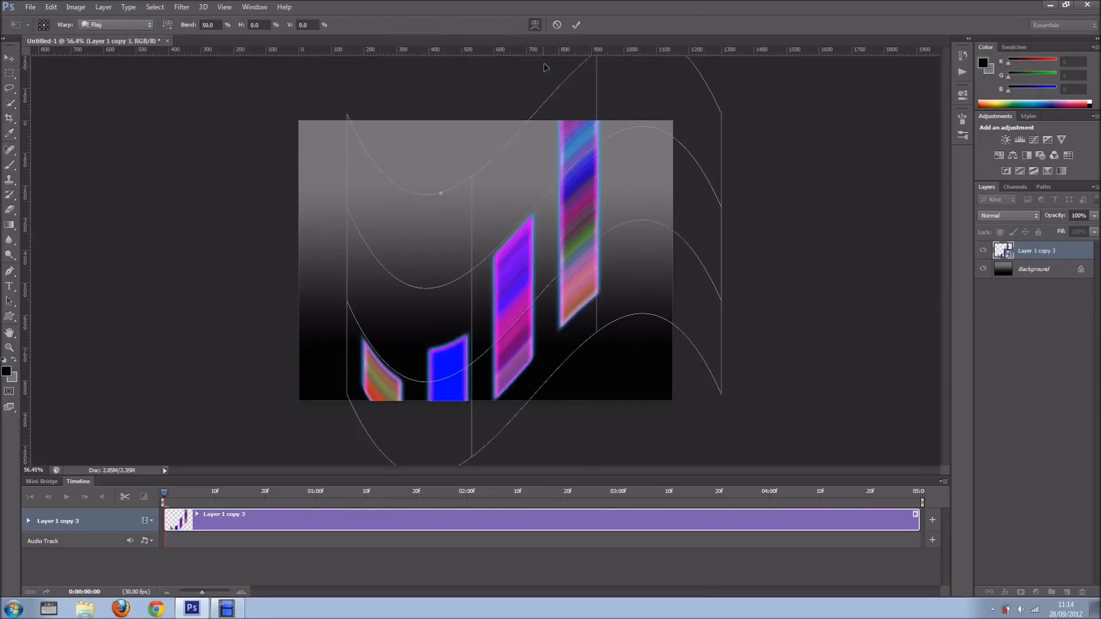
left_click(575, 24)
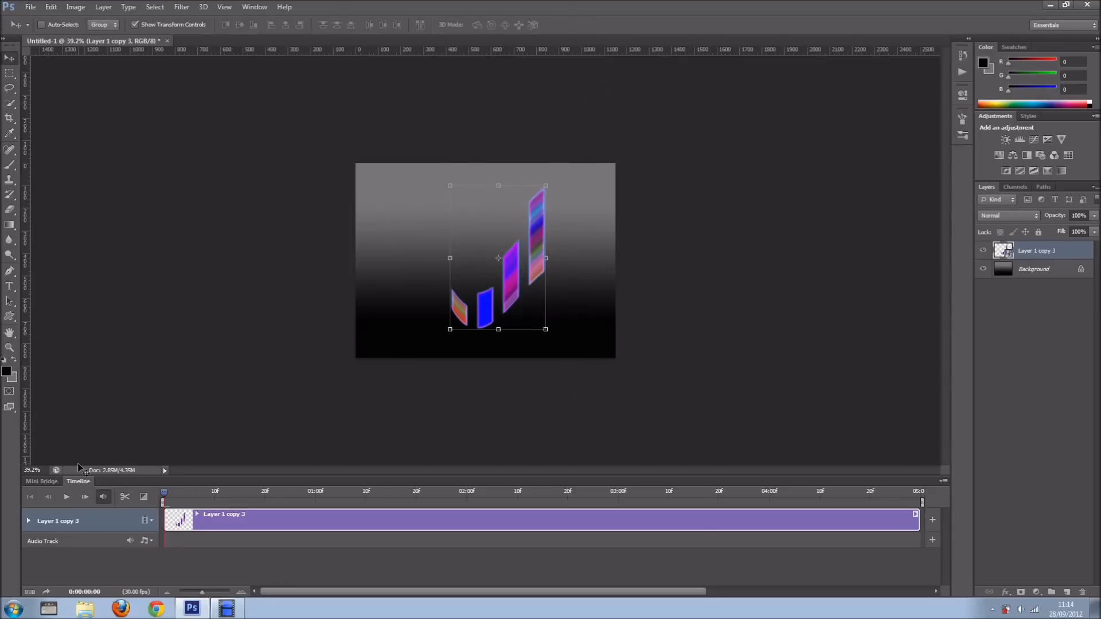
Play and replay the warped bar animation, then return to the unwarped upright bars
left_click(67, 496)
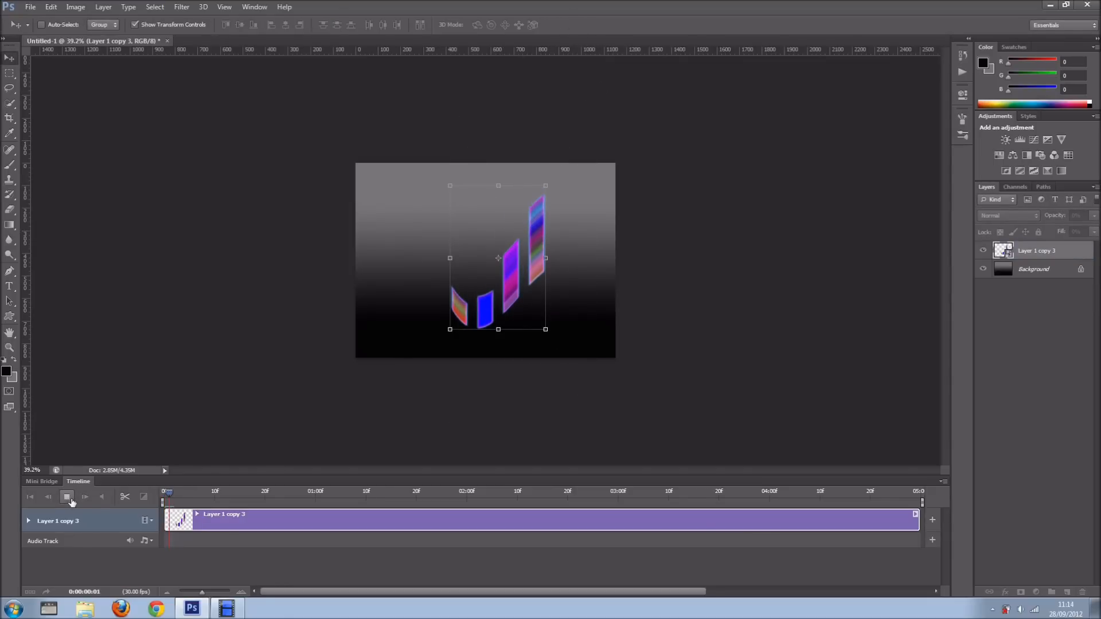
left_click(69, 497)
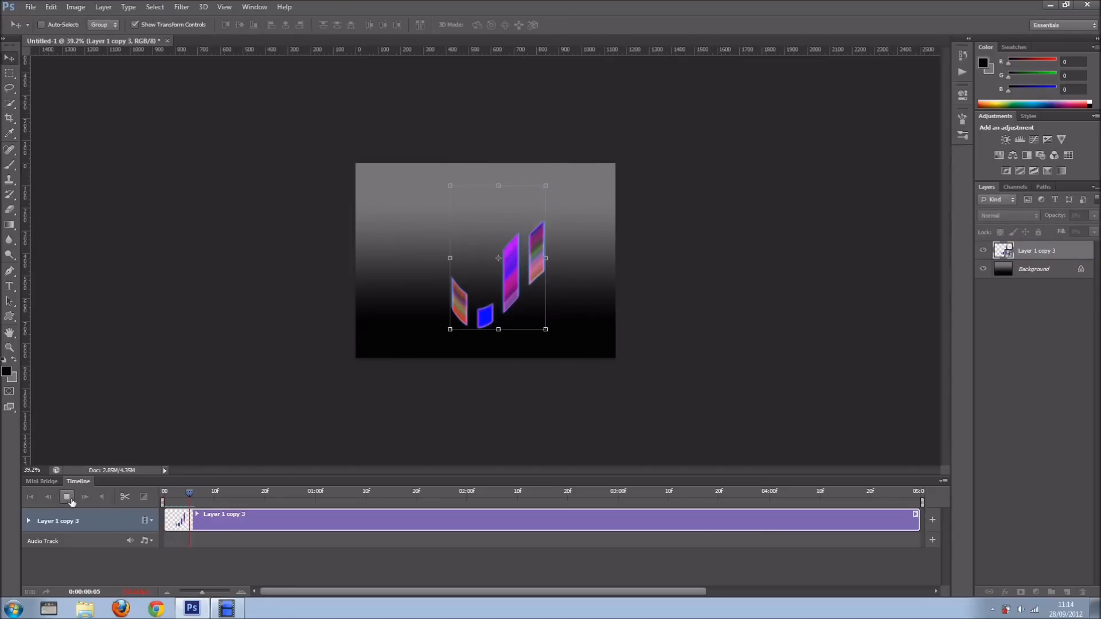
left_click(69, 496)
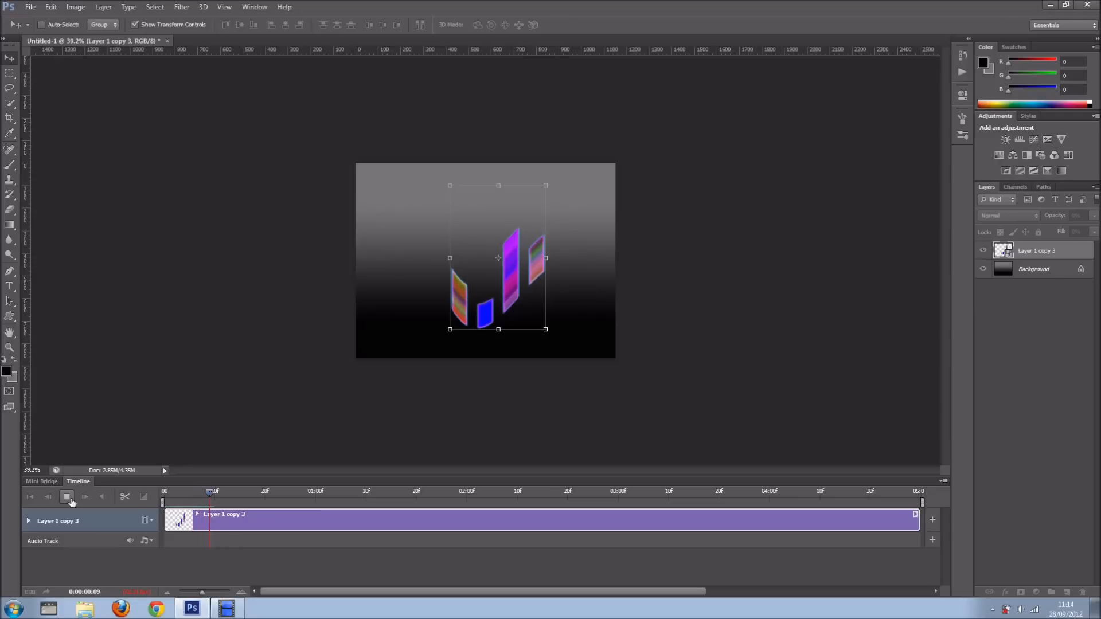
left_click(68, 496)
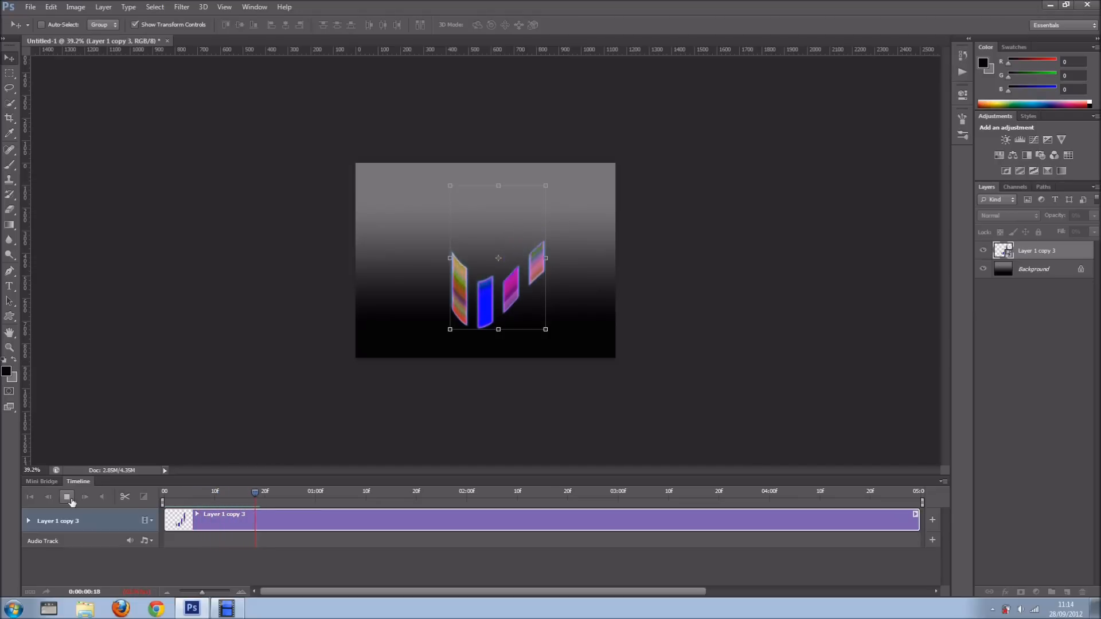
left_click(67, 497)
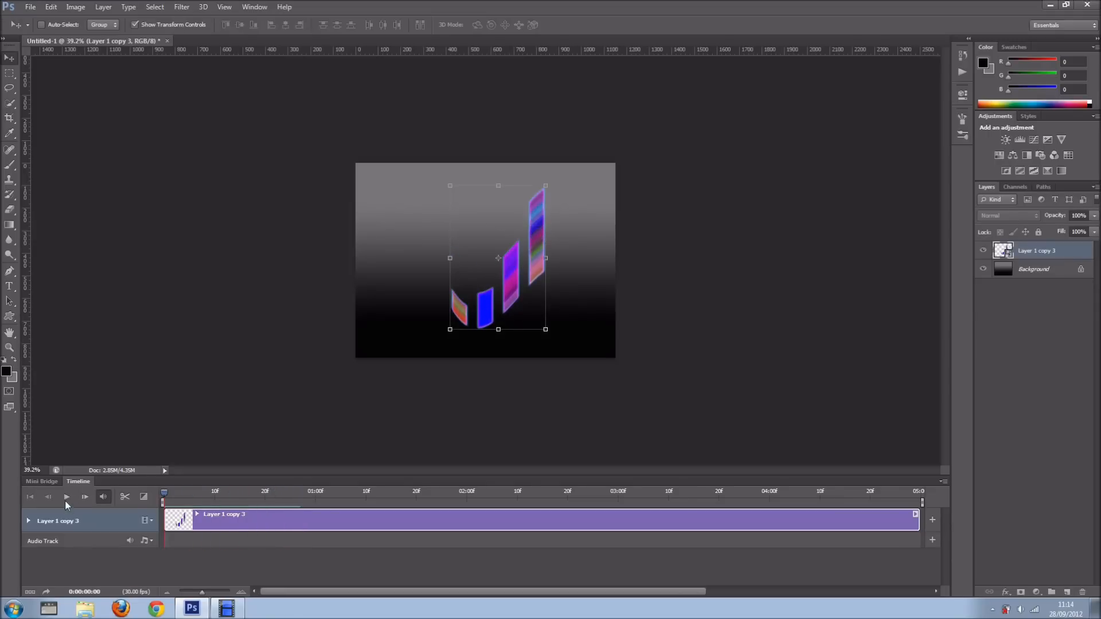
left_click(66, 497)
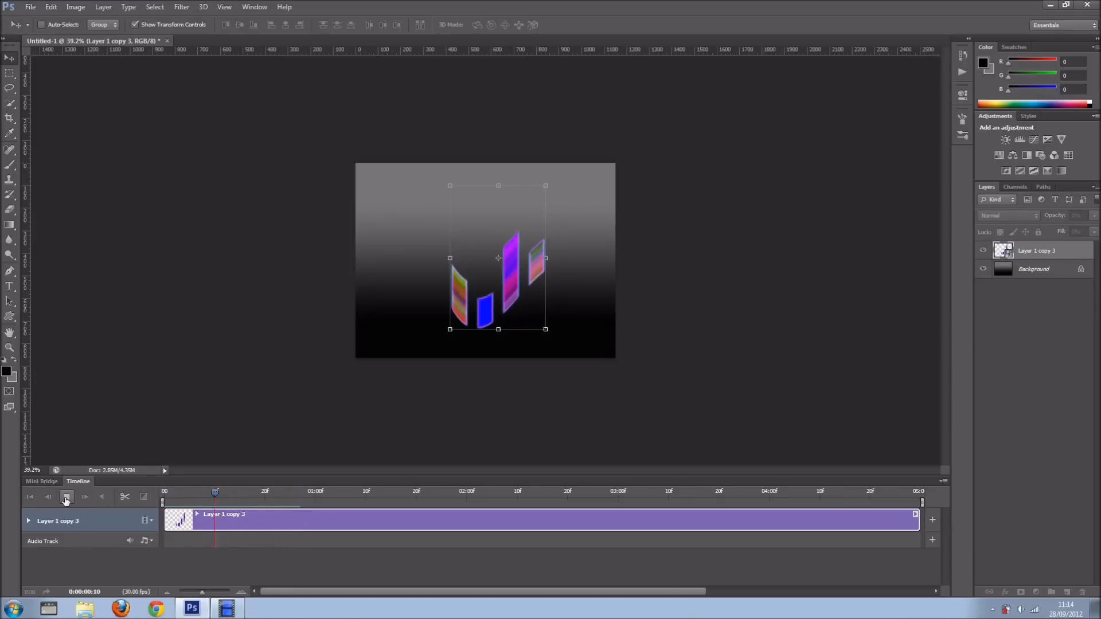
left_click(67, 499)
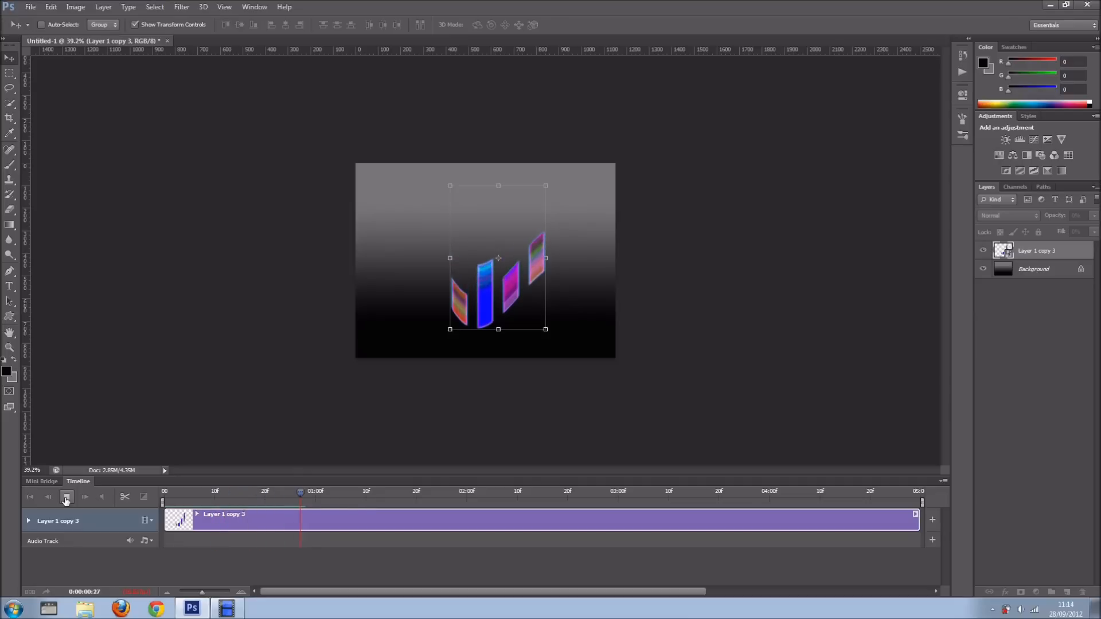
left_click(67, 497)
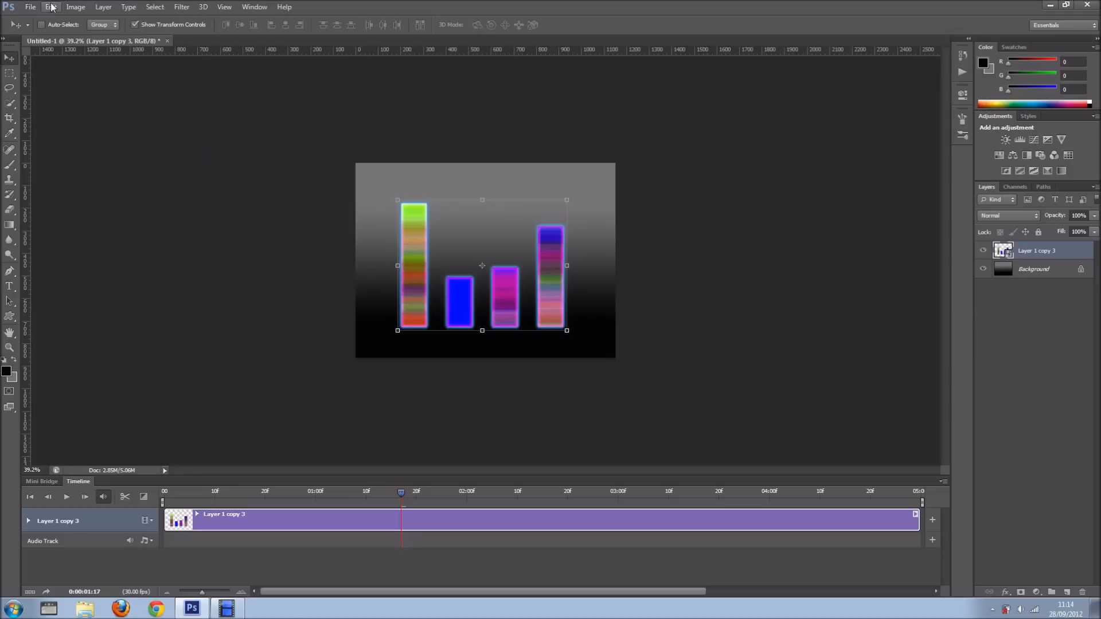
left_click(51, 7)
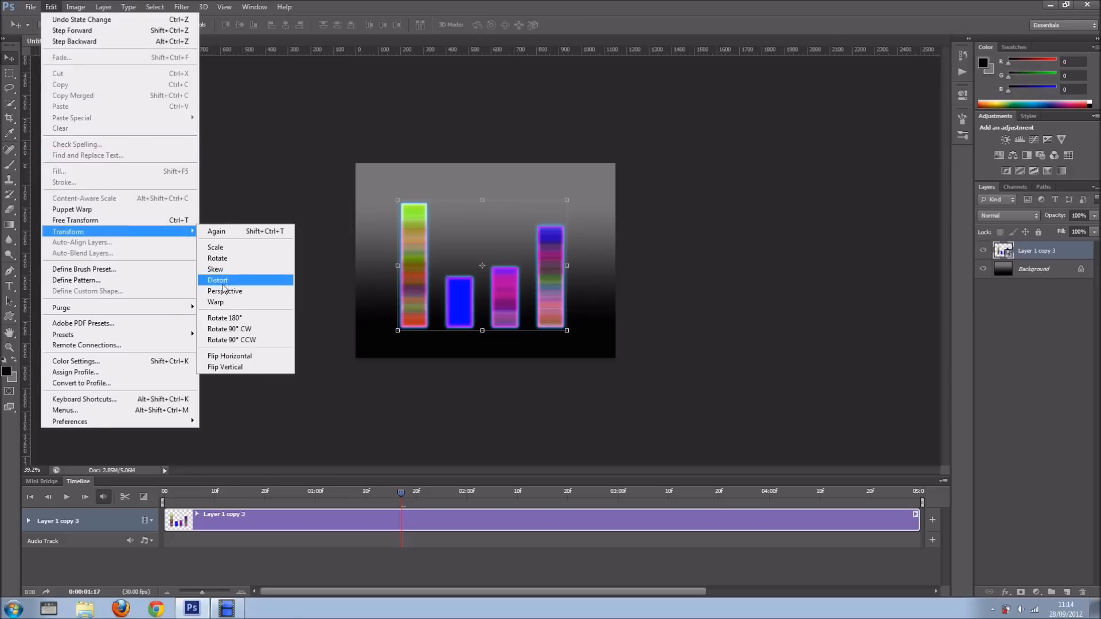
left_click(218, 280)
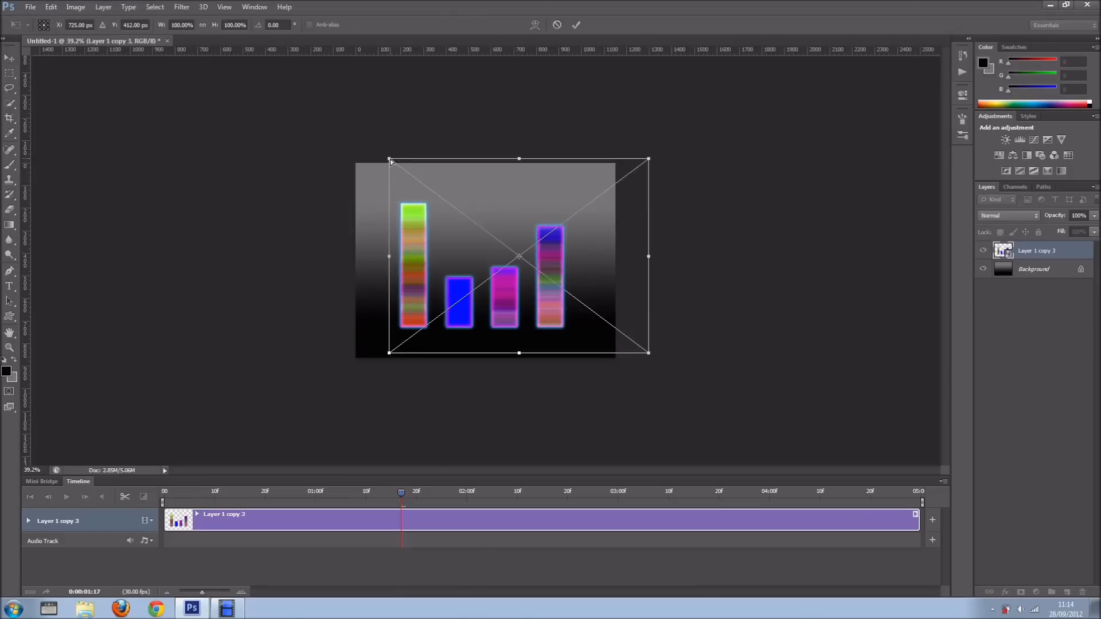
left_click_drag(390, 160, 390, 177)
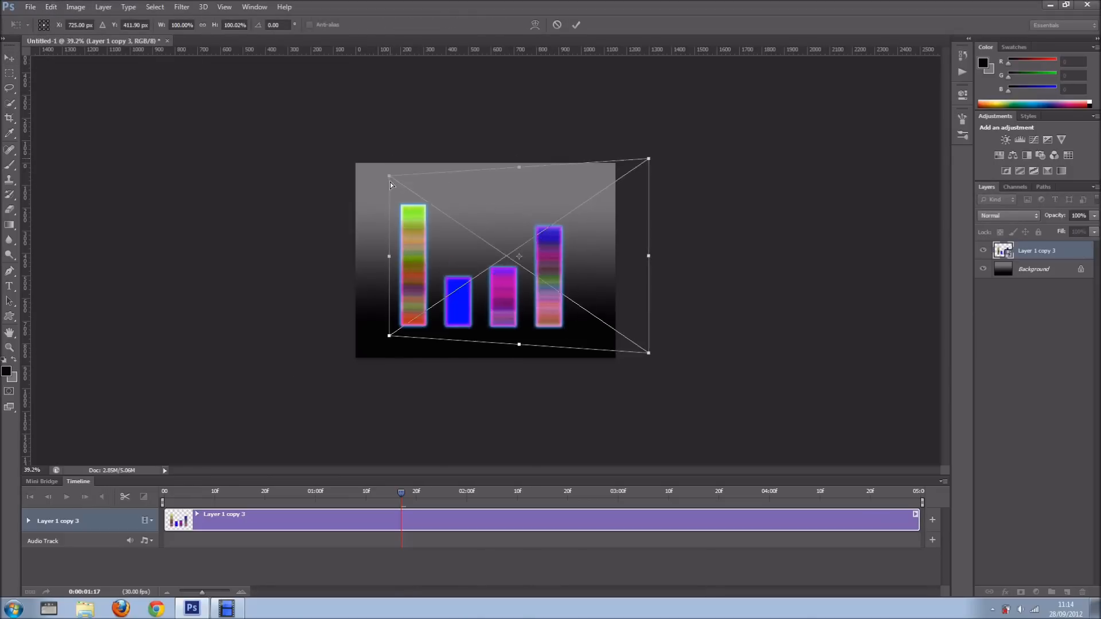
left_click(577, 24)
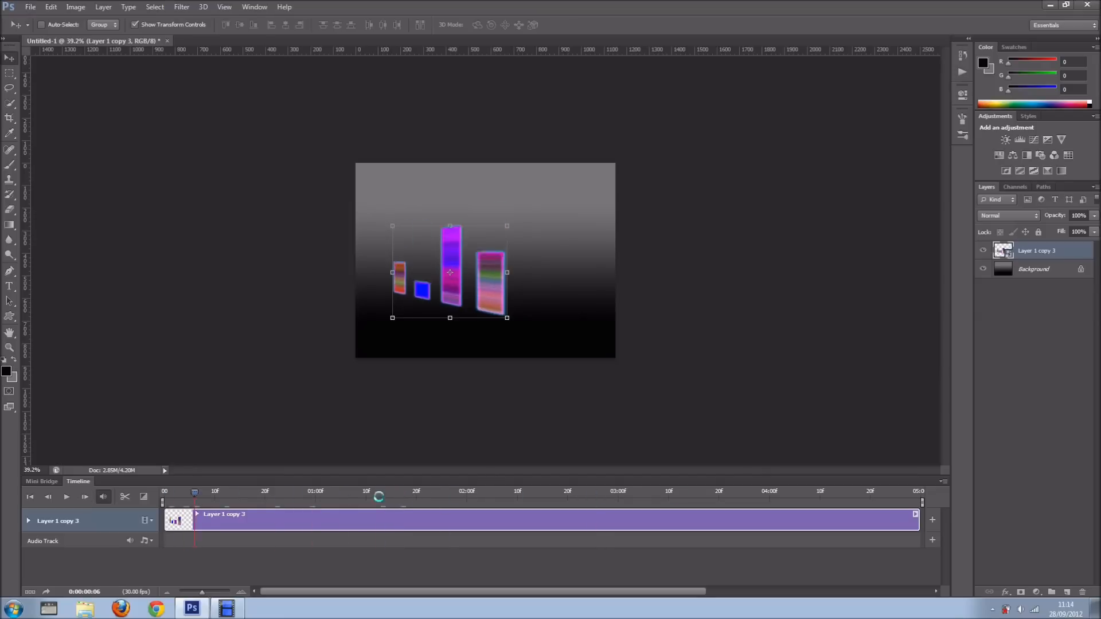
left_click(162, 492)
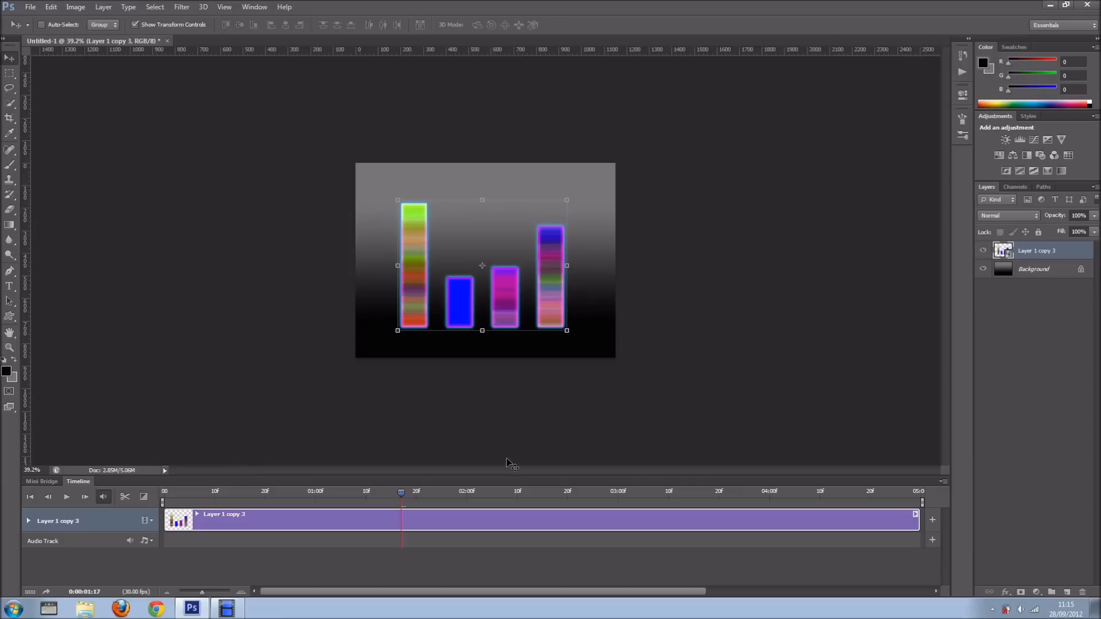
mouse_move(382, 497)
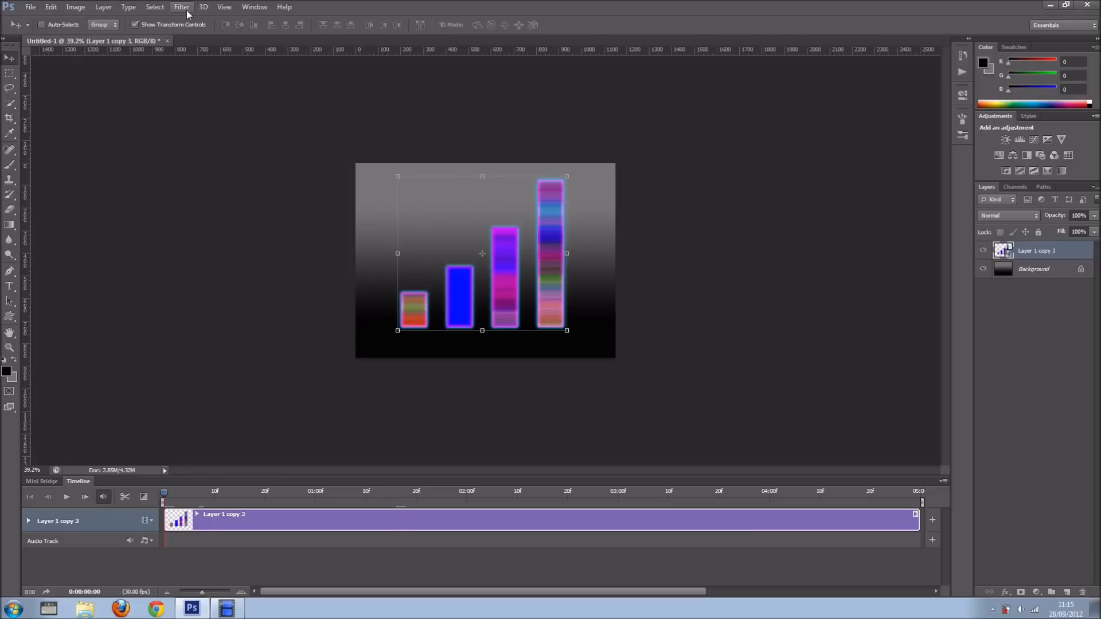
Create a 3D Postcard mesh from the bars layer and accept switching to the 3D workspace
left_click(181, 7)
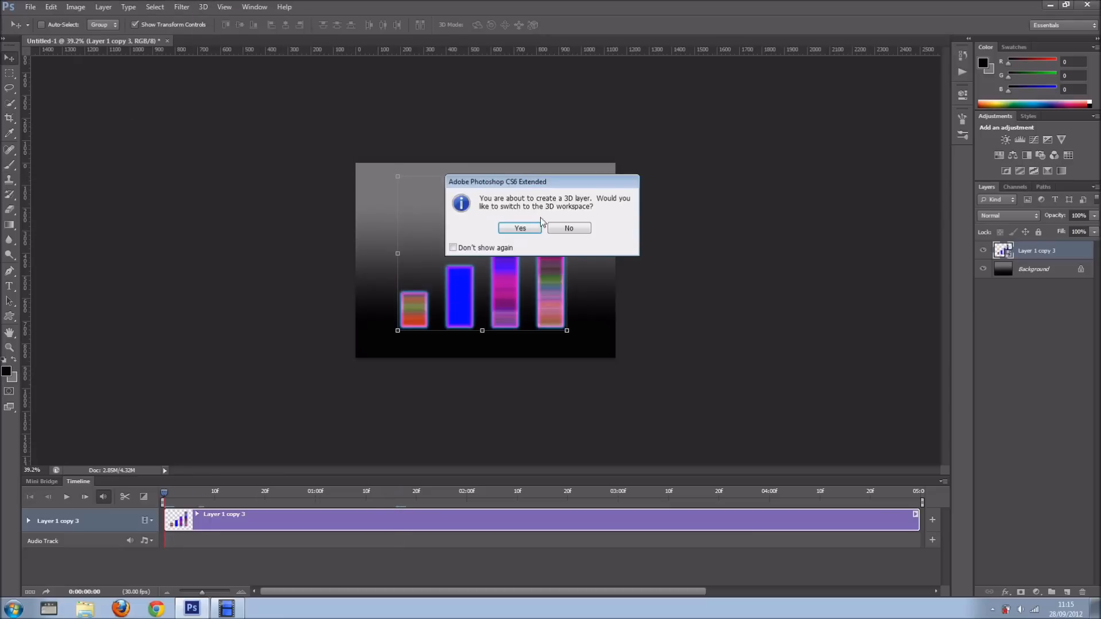
left_click(567, 227)
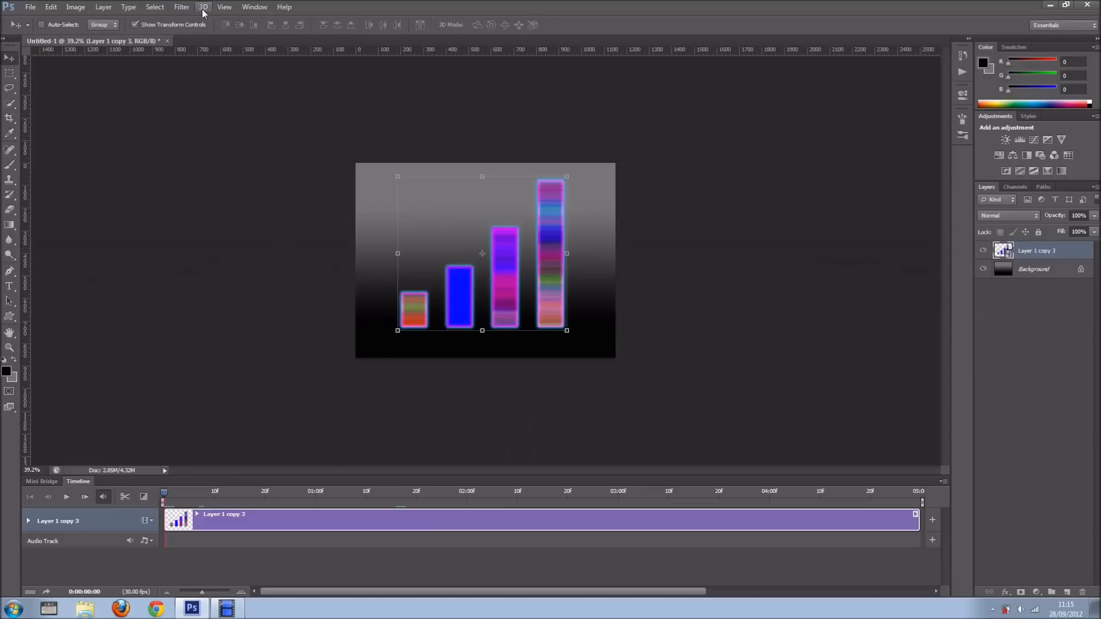
left_click(203, 7)
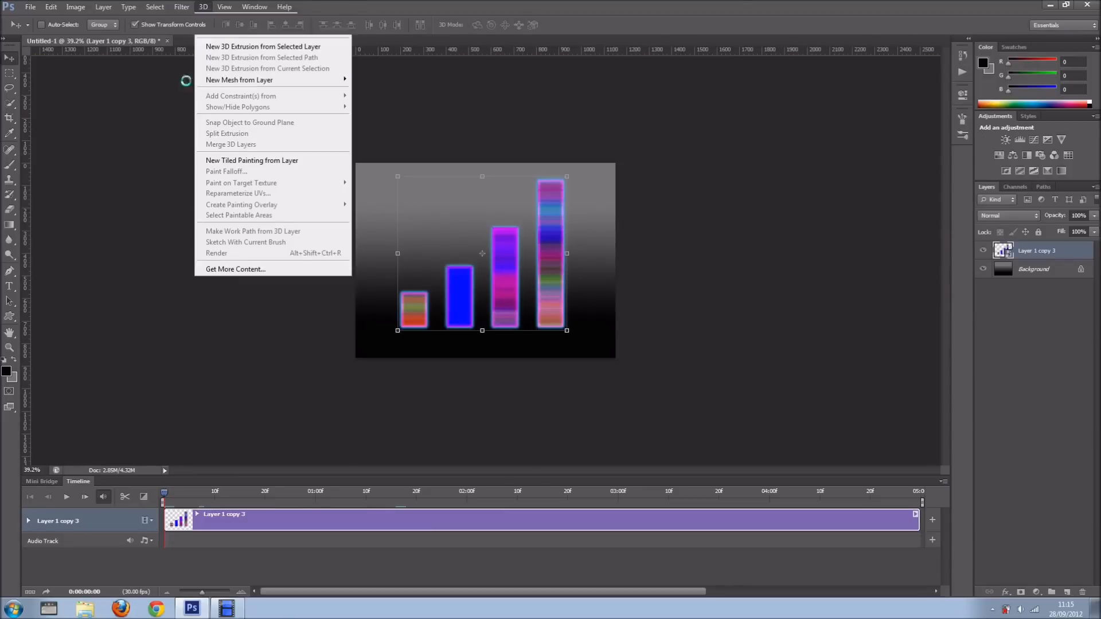
left_click(263, 46)
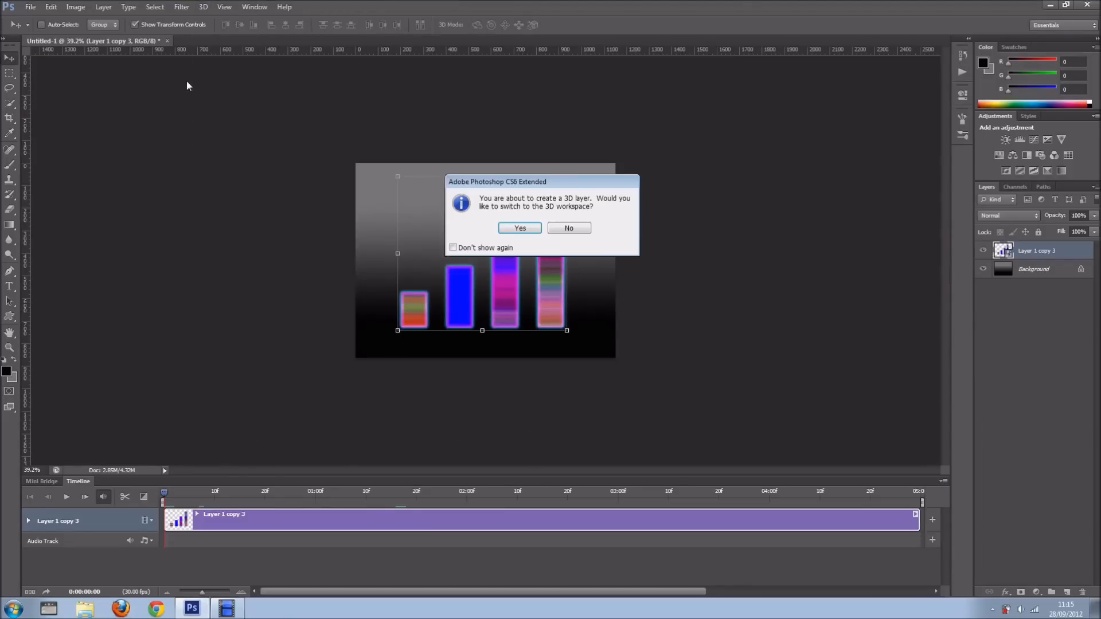
mouse_move(540, 222)
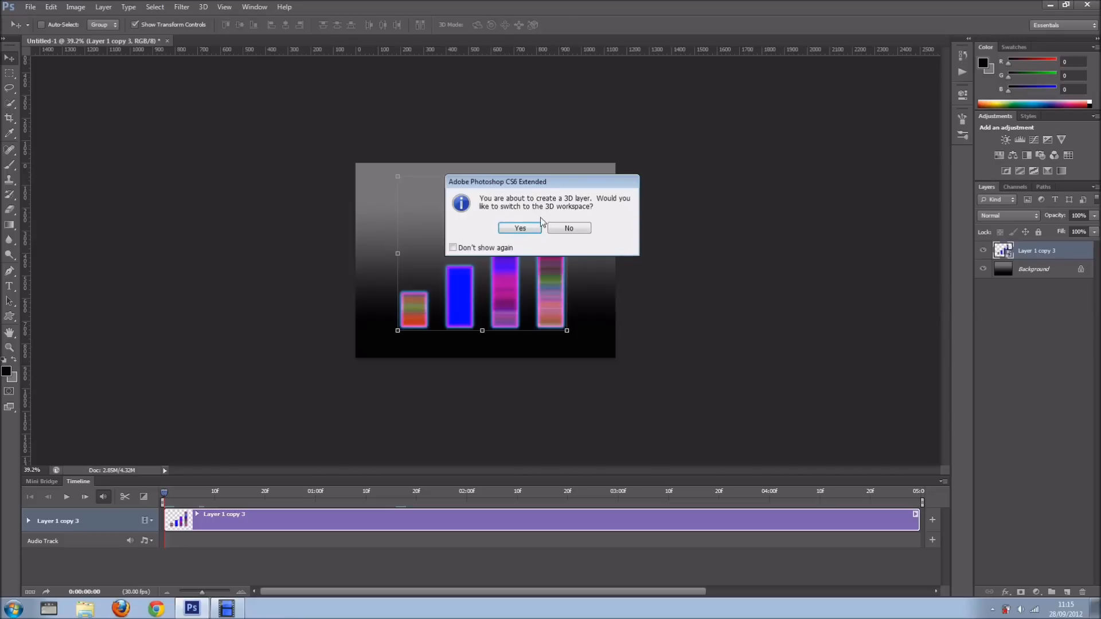
left_click(518, 227)
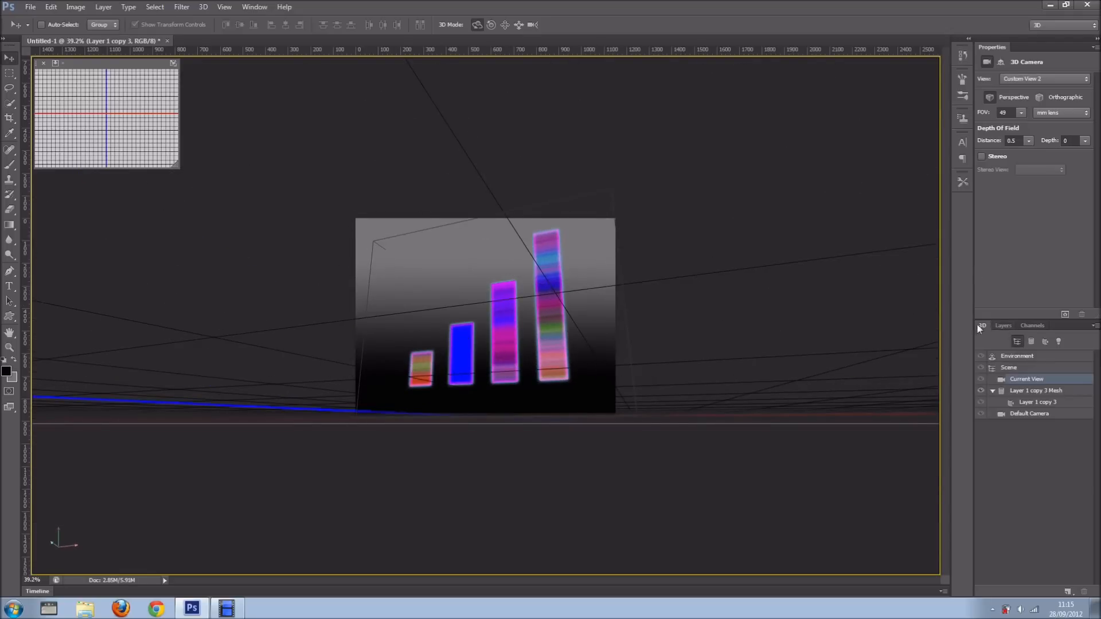
mouse_move(949, 328)
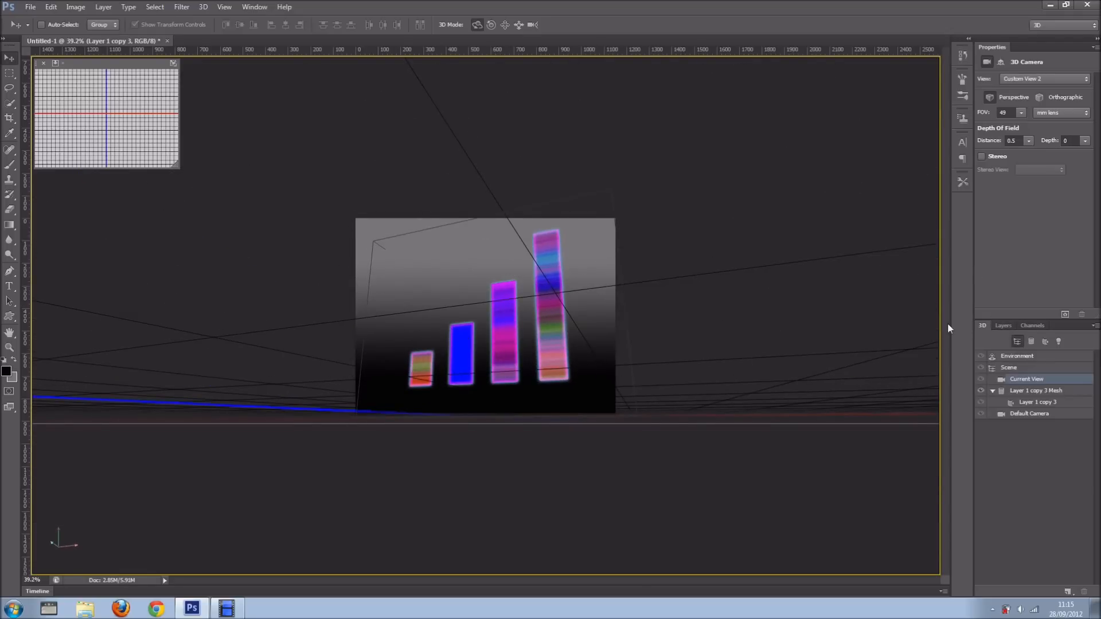
Return to the Layers panel, reopen the Timeline and expand Layer 1 copy 3's 3D property tracks
left_click(1002, 324)
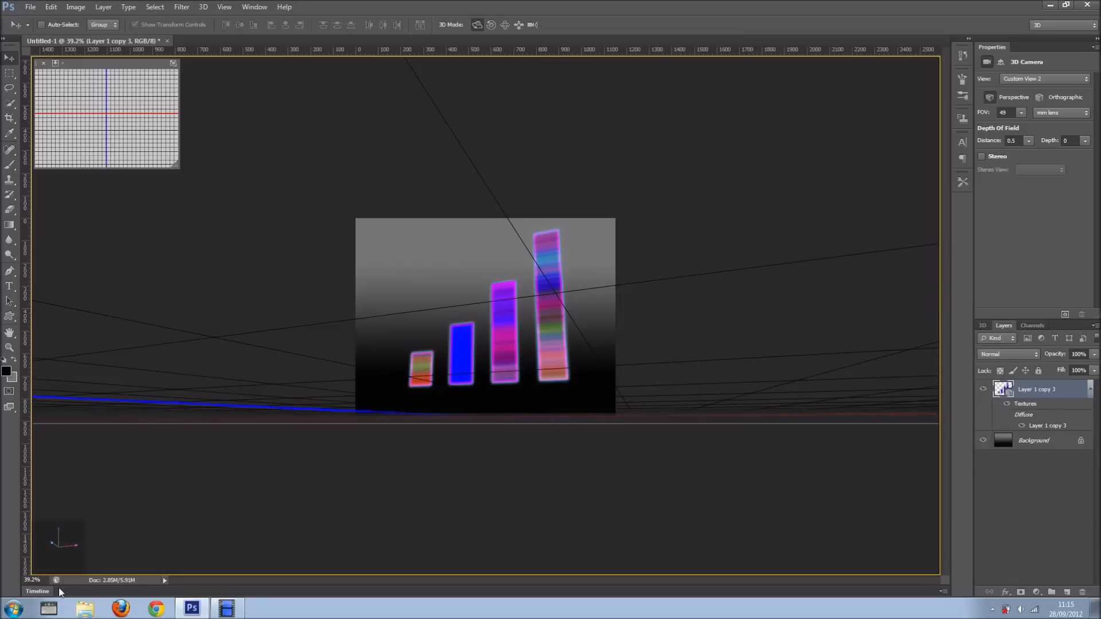
left_click(37, 591)
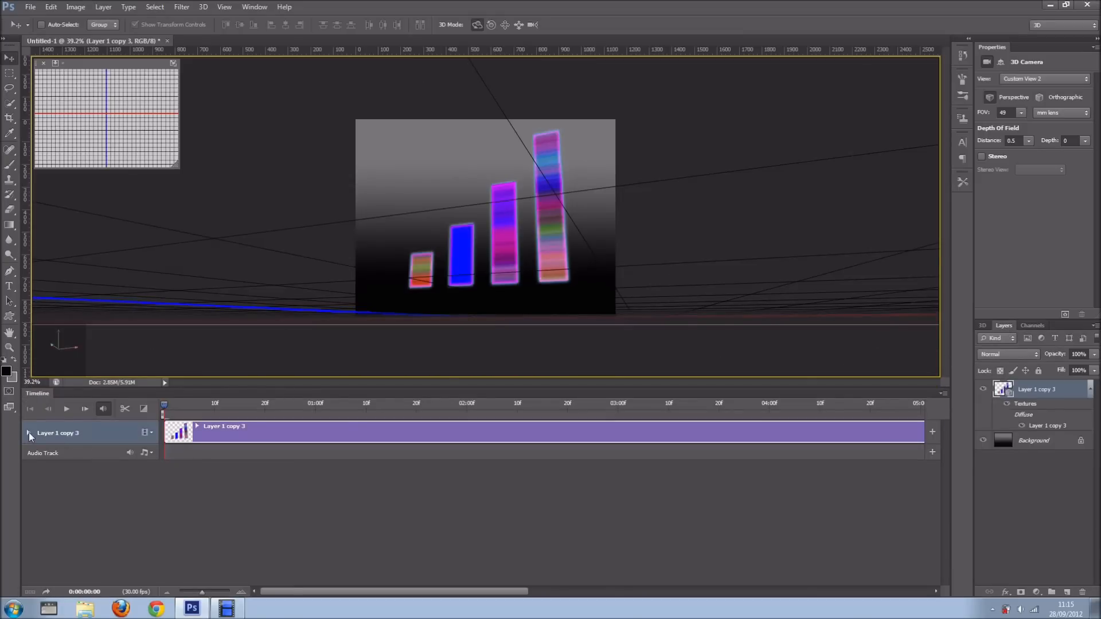
left_click(28, 433)
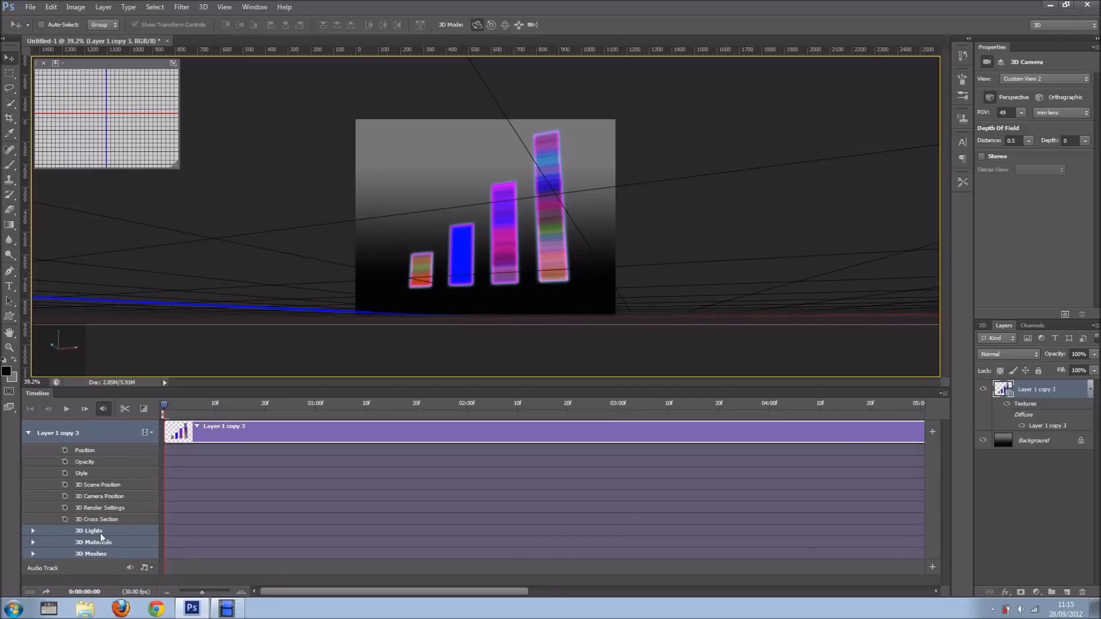
mouse_move(88, 557)
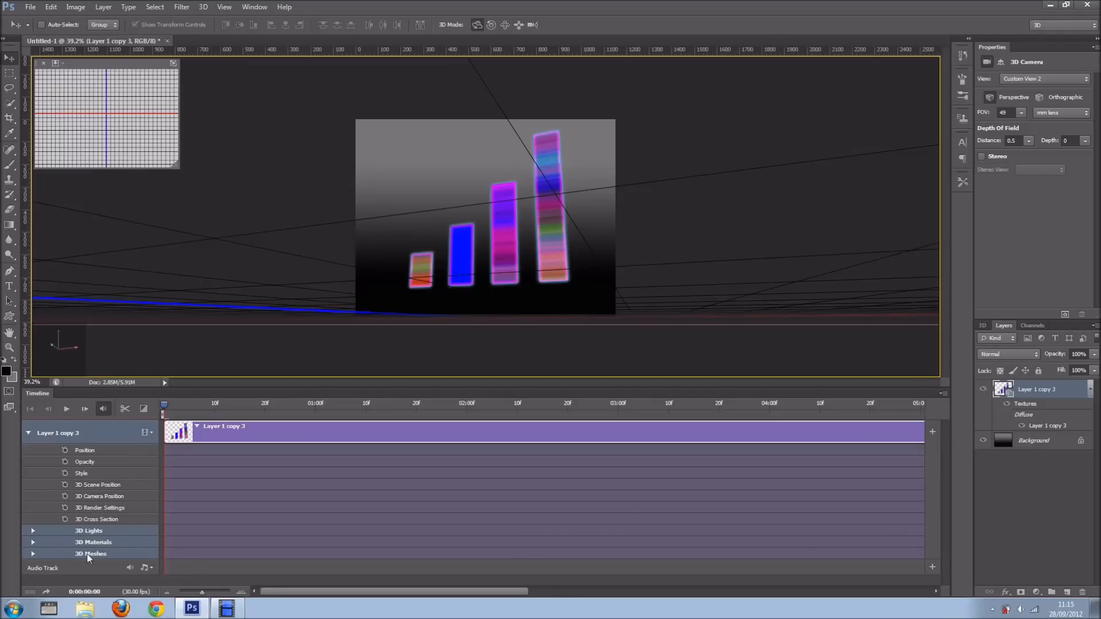
mouse_move(138, 542)
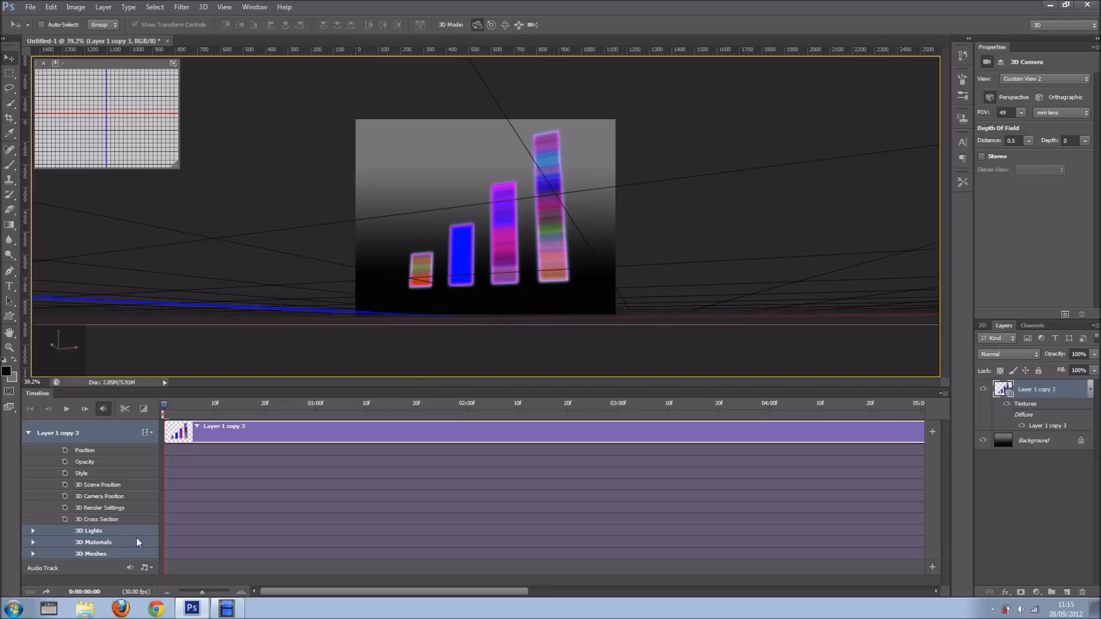